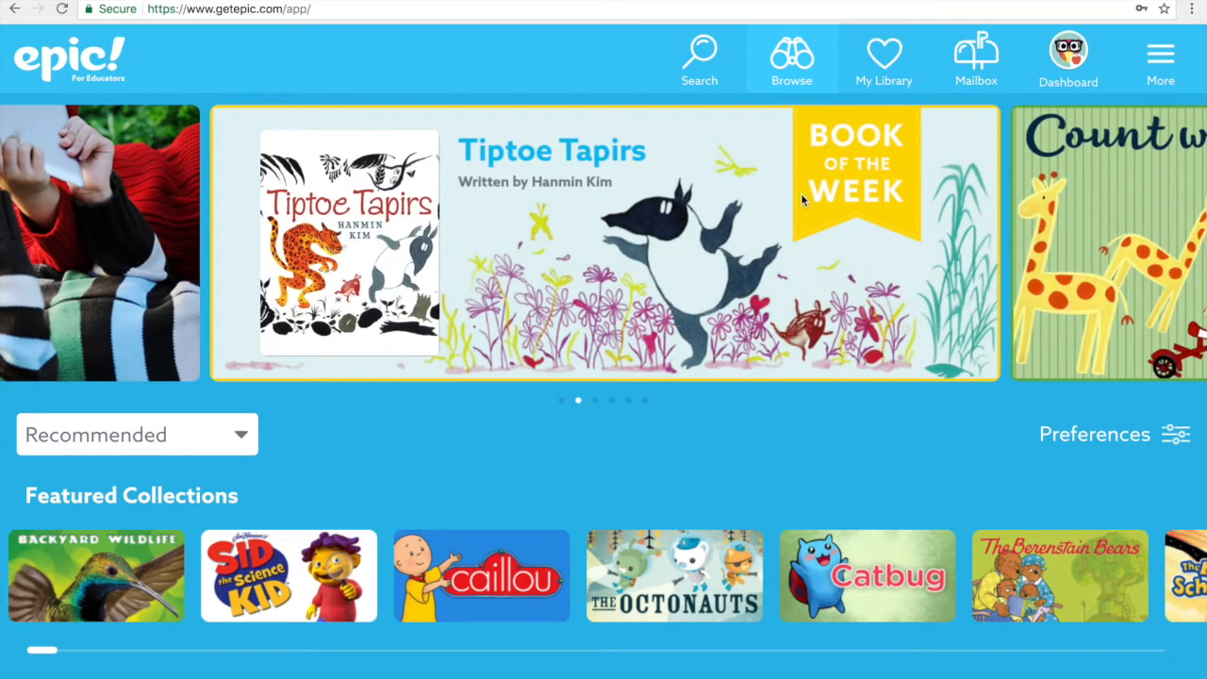
pyautogui.moveTo(812, 200)
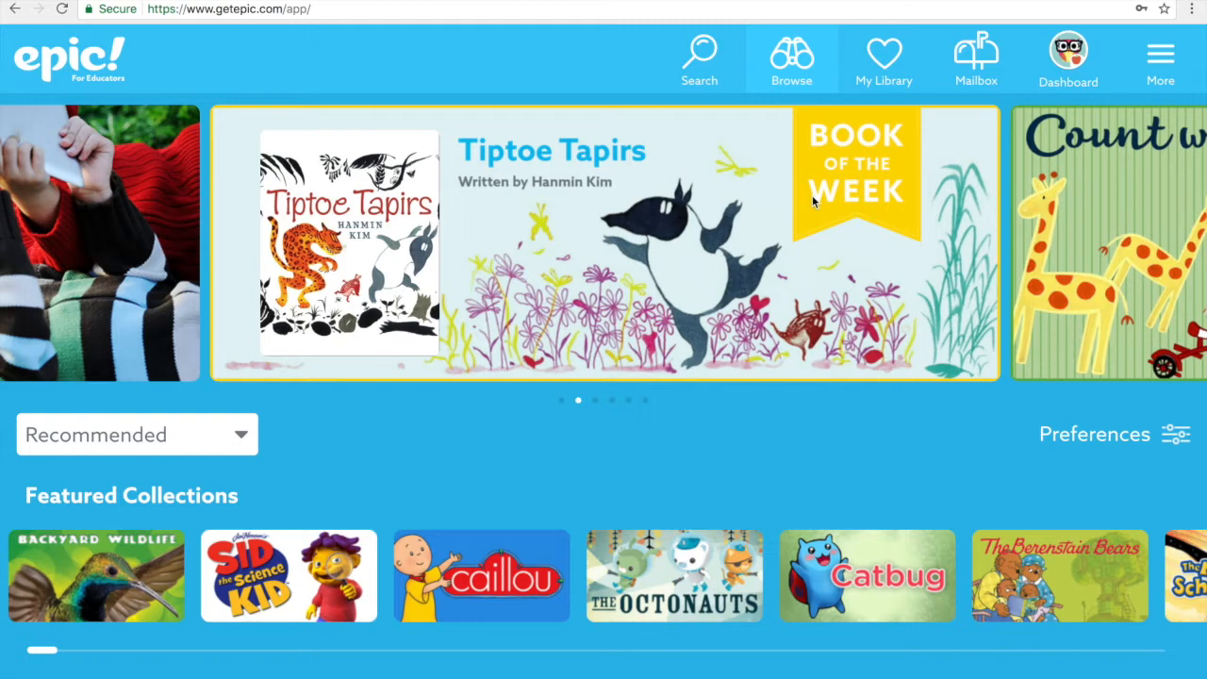
pyautogui.moveTo(791, 237)
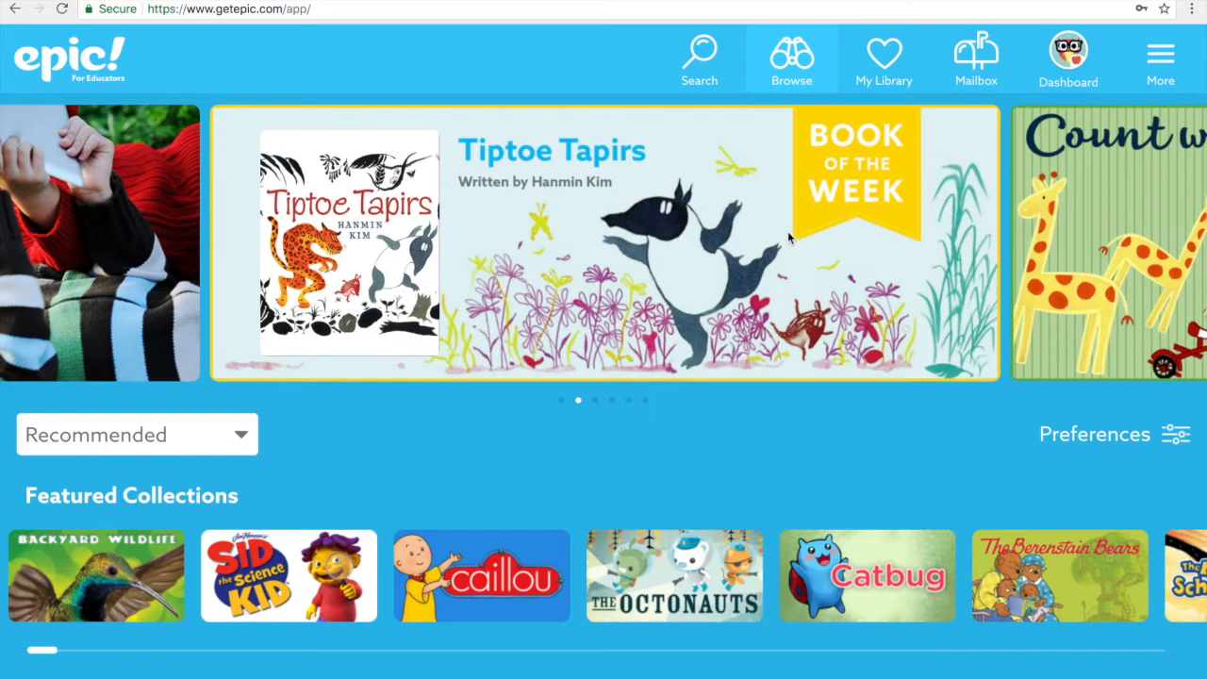
pyautogui.moveTo(707, 68)
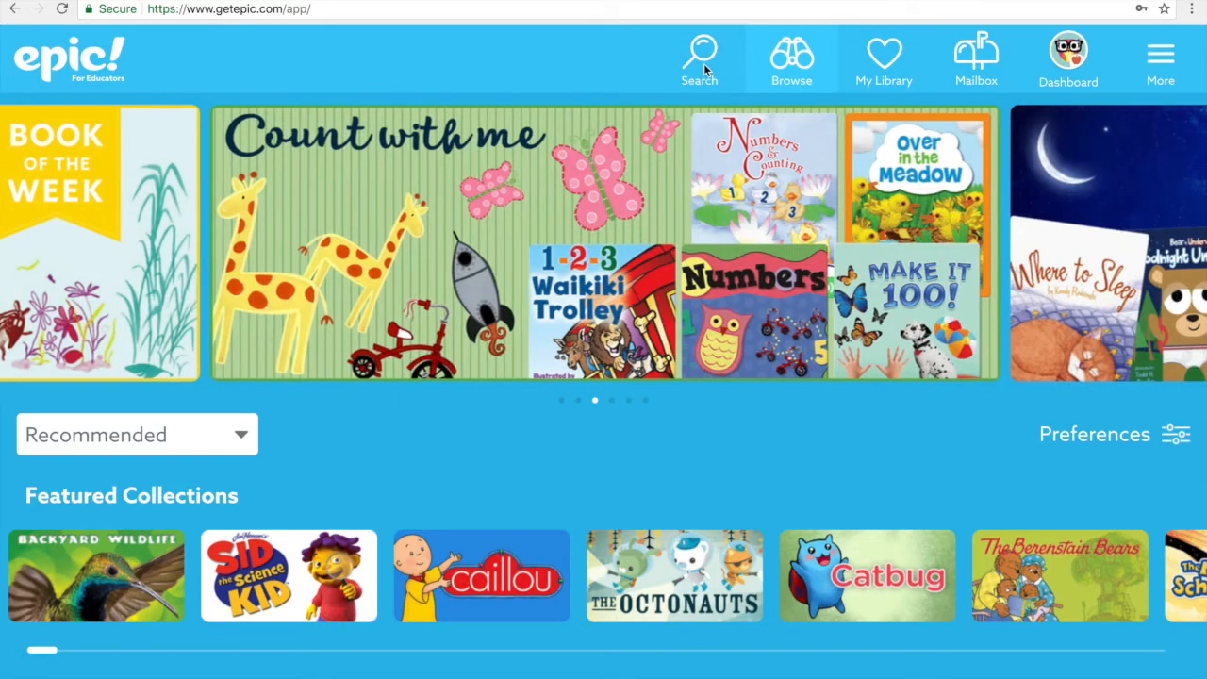
# Search Epic! for 'farm' from the top-bar search
pyautogui.click(698, 58)
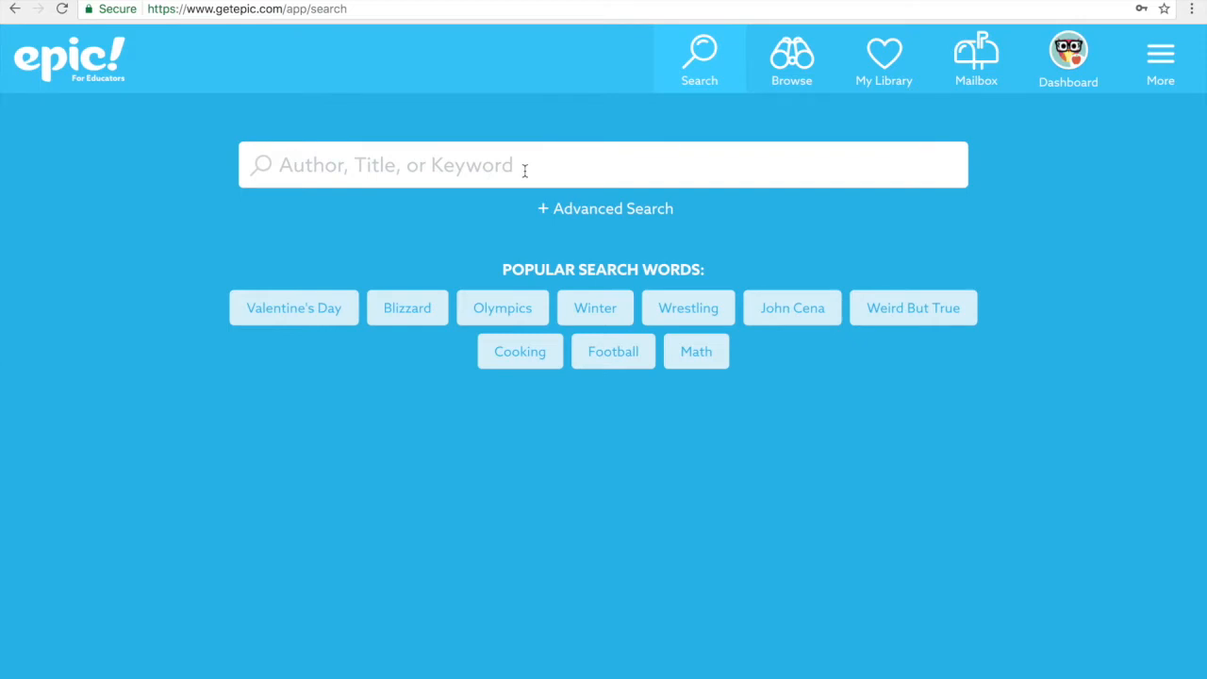
pyautogui.write('far')
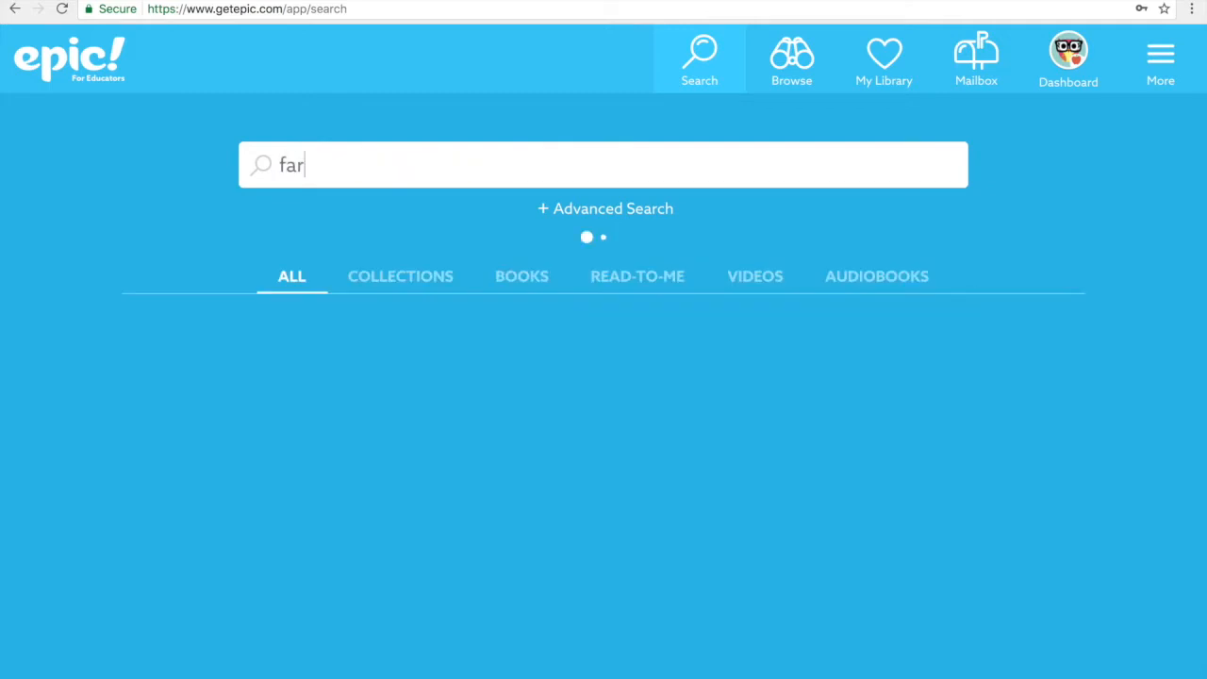
pyautogui.write('m')
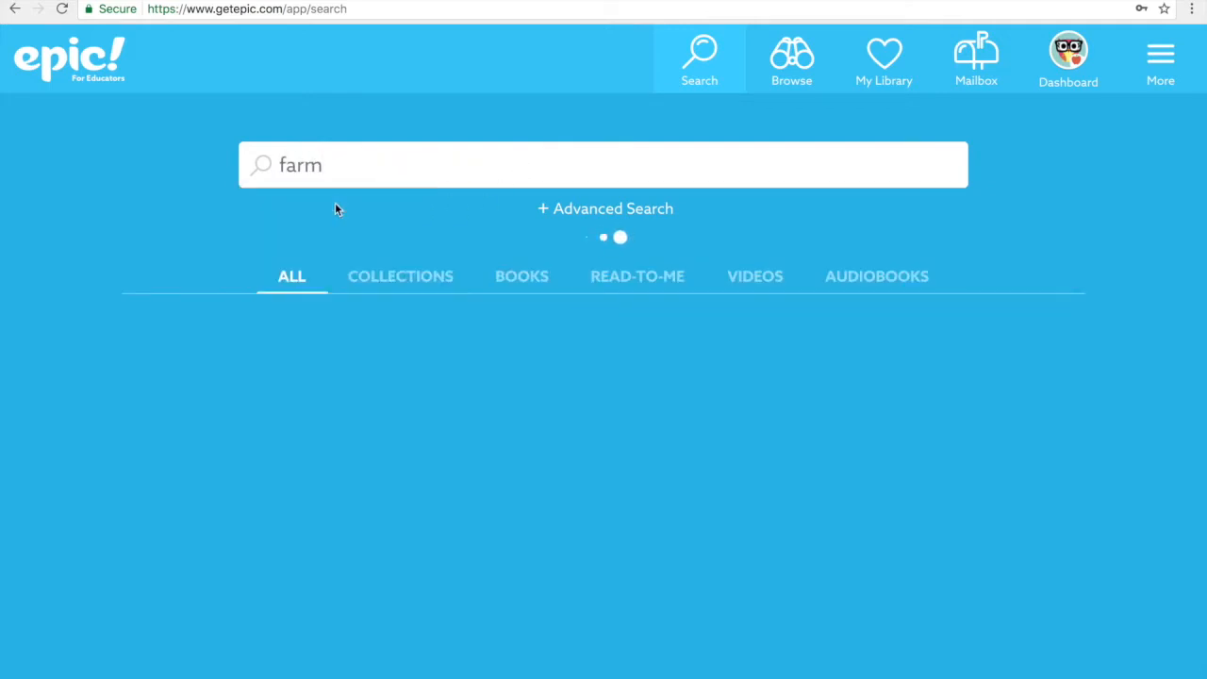
pyautogui.moveTo(222, 223)
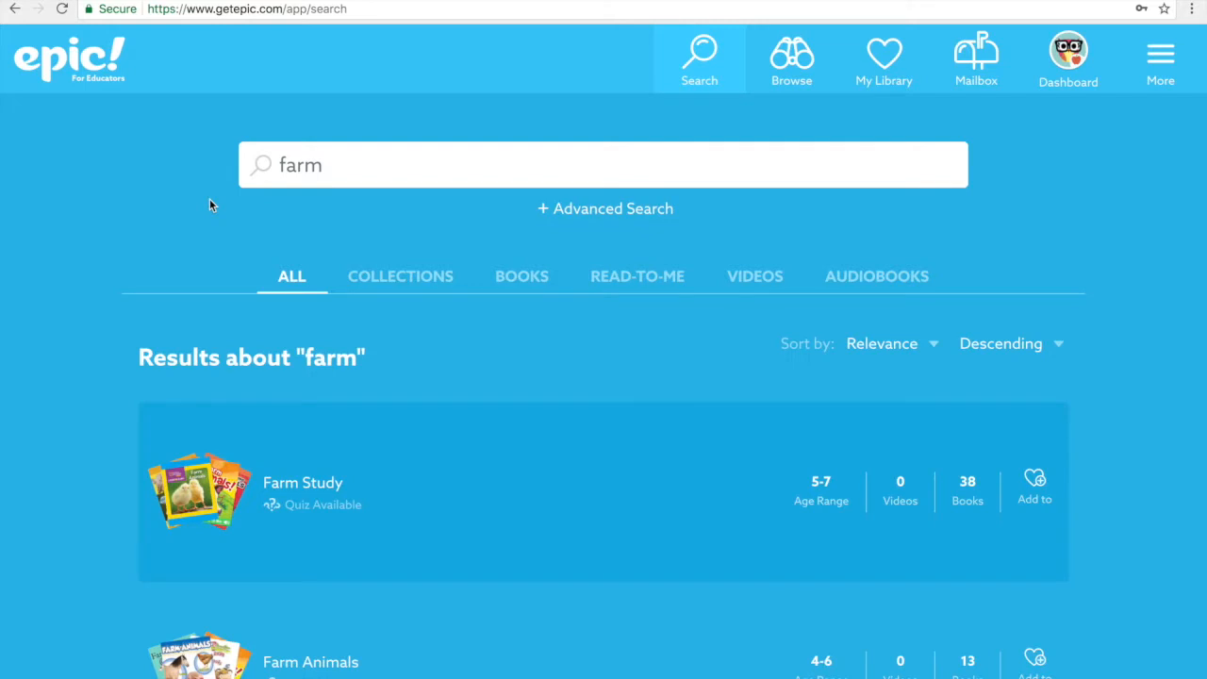
pyautogui.moveTo(234, 251)
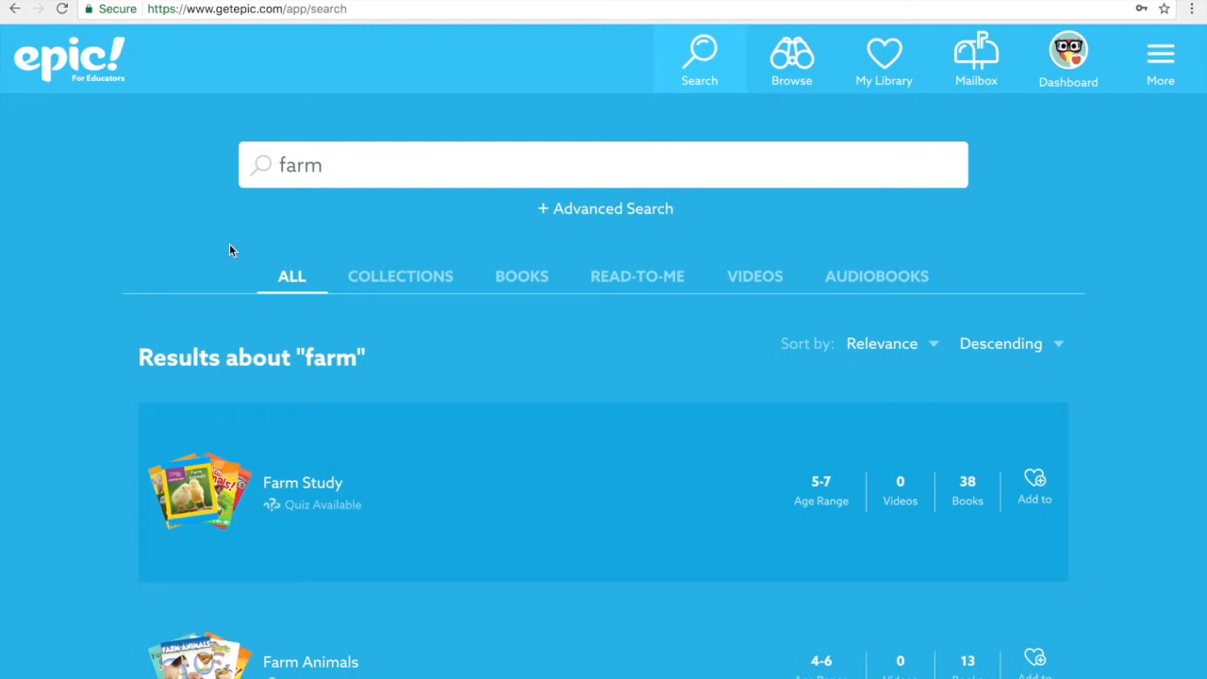
pyautogui.moveTo(366, 287)
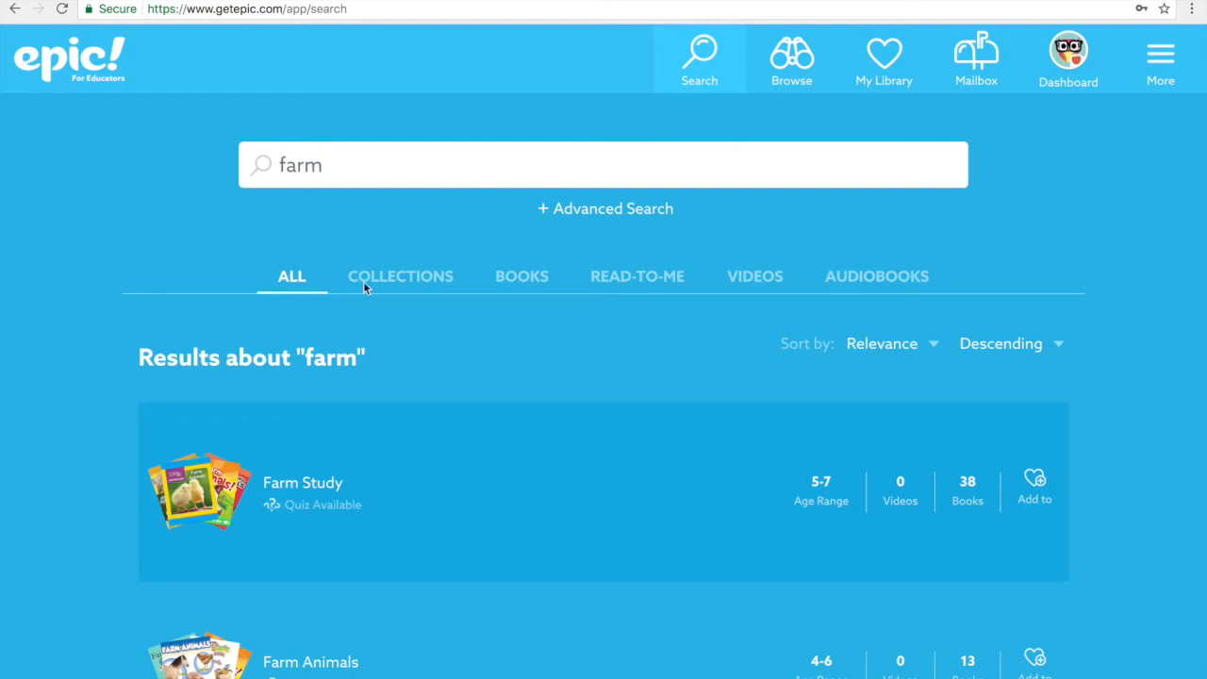
pyautogui.moveTo(514, 309)
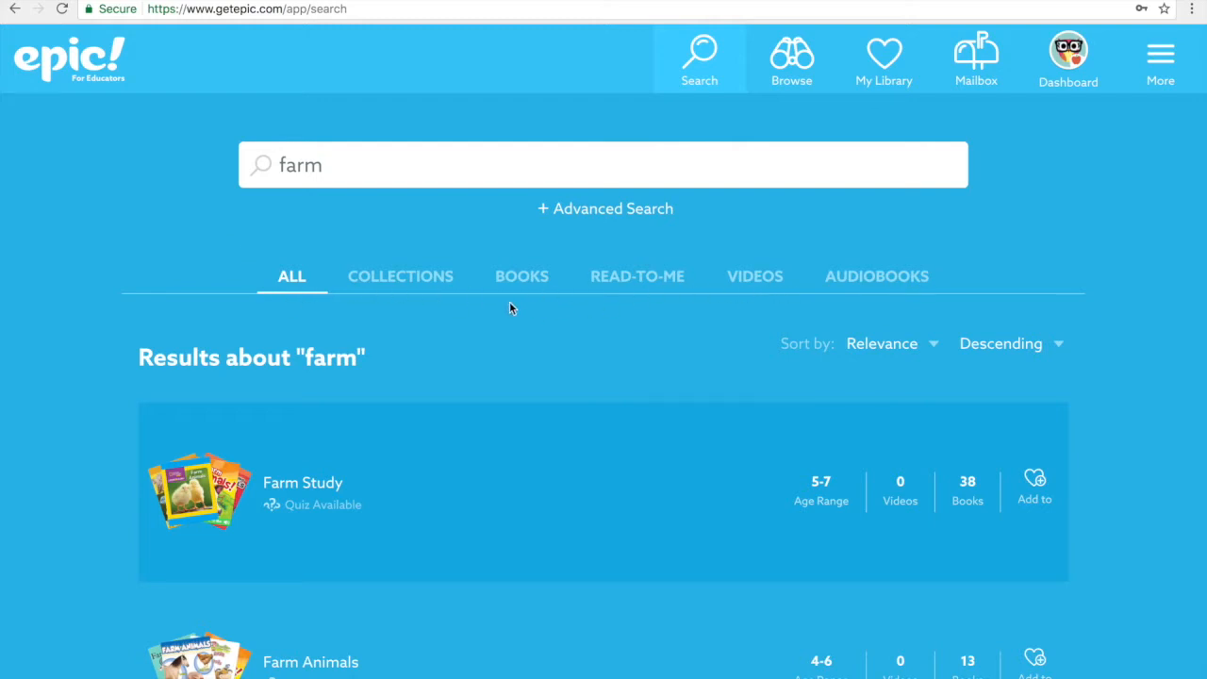
pyautogui.scroll(-3)
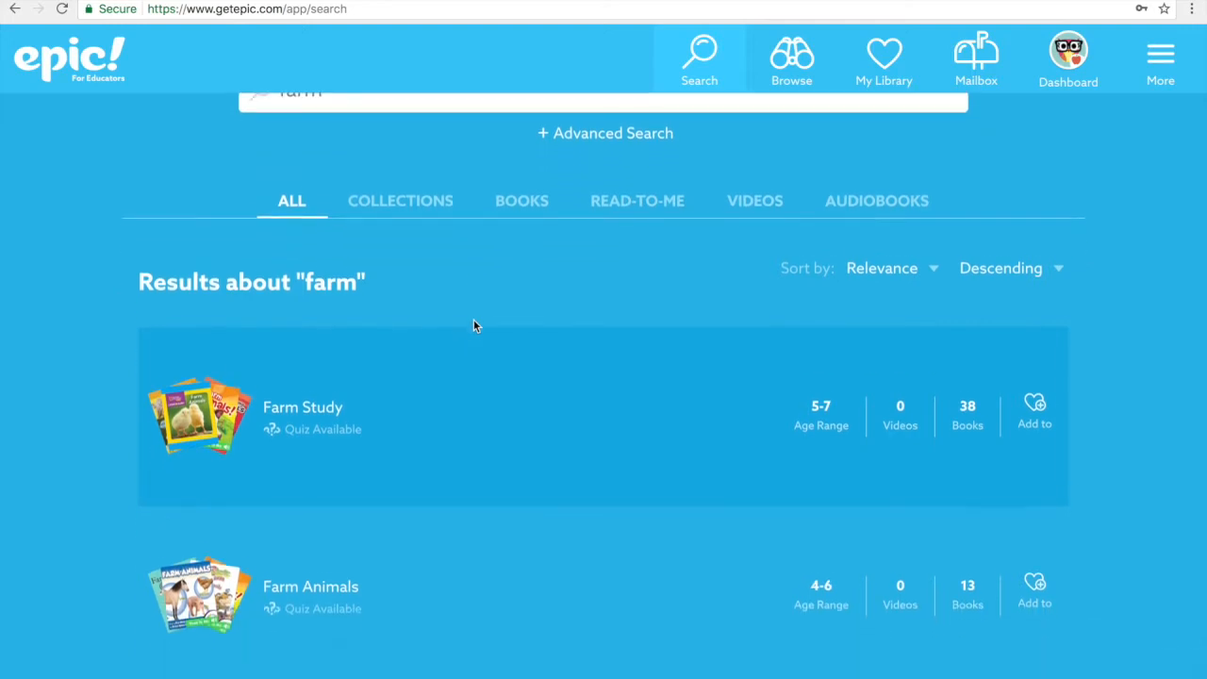
pyautogui.scroll(-3)
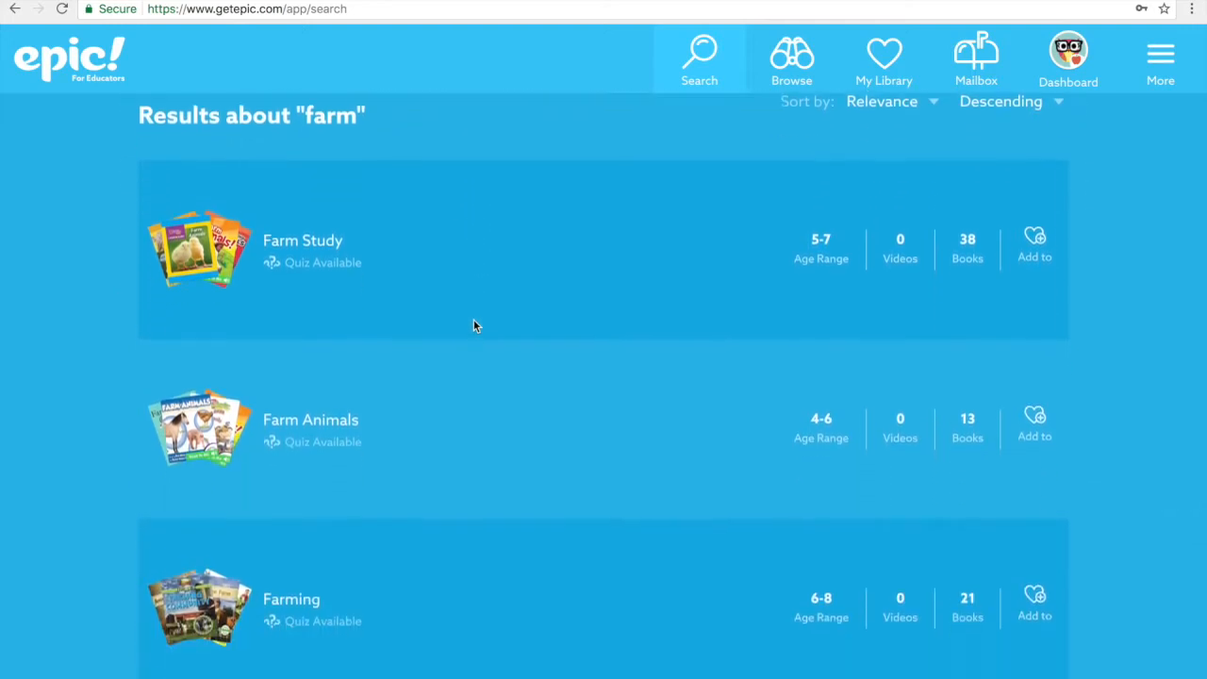
pyautogui.scroll(-3)
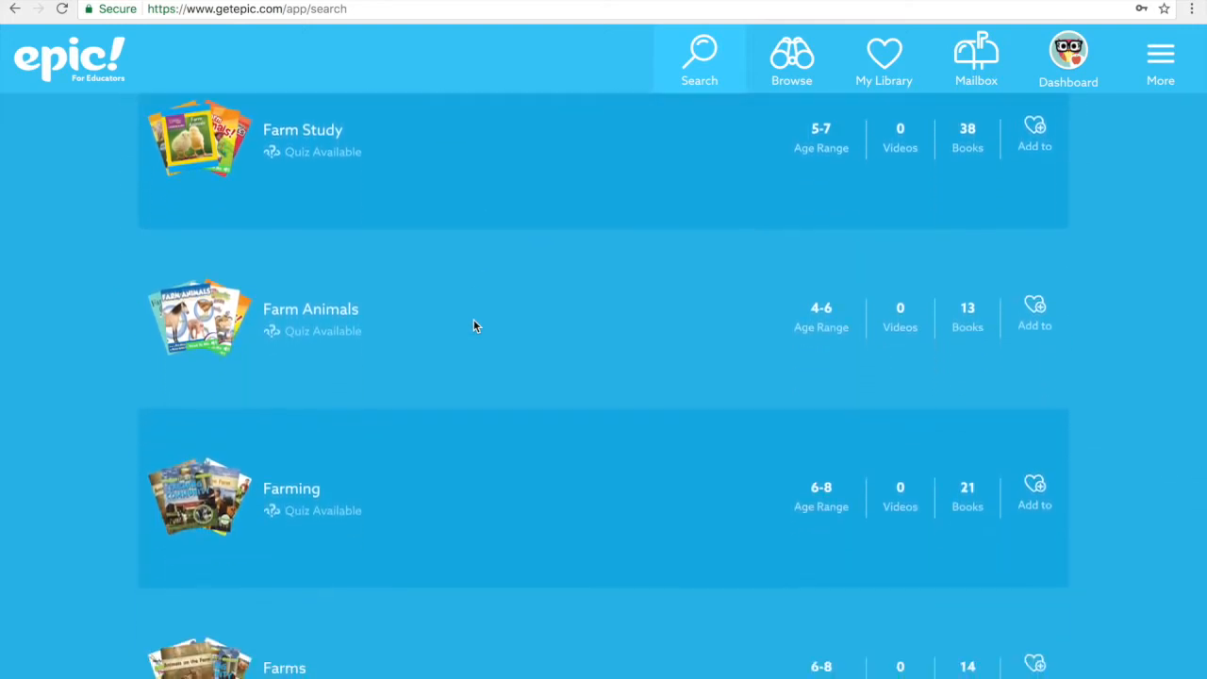
pyautogui.scroll(-3)
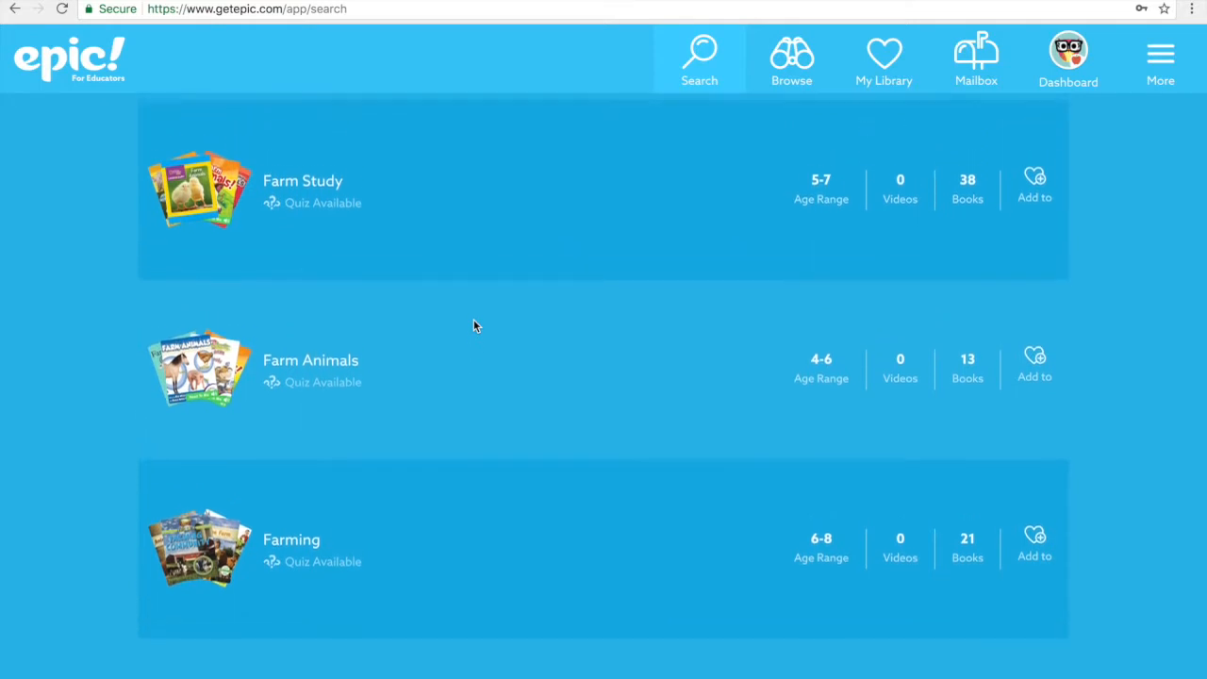
pyautogui.scroll(-3)
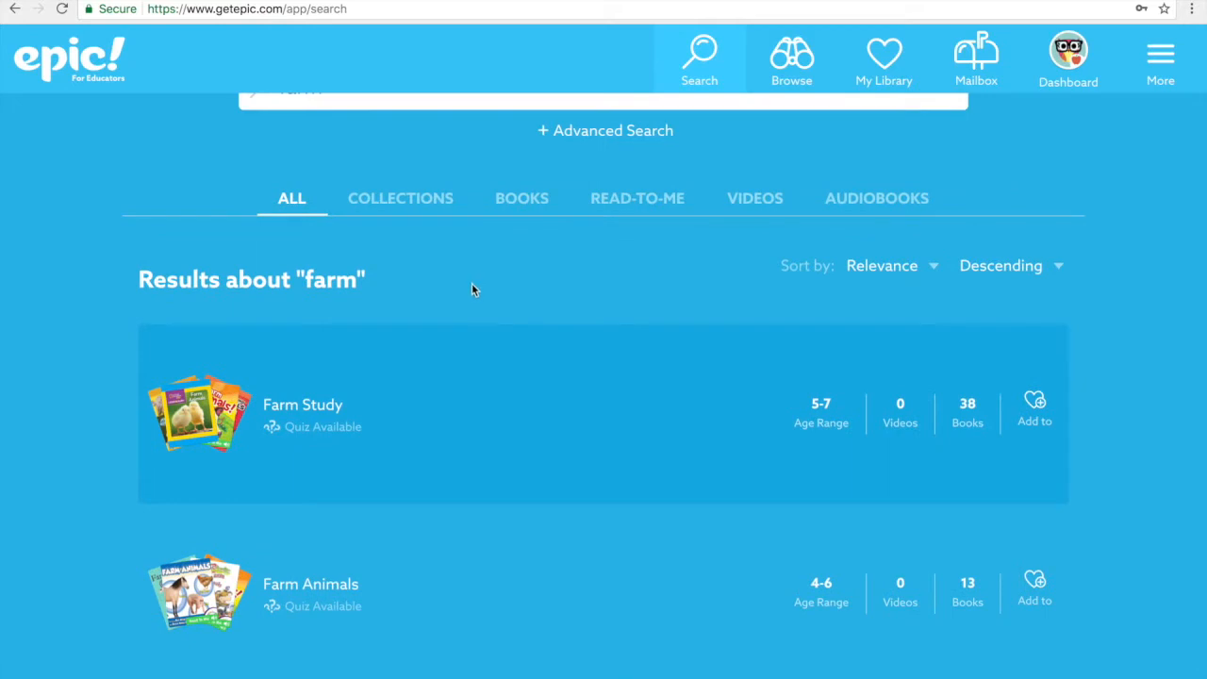
pyautogui.moveTo(515, 209)
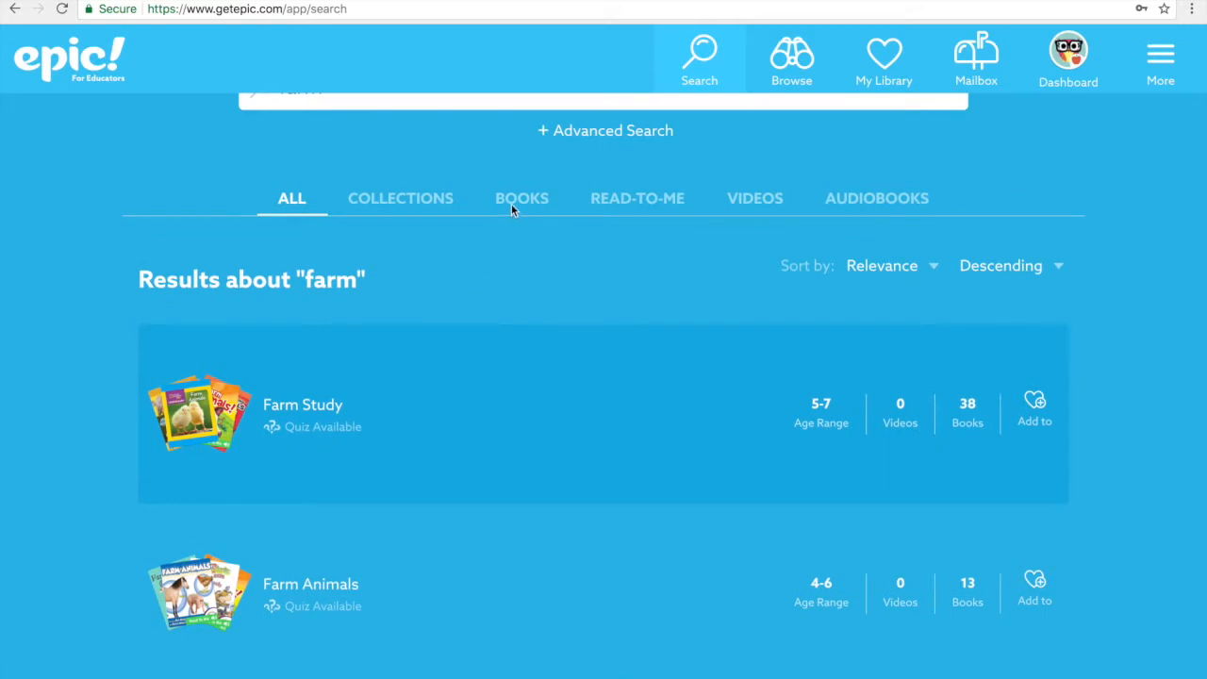
pyautogui.moveTo(527, 208)
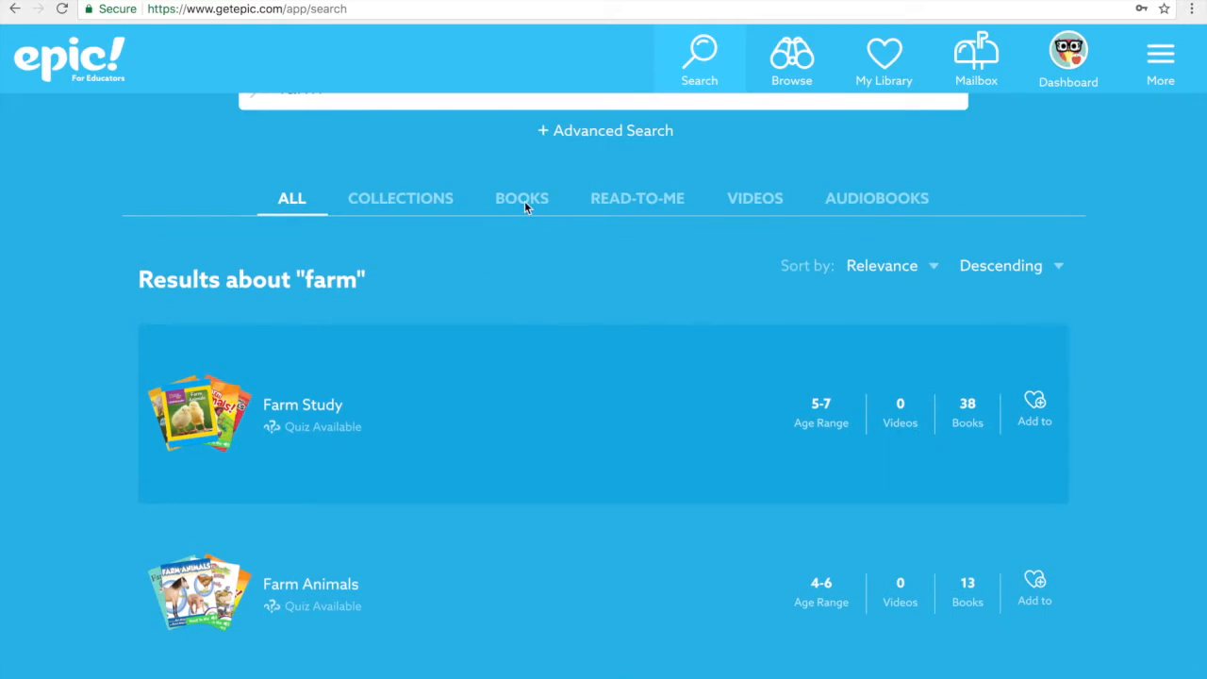
# Filter the 'farm' results to Books only
pyautogui.click(521, 198)
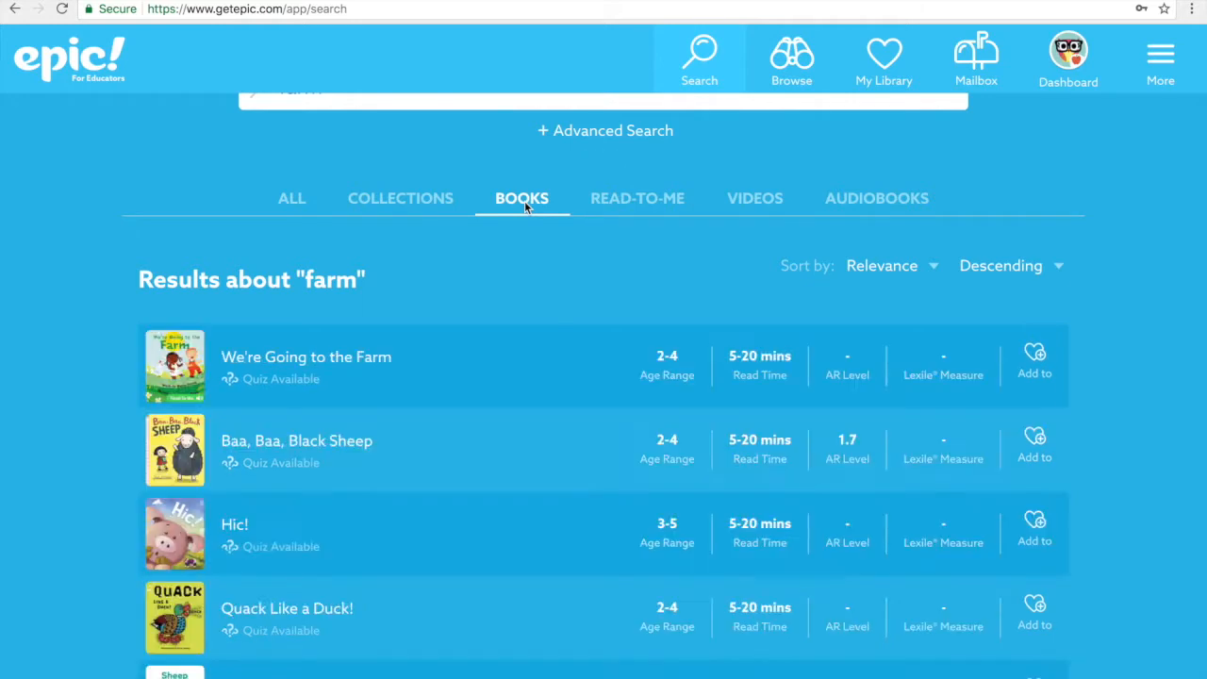
pyautogui.moveTo(487, 306)
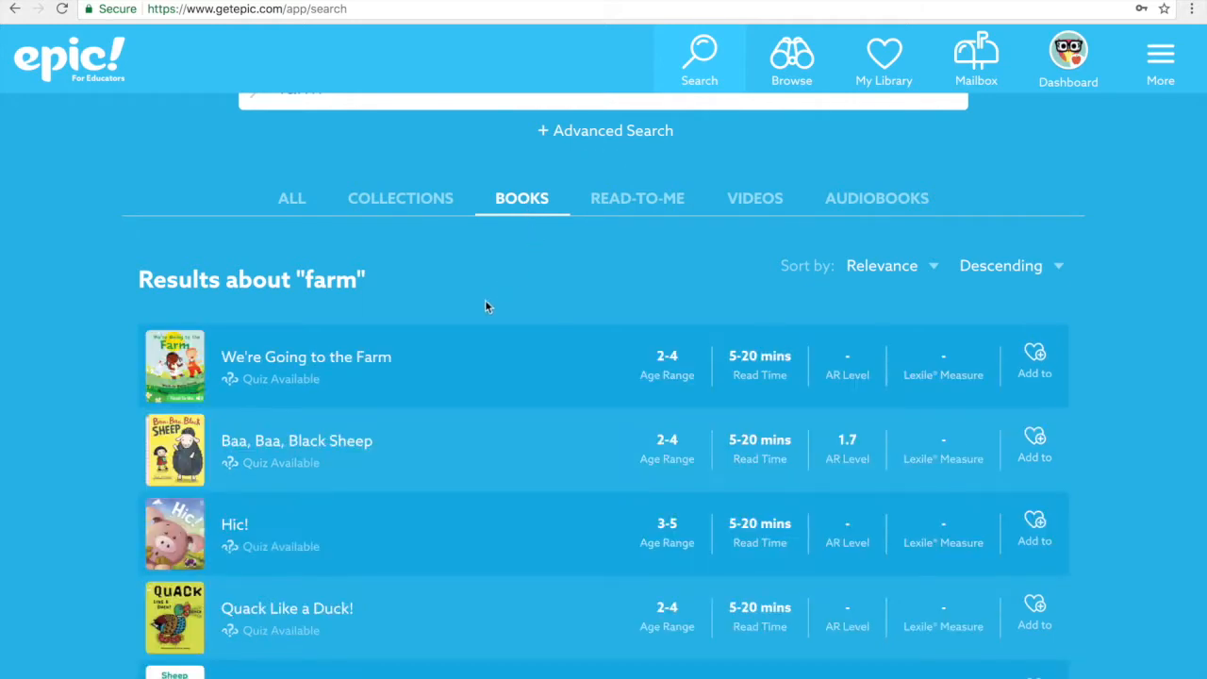
pyautogui.moveTo(318, 540)
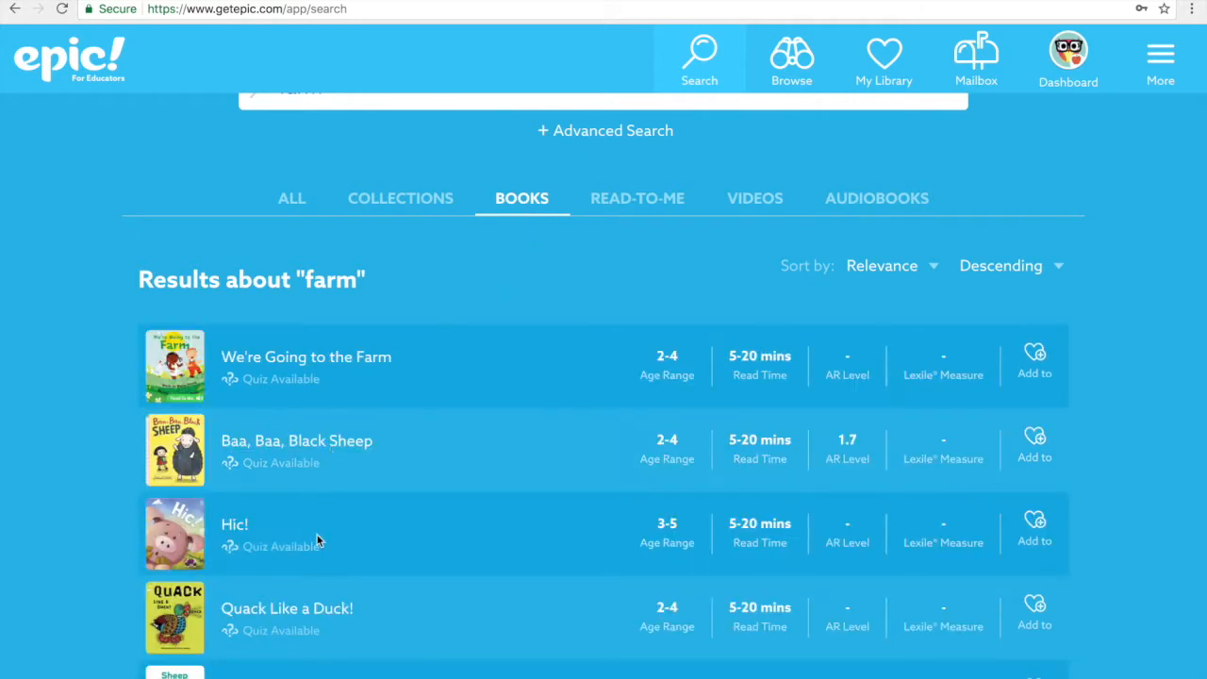
pyautogui.moveTo(317, 607)
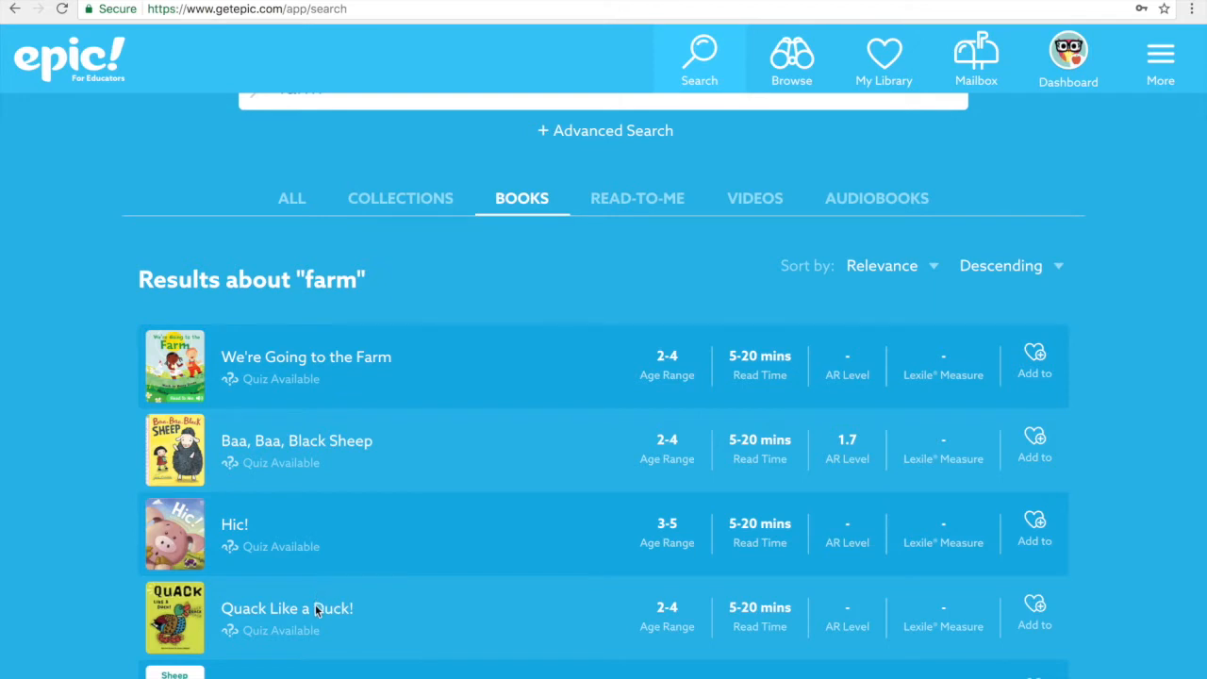
pyautogui.moveTo(332, 608)
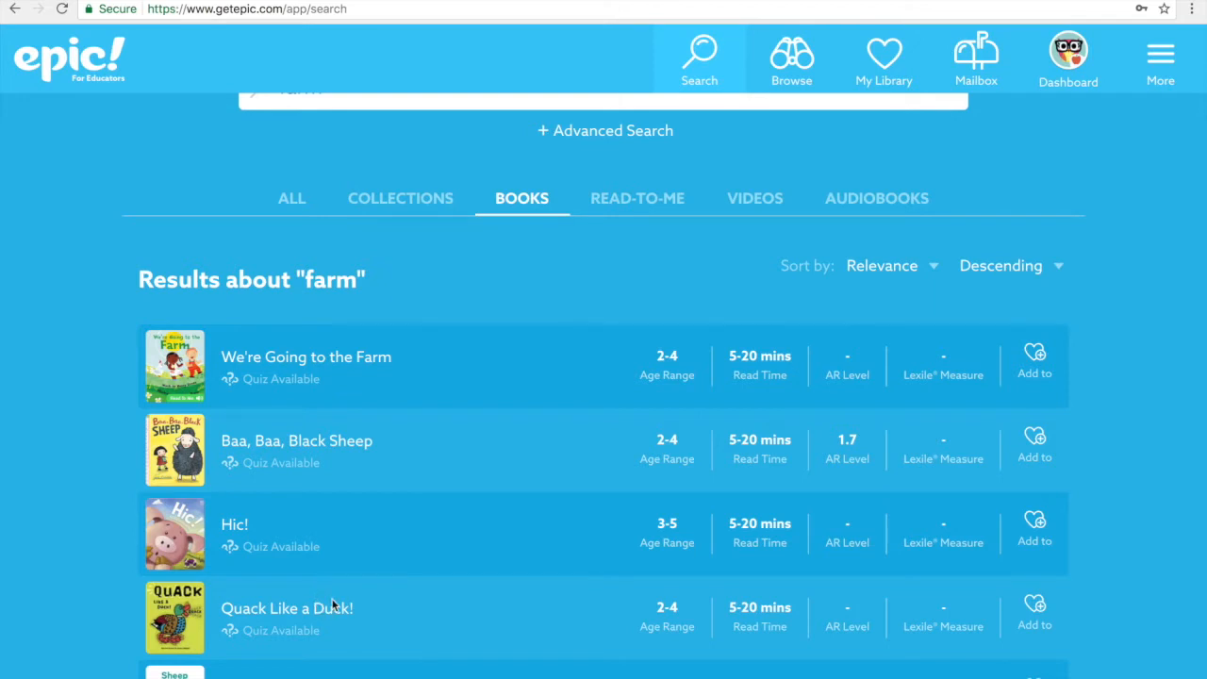
pyautogui.moveTo(630, 260)
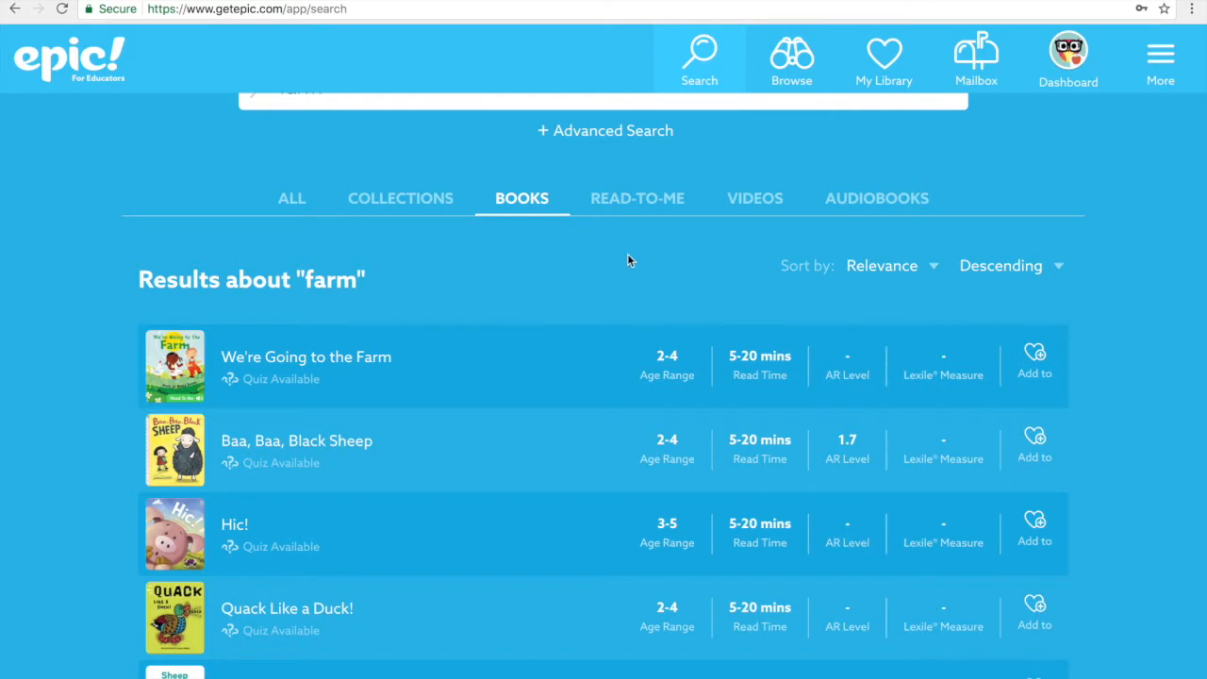
pyautogui.moveTo(651, 207)
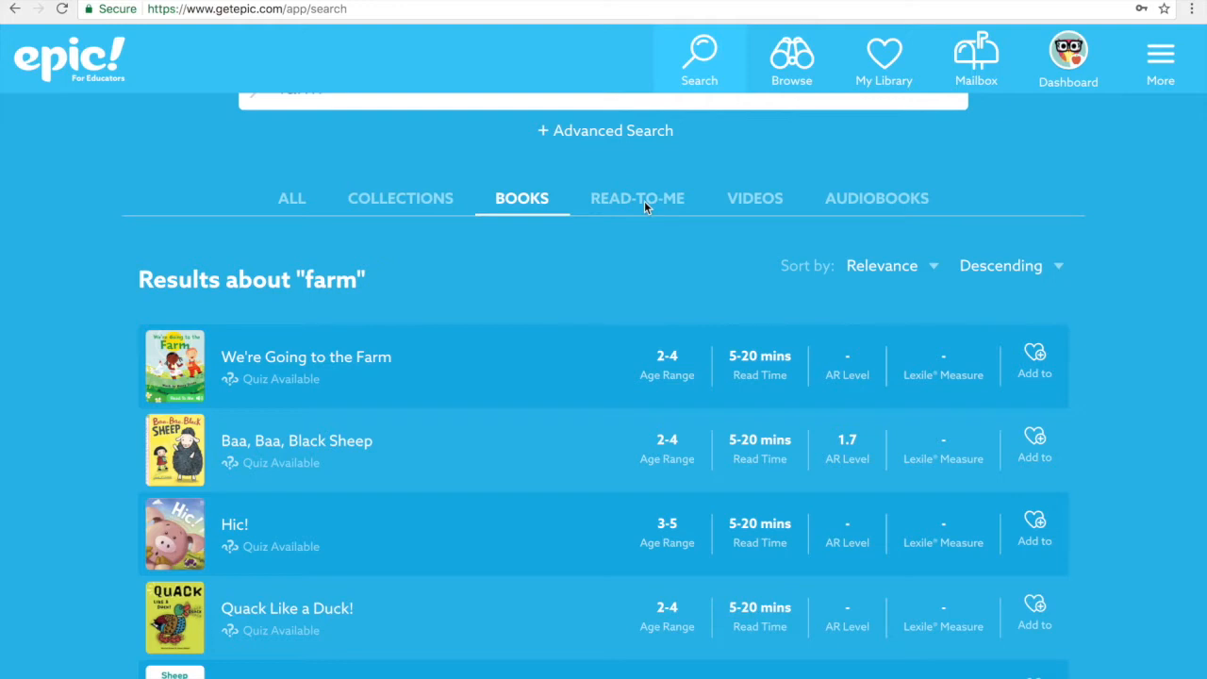
pyautogui.click(638, 198)
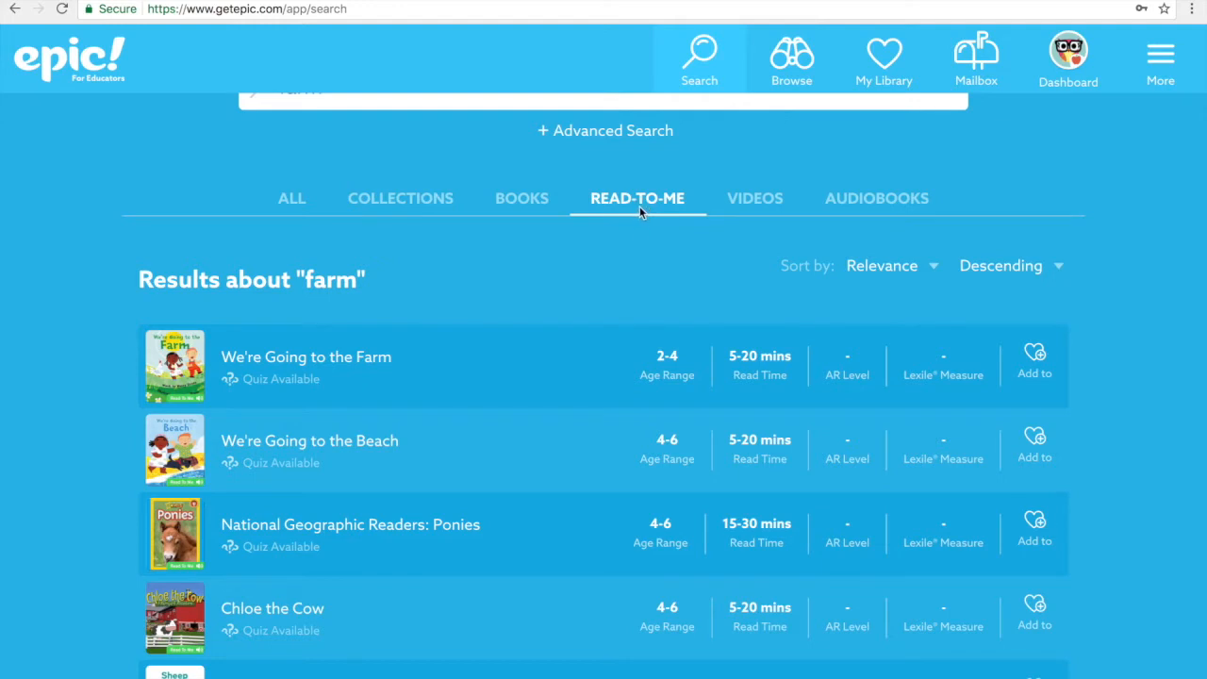
pyautogui.scroll(-3)
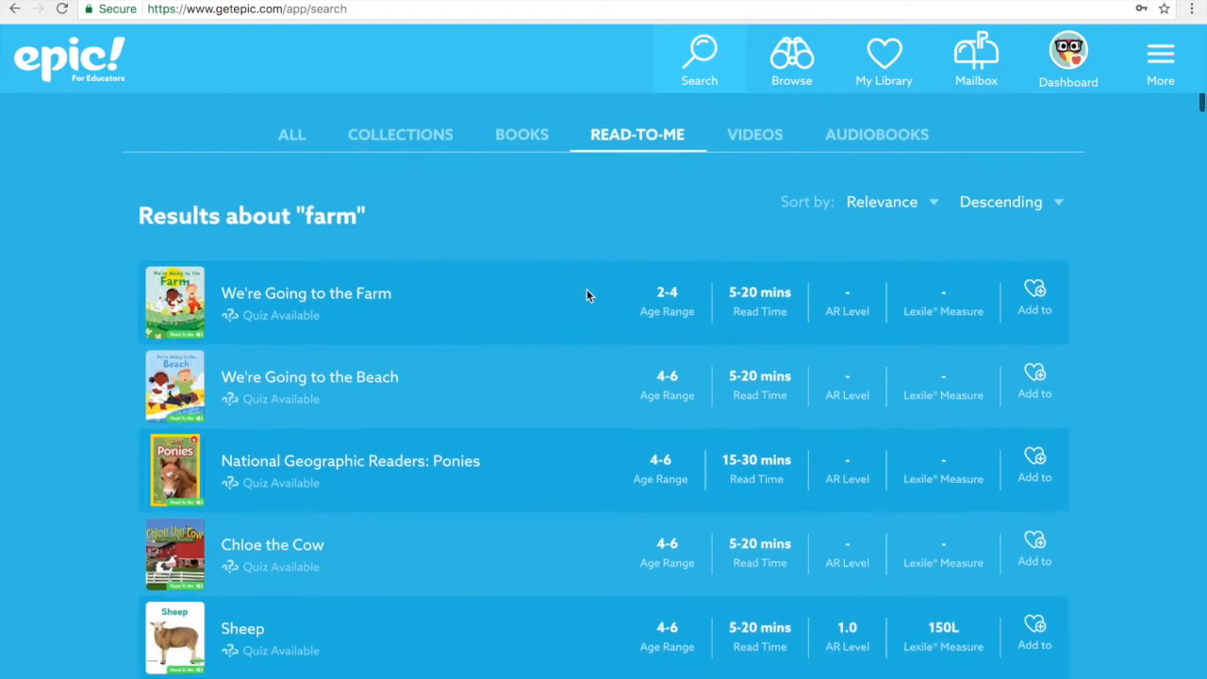
pyautogui.scroll(-3)
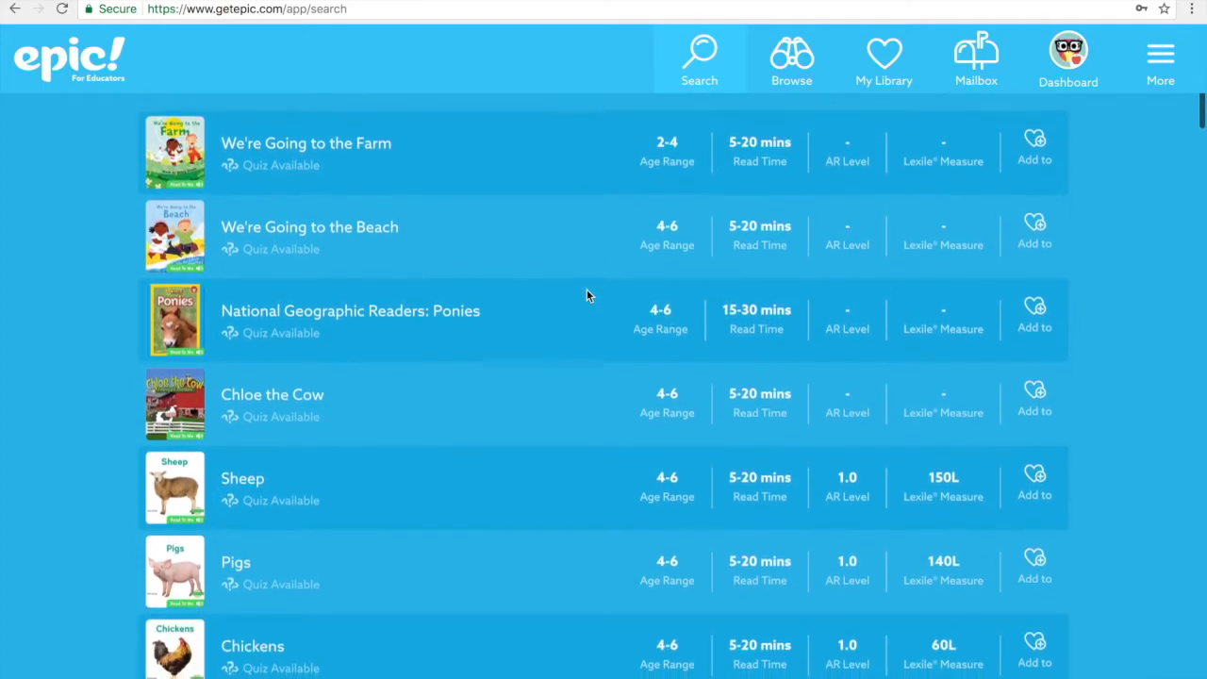
pyautogui.scroll(-3)
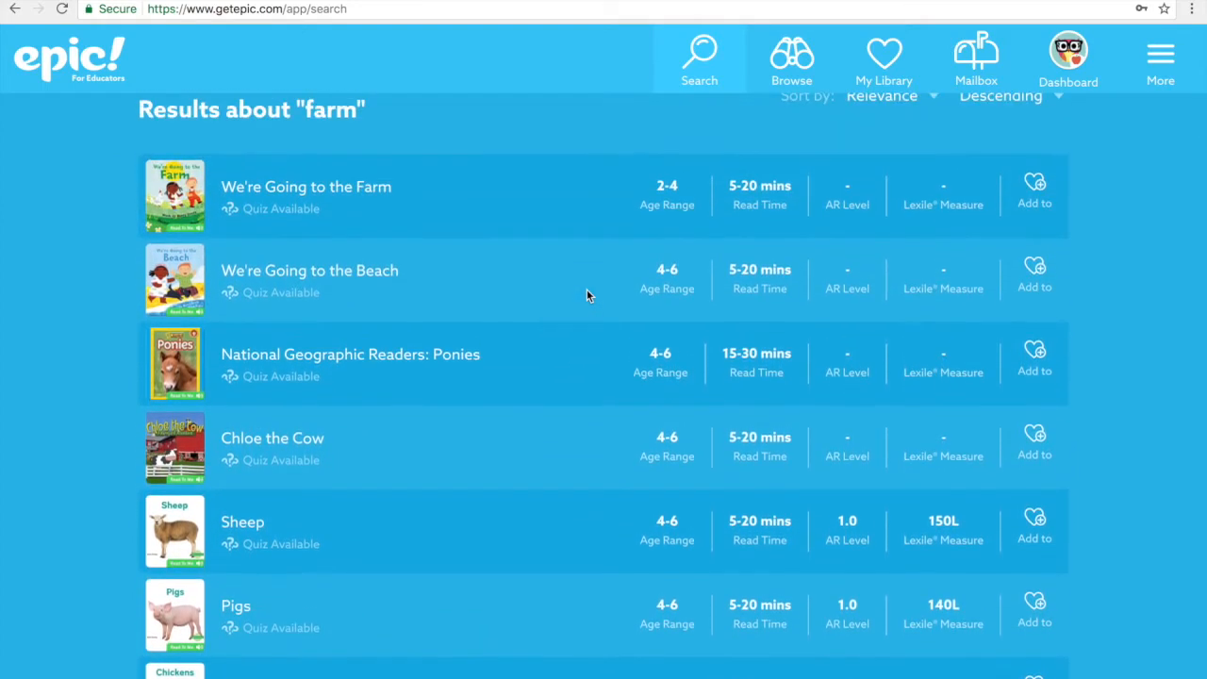
pyautogui.moveTo(317, 205)
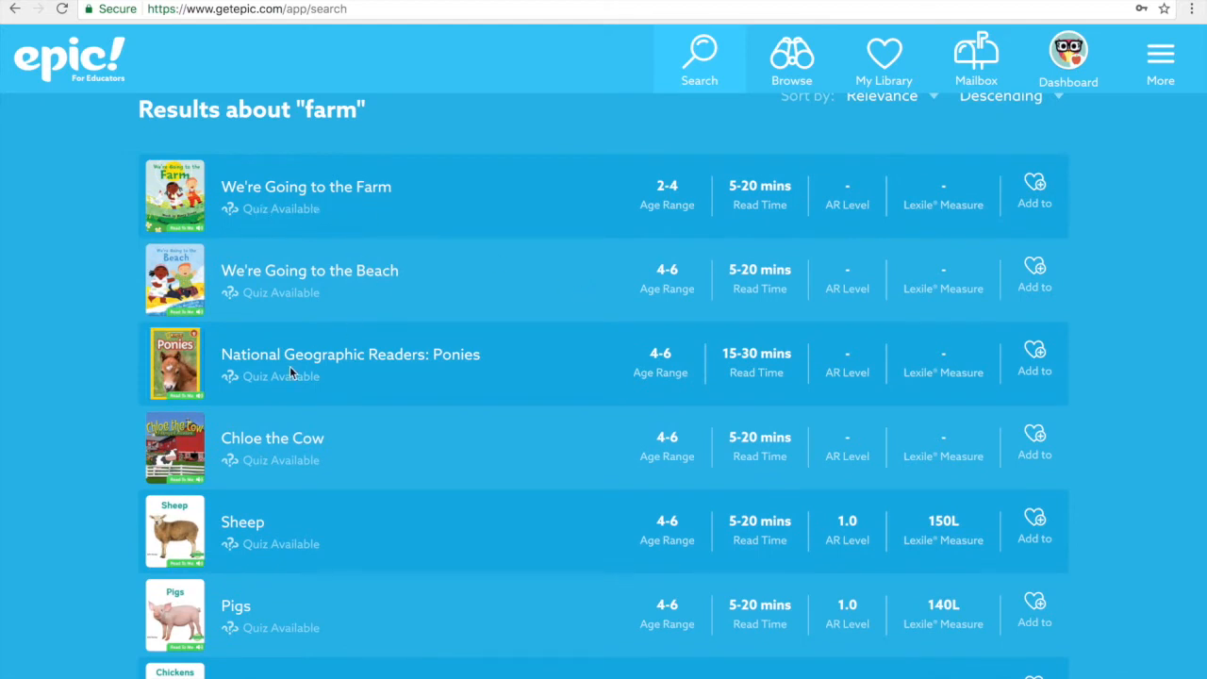
pyautogui.moveTo(279, 521)
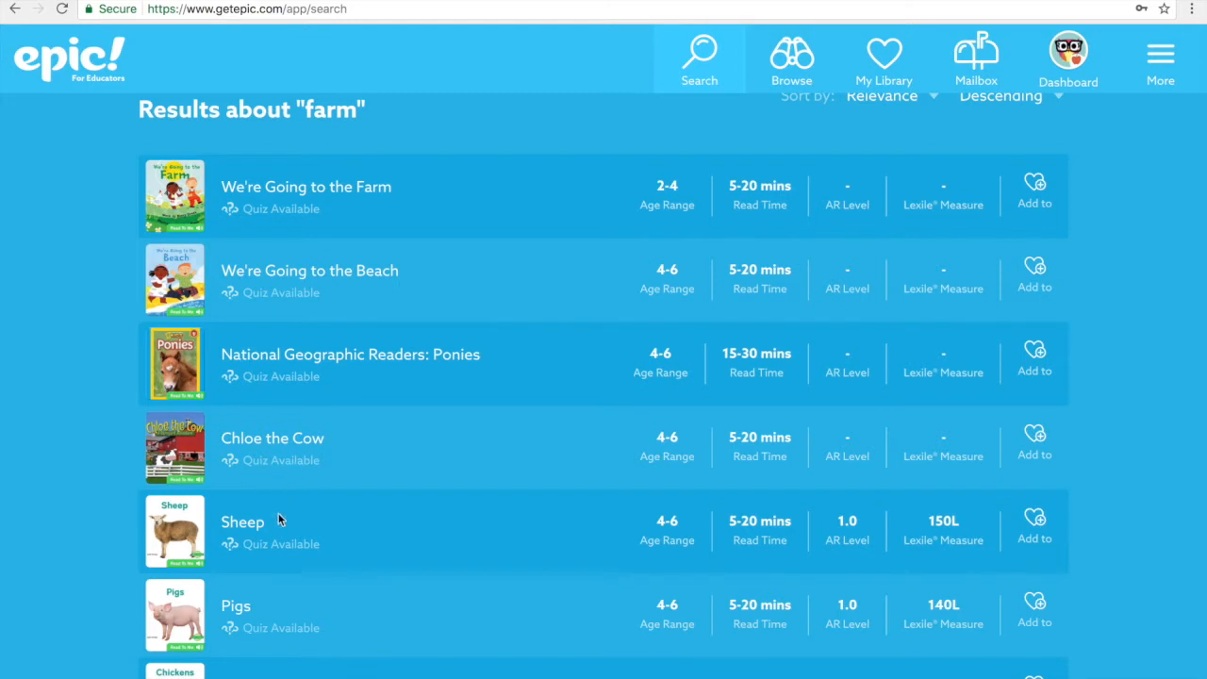
pyautogui.moveTo(325, 649)
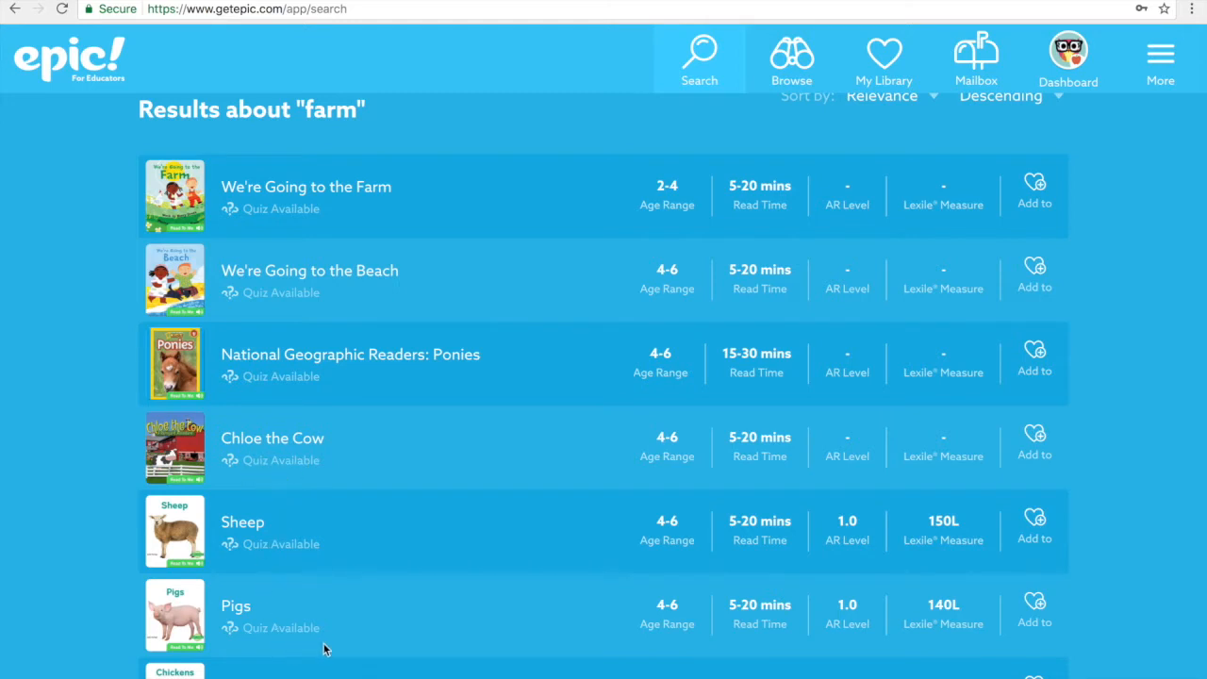
pyautogui.moveTo(517, 449)
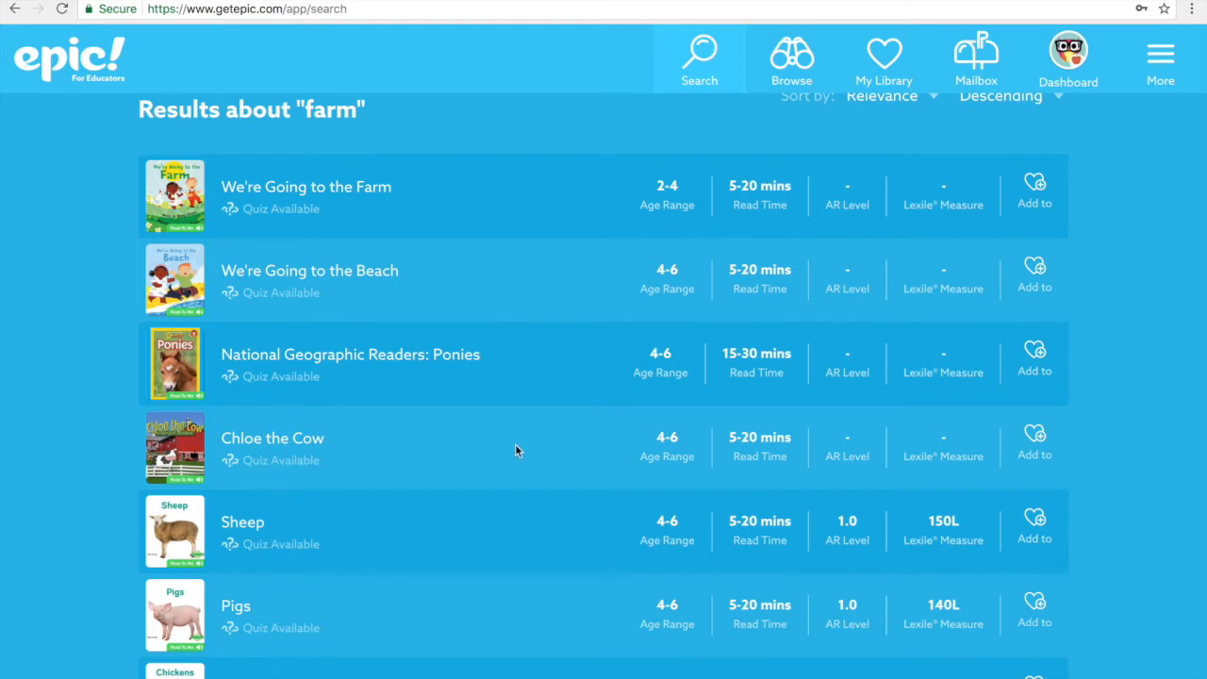
pyautogui.moveTo(360, 218)
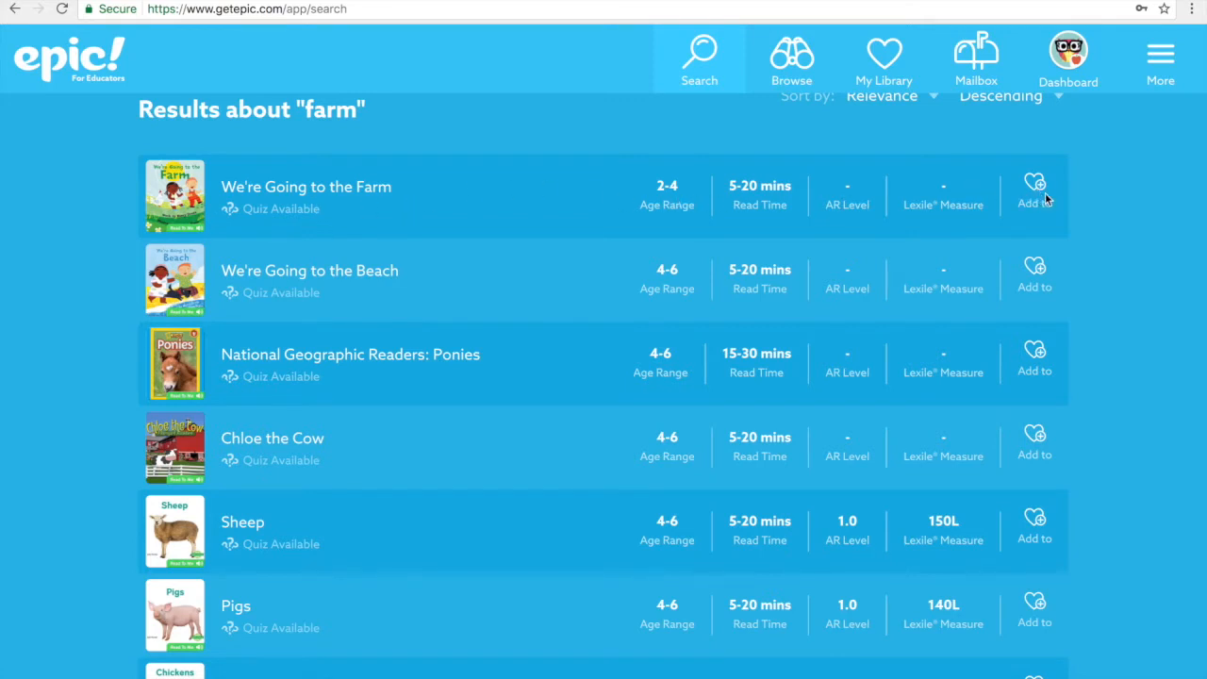
pyautogui.moveTo(1039, 217)
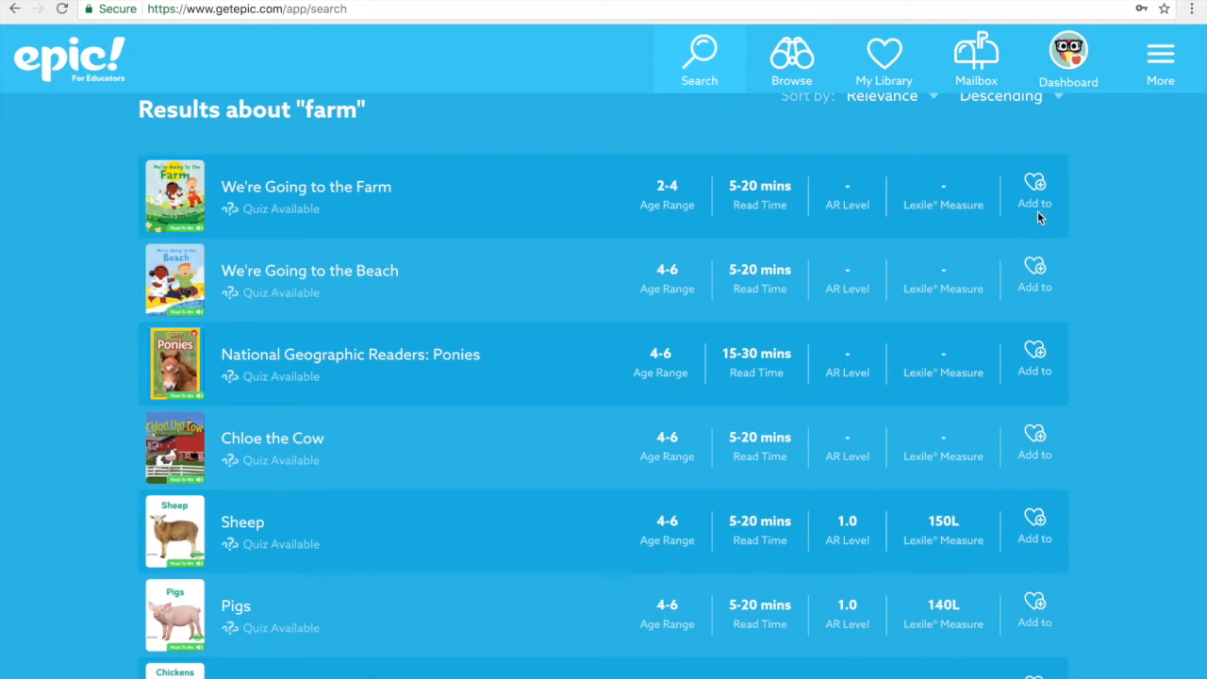
pyautogui.moveTo(1038, 196)
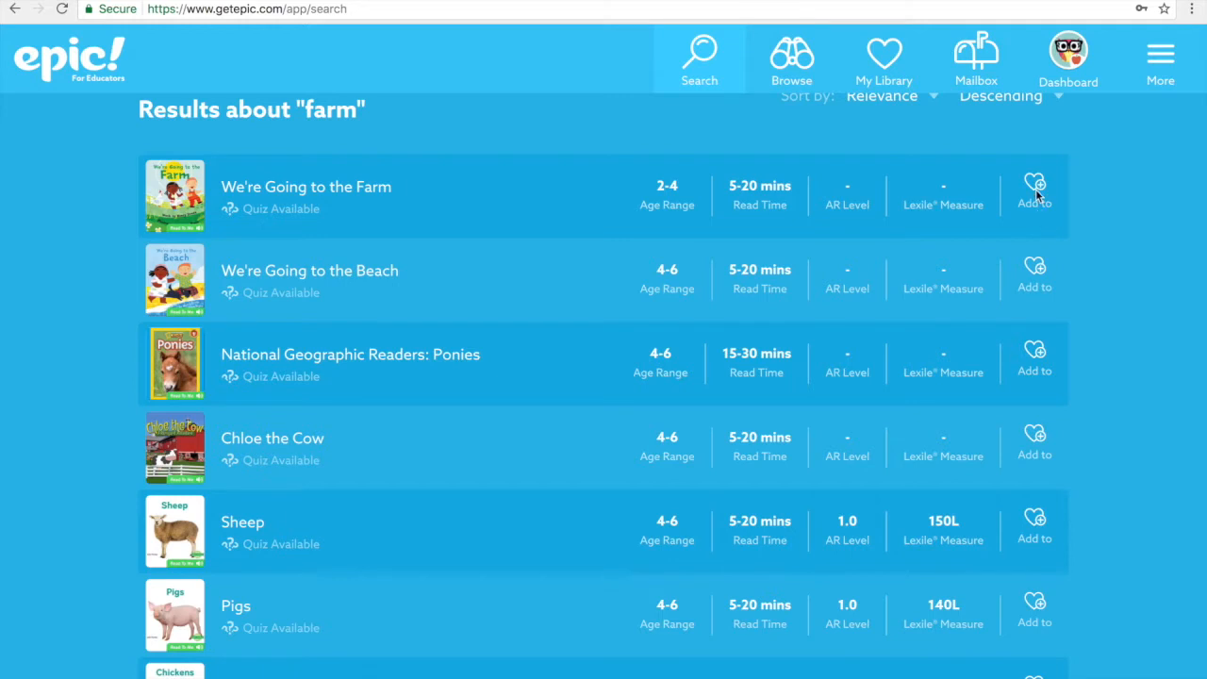
# Show the Add-to menu for We're Going to the Farm
pyautogui.click(1034, 187)
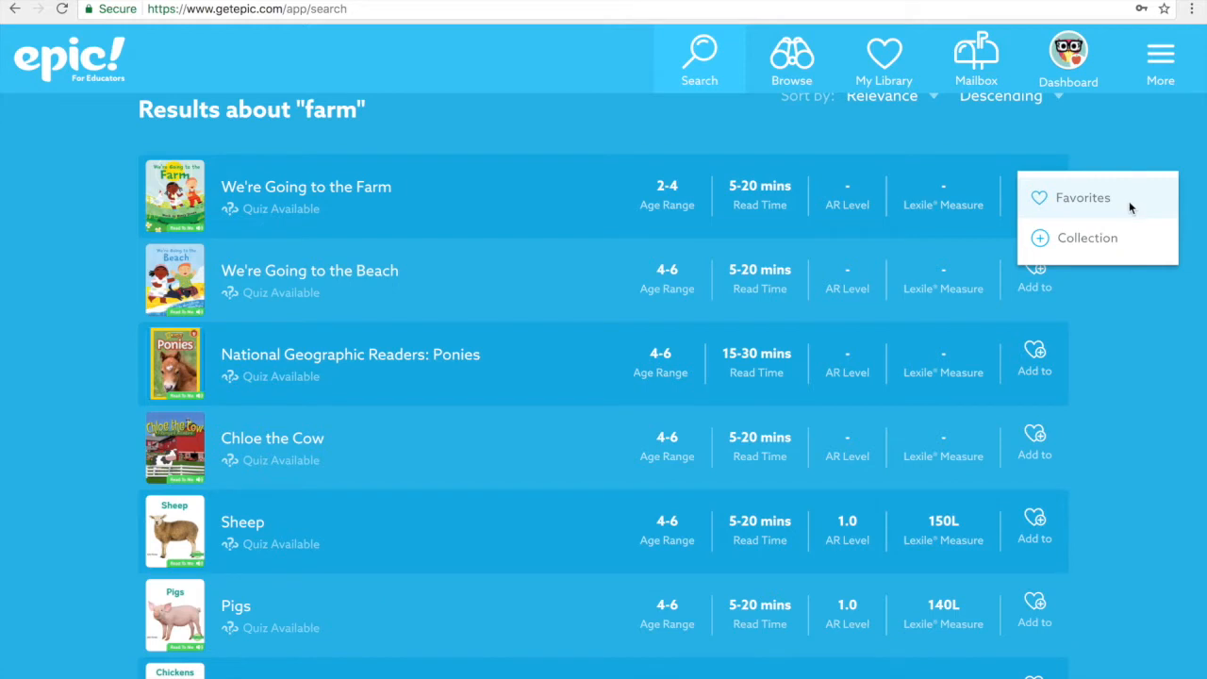
pyautogui.moveTo(1109, 237)
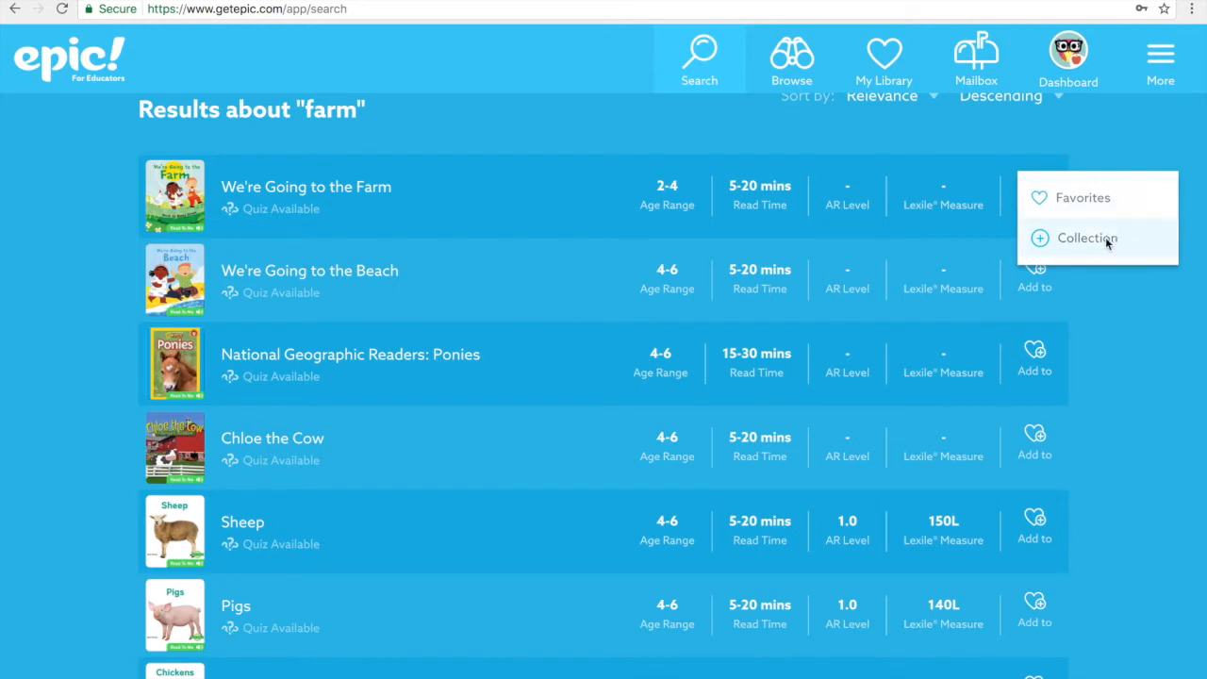
pyautogui.moveTo(1085, 247)
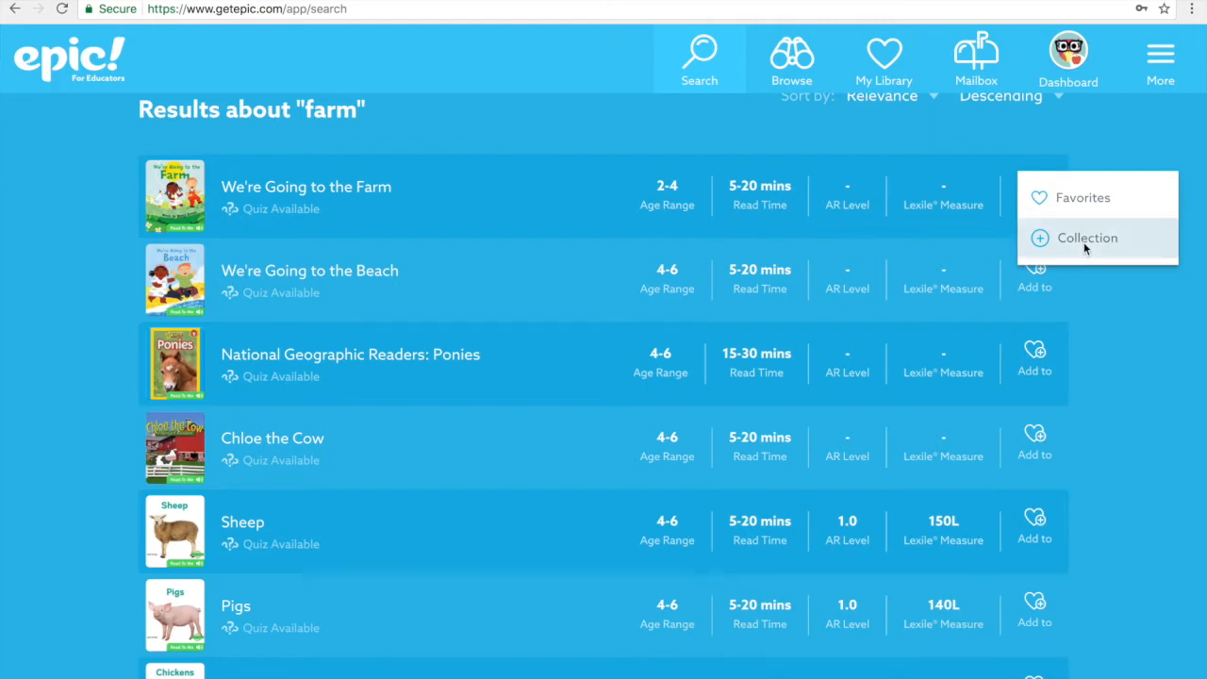
# Create a new collection 'Farm/Granja' for the book with Share with Epic! Community unchecked
pyautogui.click(1086, 238)
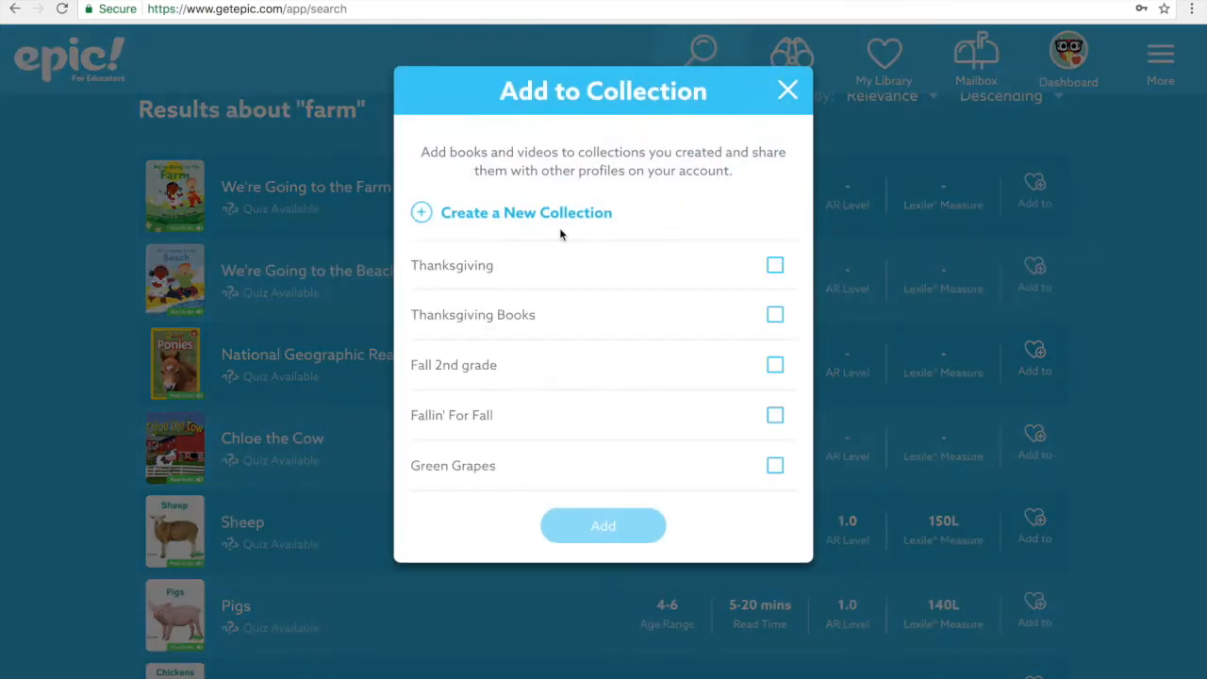
pyautogui.moveTo(461, 236)
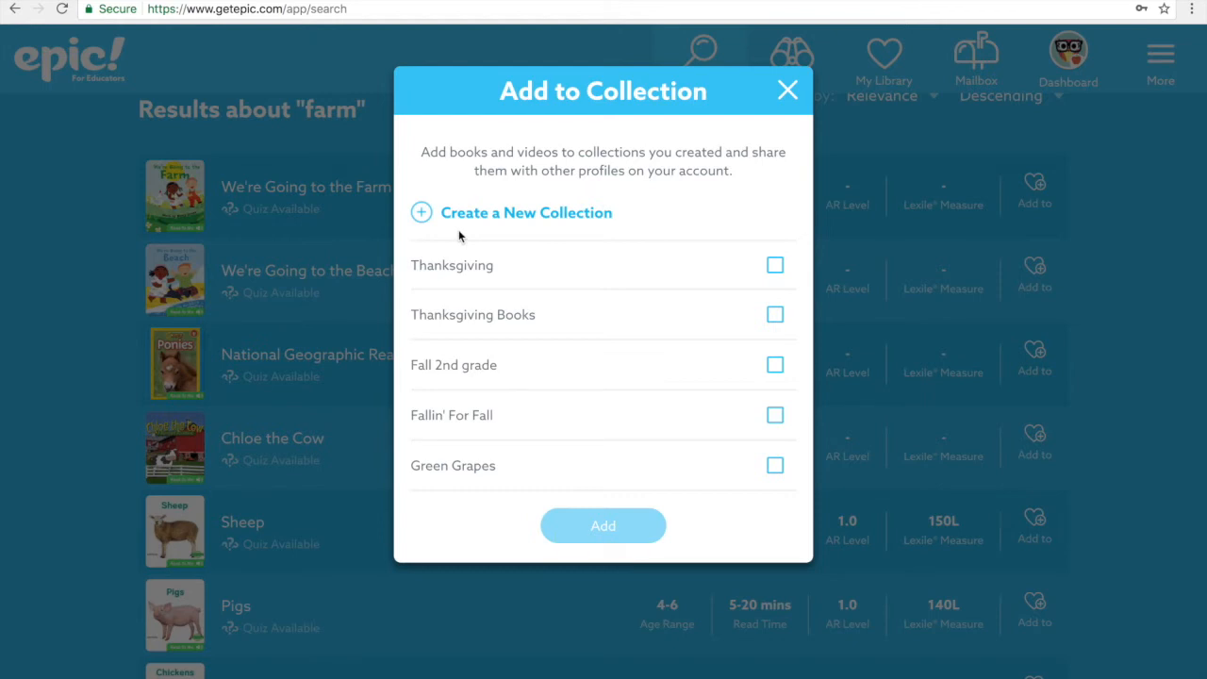
pyautogui.moveTo(513, 223)
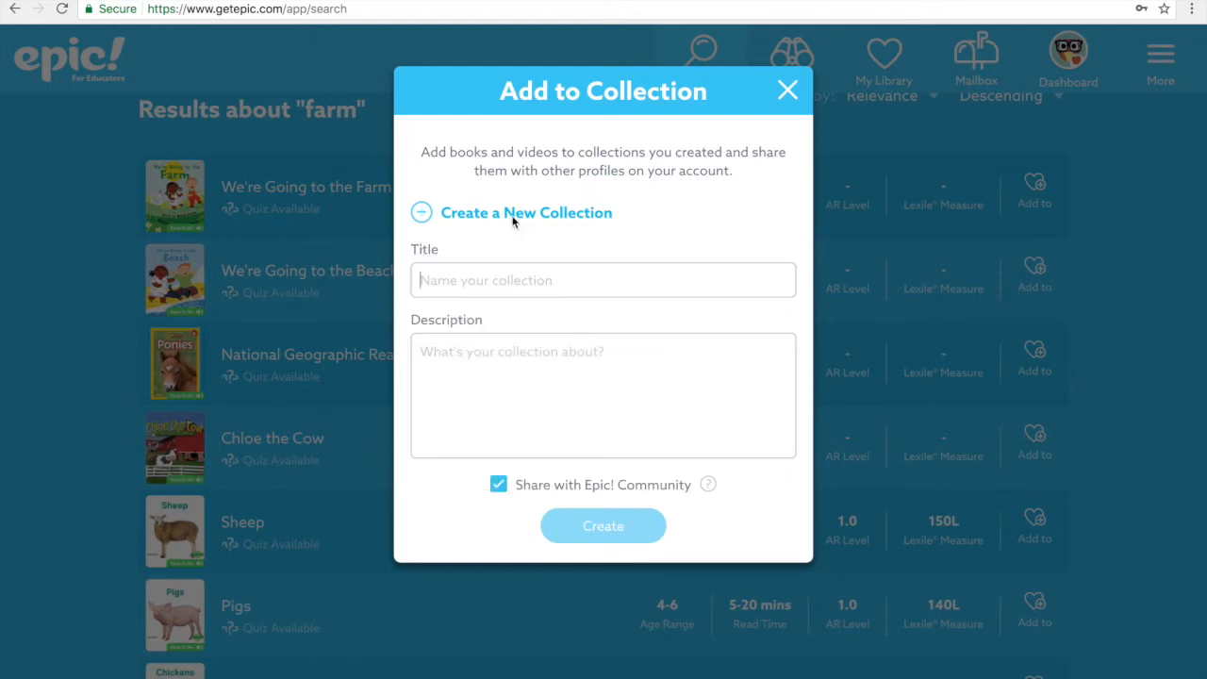
pyautogui.write('Farm')
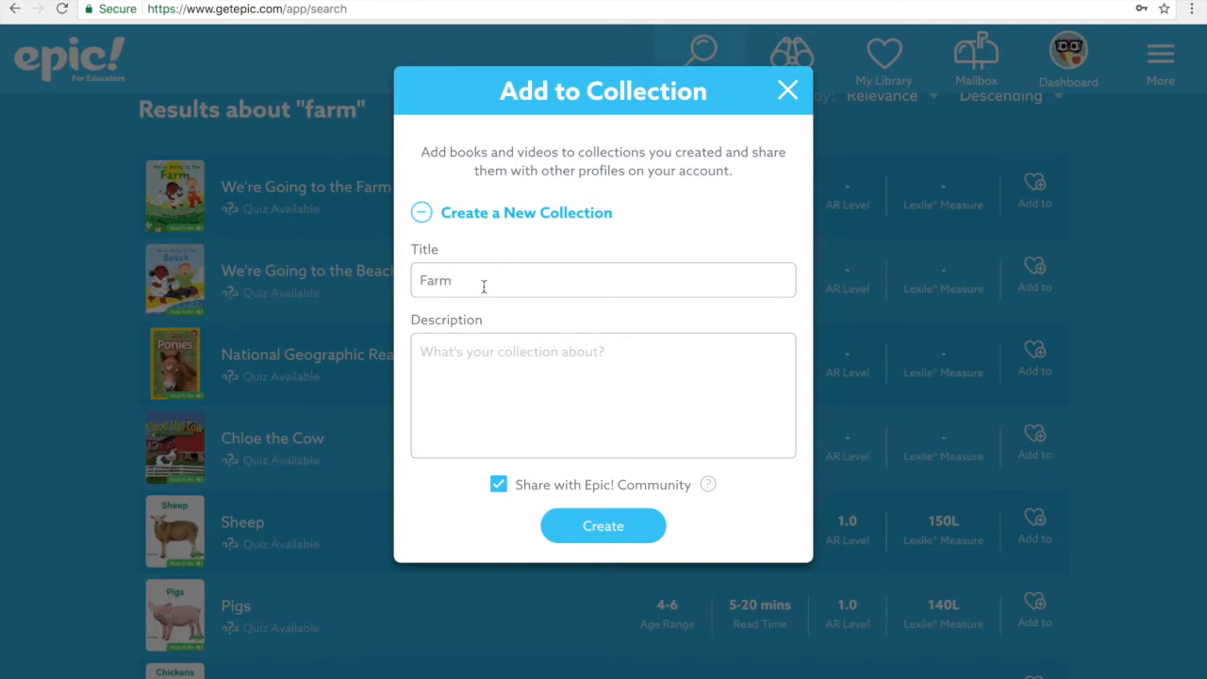
pyautogui.write('/G')
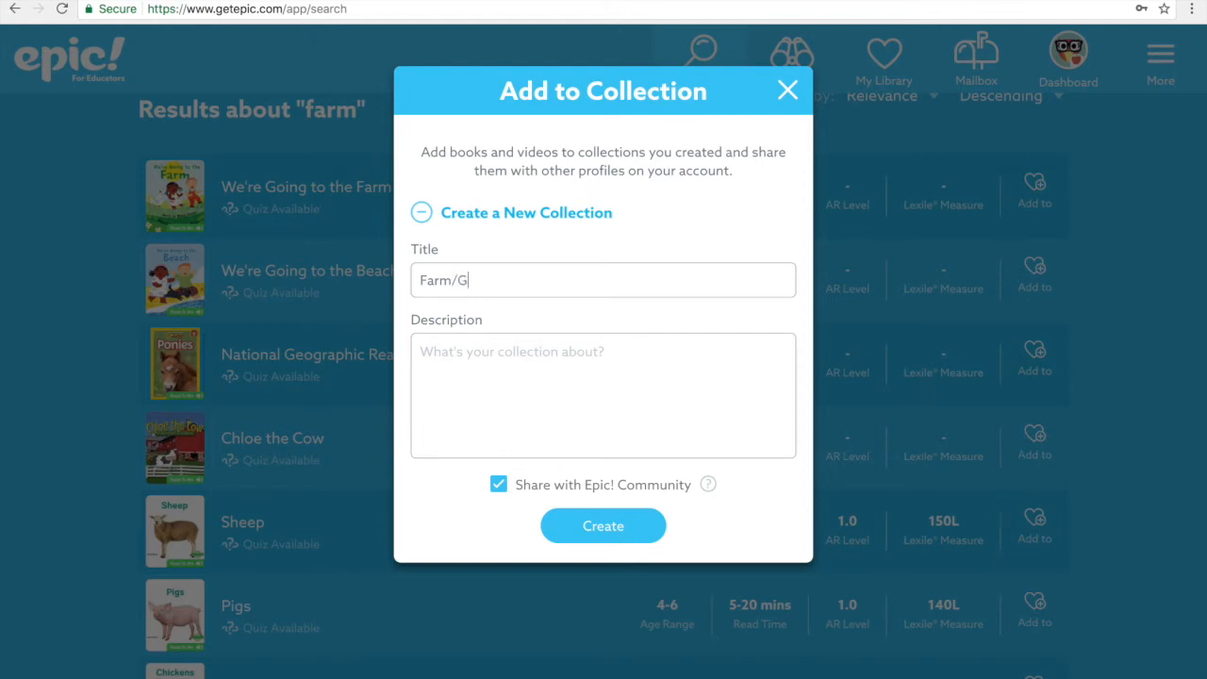
pyautogui.write('ranja')
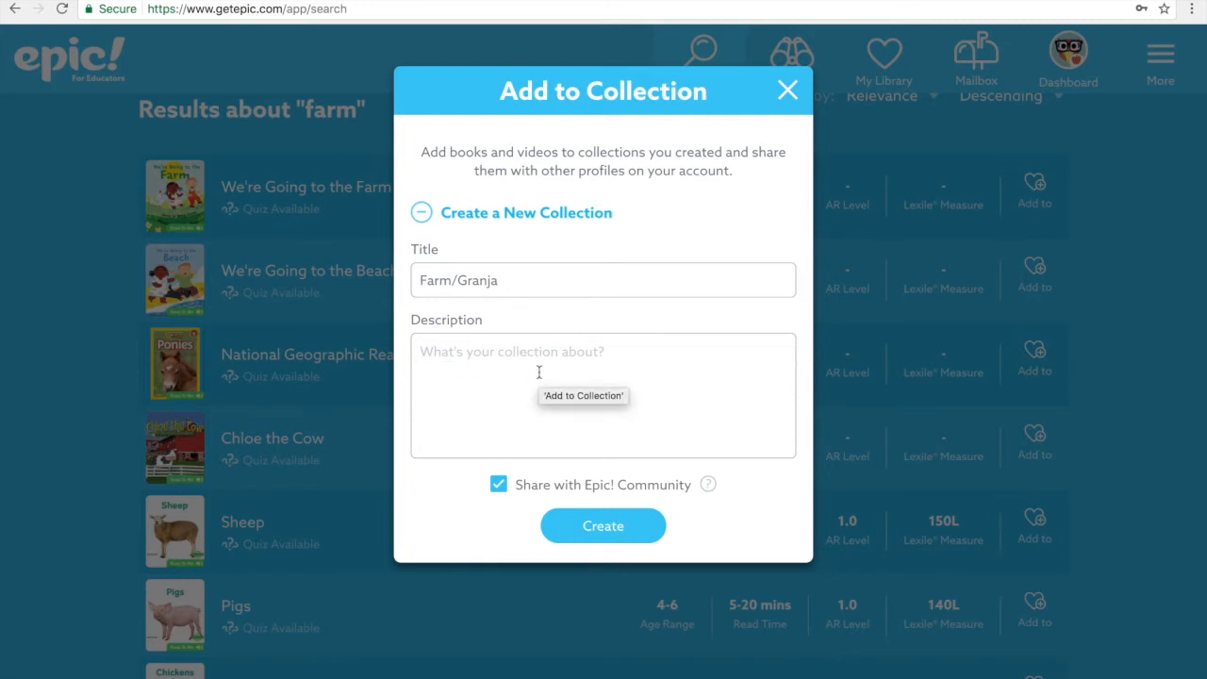
pyautogui.moveTo(528, 420)
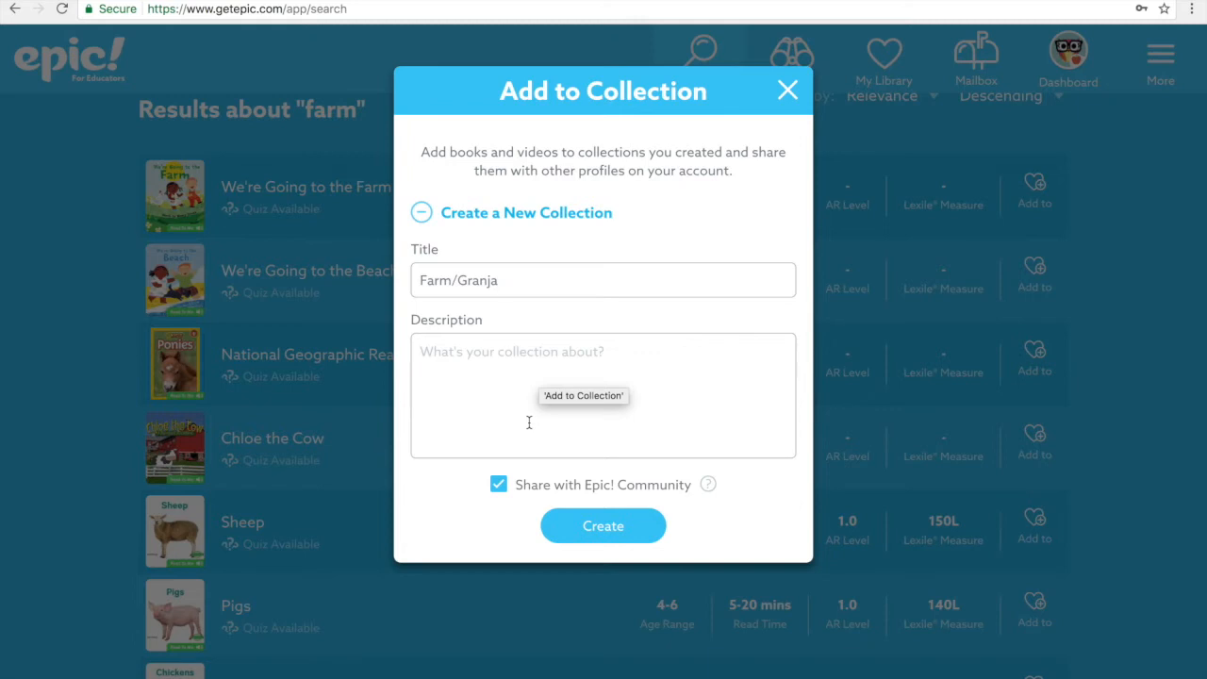
pyautogui.moveTo(517, 468)
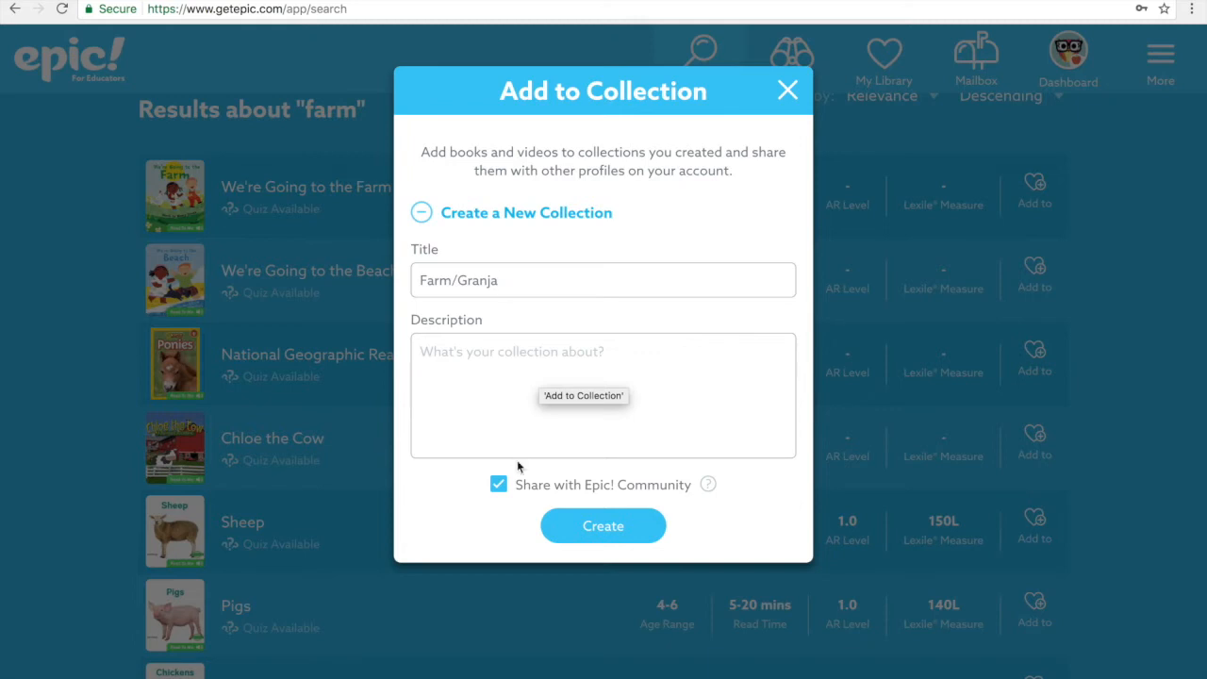
pyautogui.moveTo(507, 513)
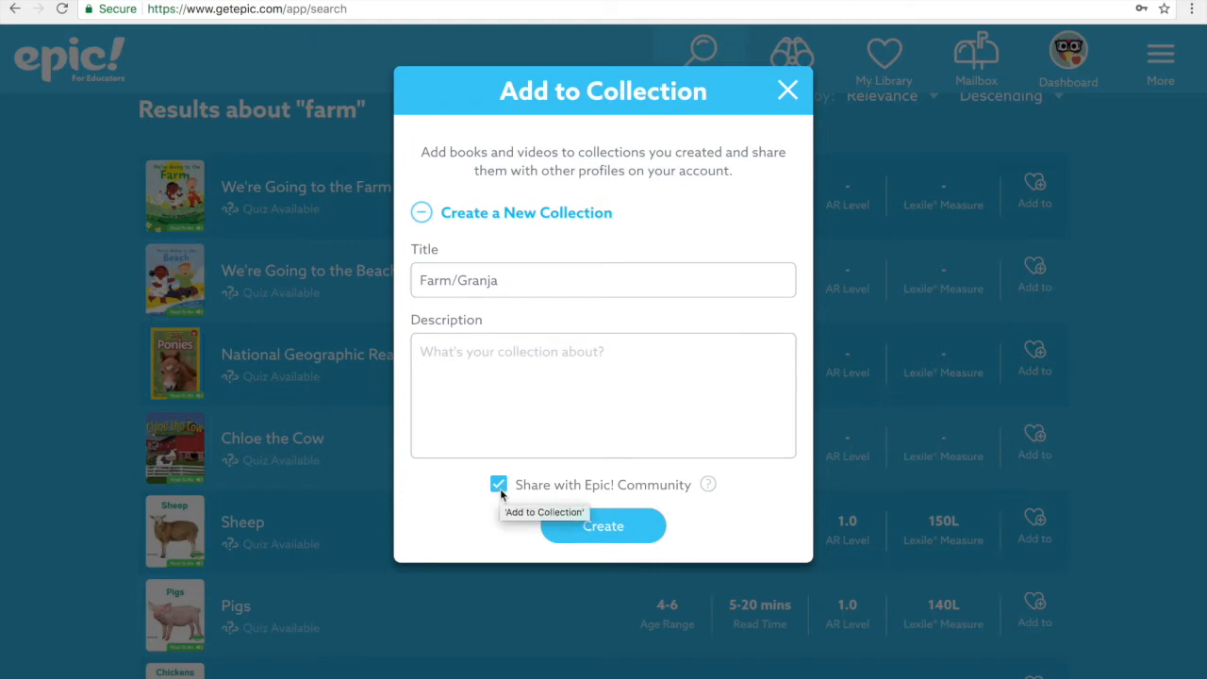
pyautogui.click(498, 483)
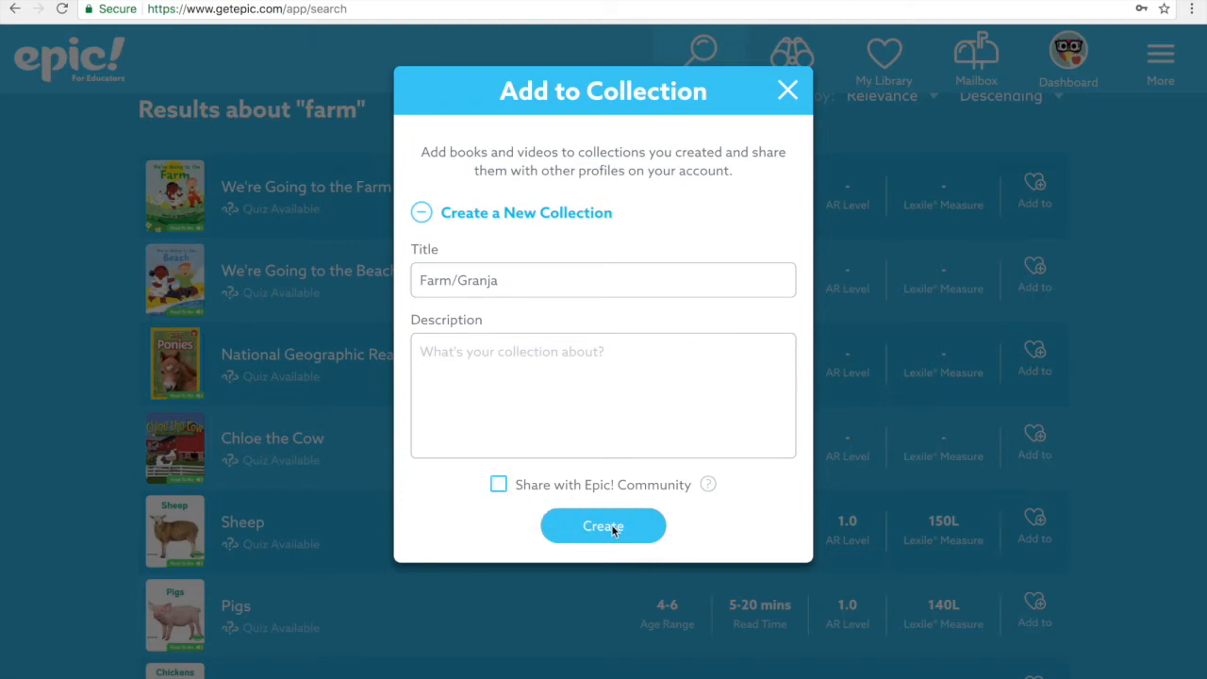
pyautogui.click(604, 524)
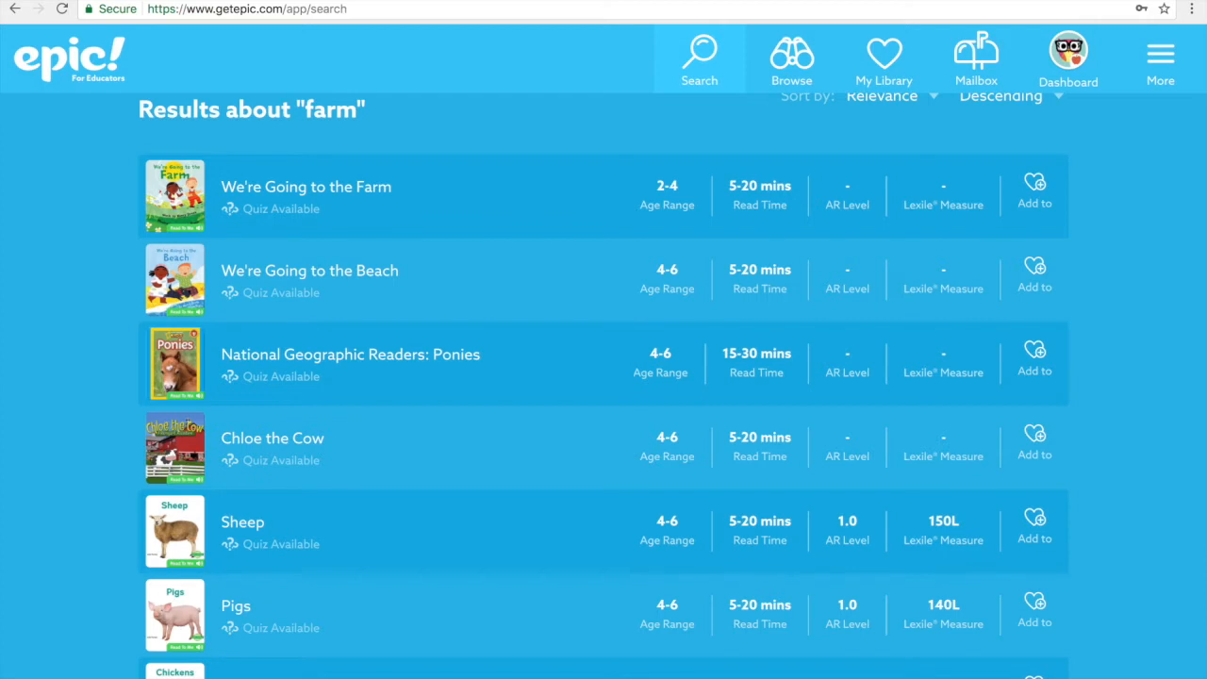
# Add Sheep and Pigs to the Farm/Granja collection
pyautogui.scroll(-3)
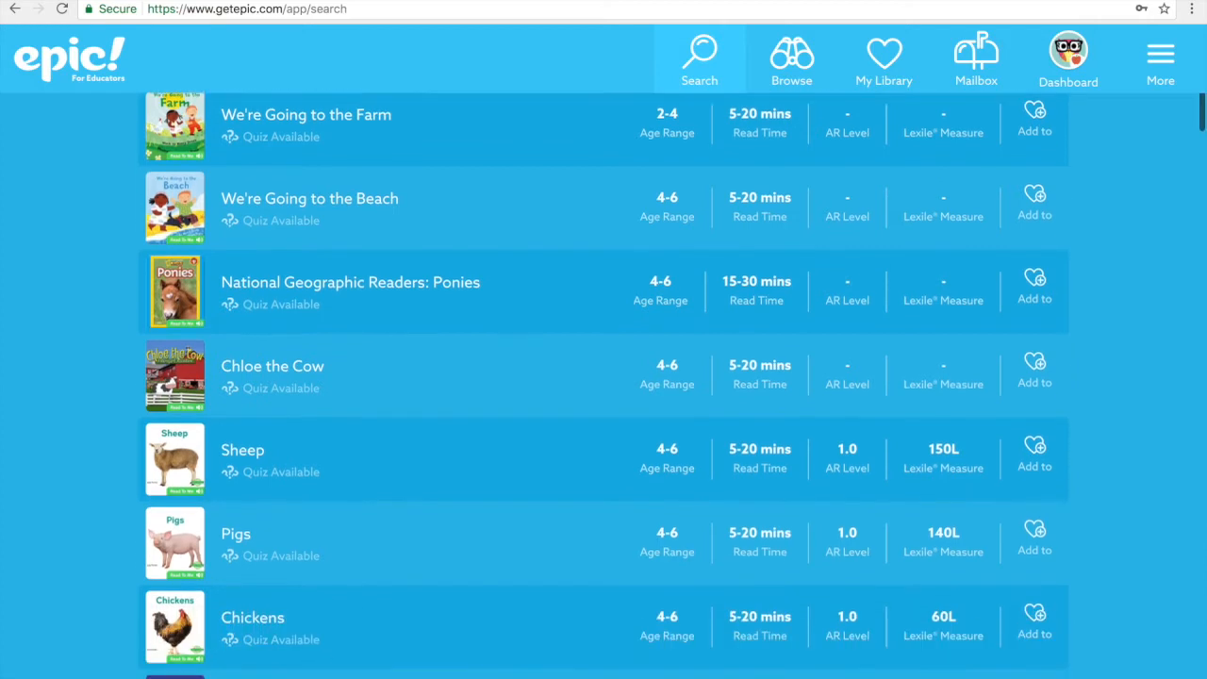
pyautogui.scroll(-3)
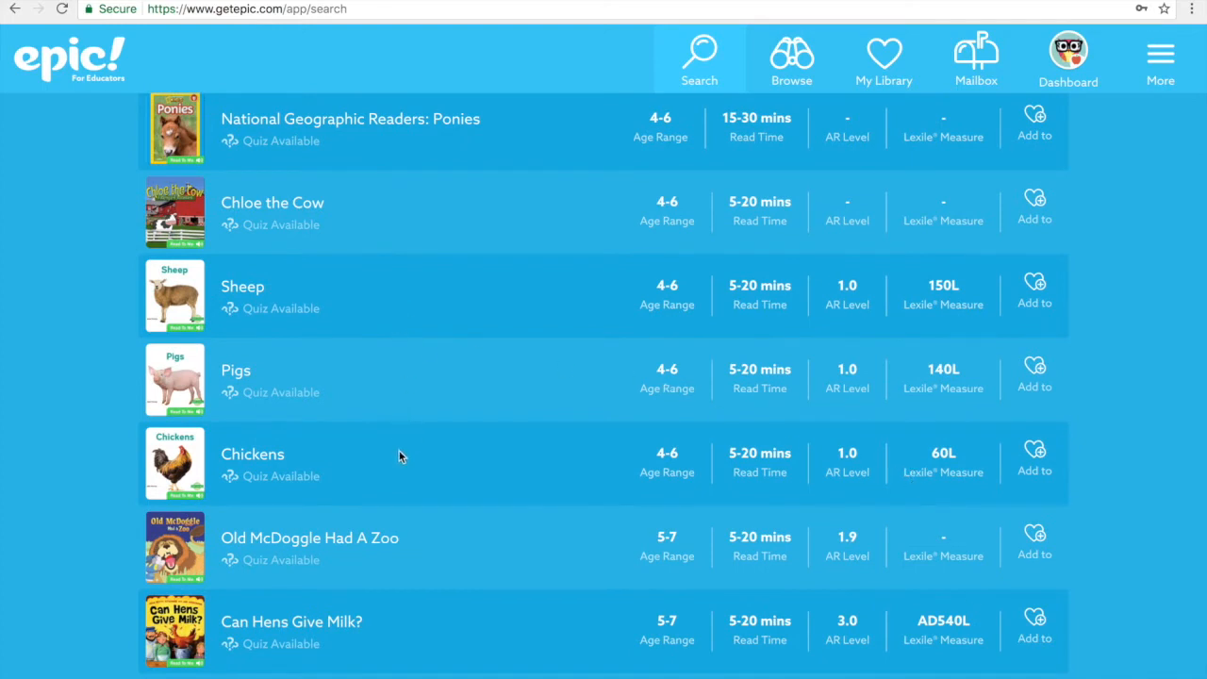
pyautogui.moveTo(554, 313)
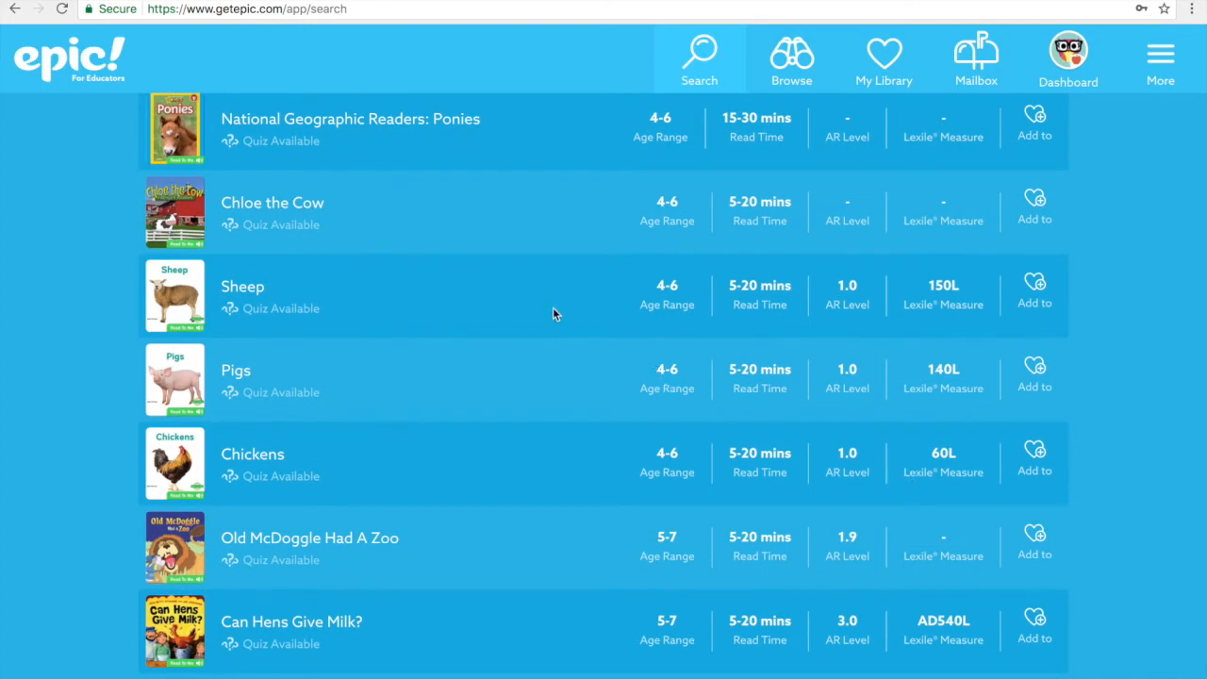
pyautogui.moveTo(1034, 287)
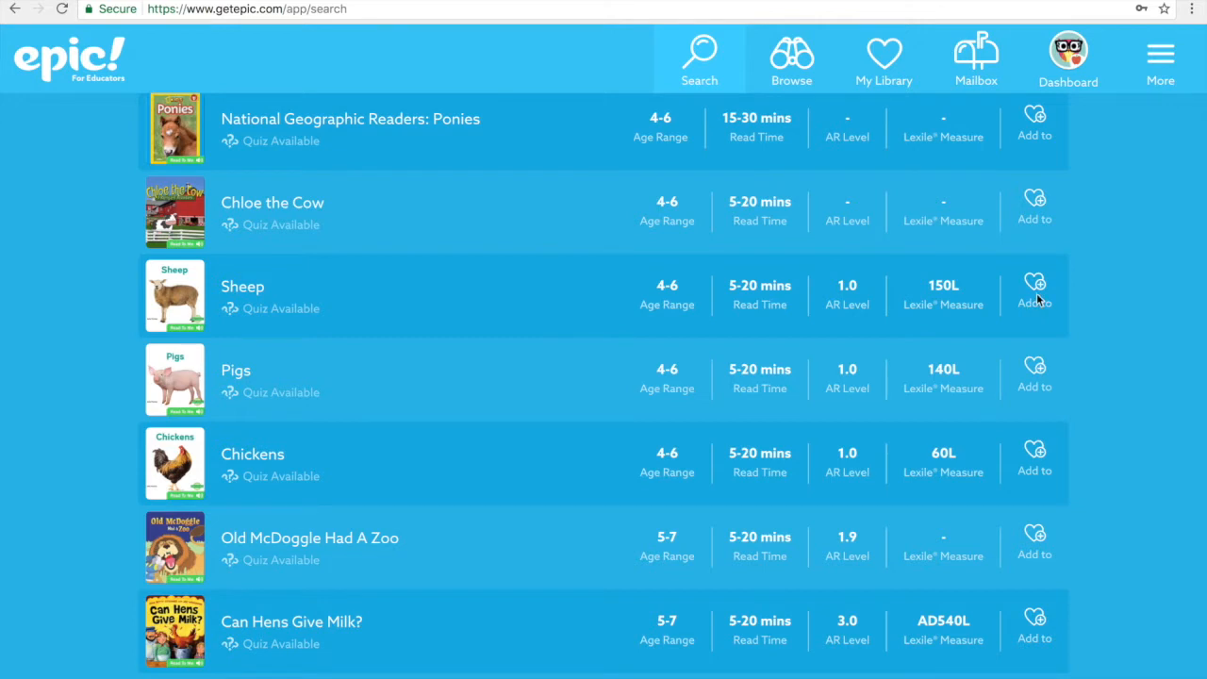
pyautogui.moveTo(1037, 300)
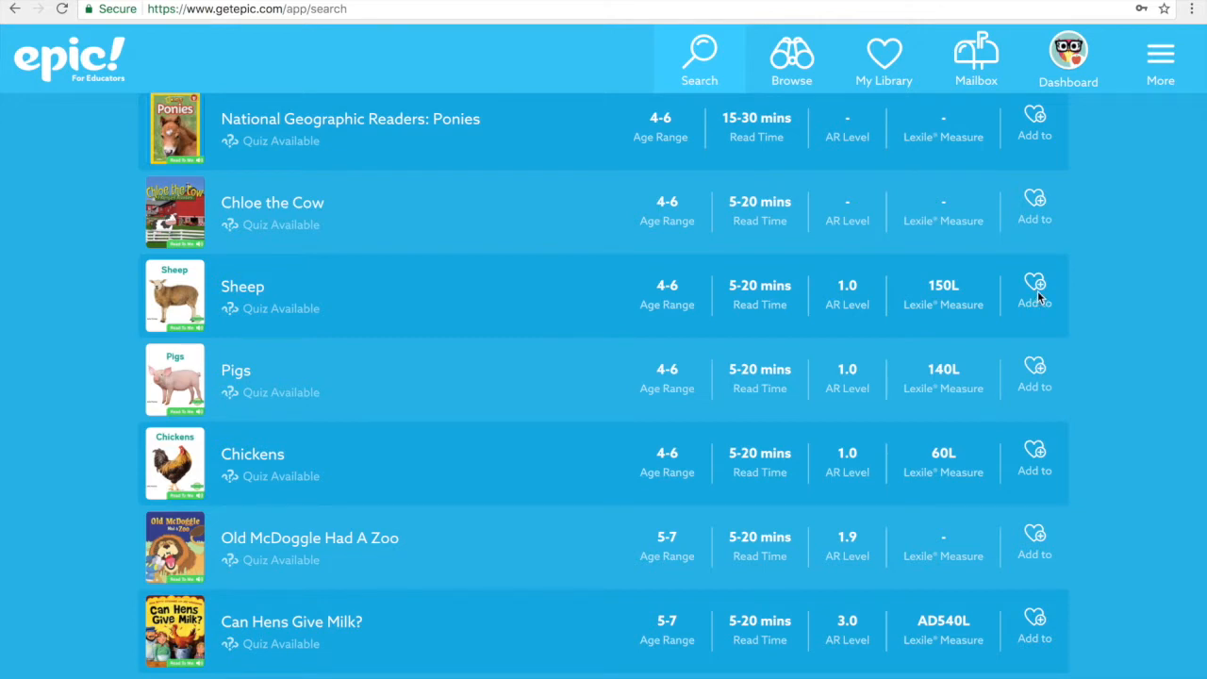
pyautogui.click(1034, 286)
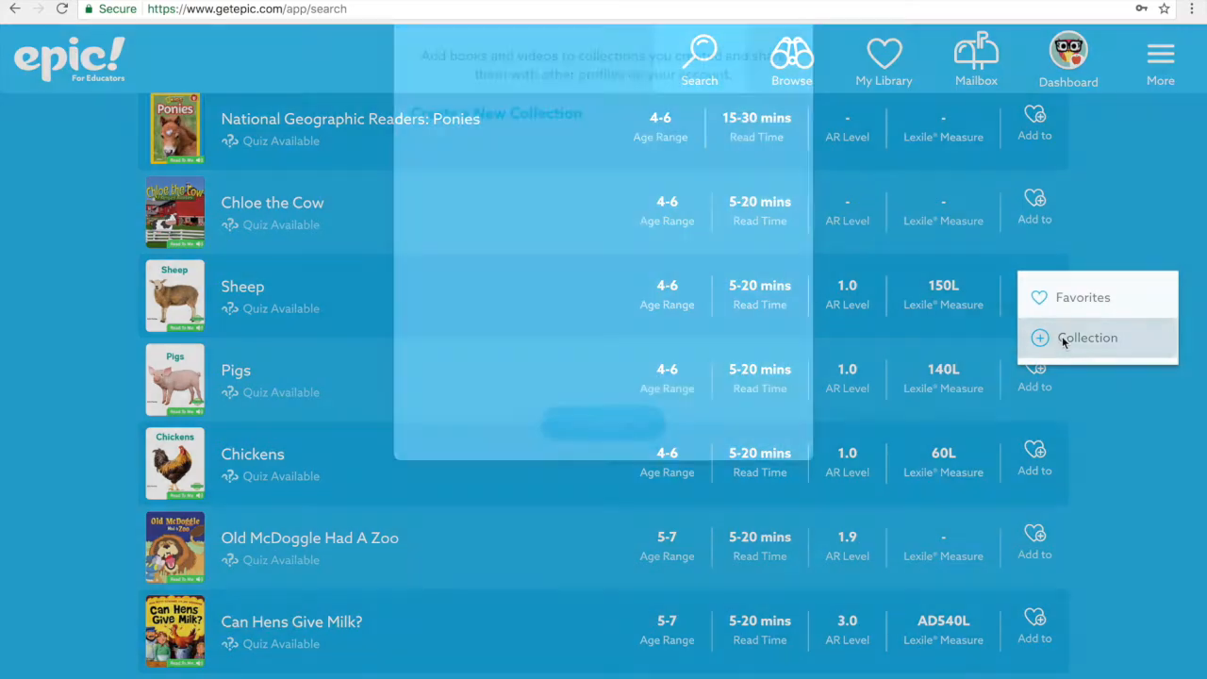
pyautogui.click(1087, 338)
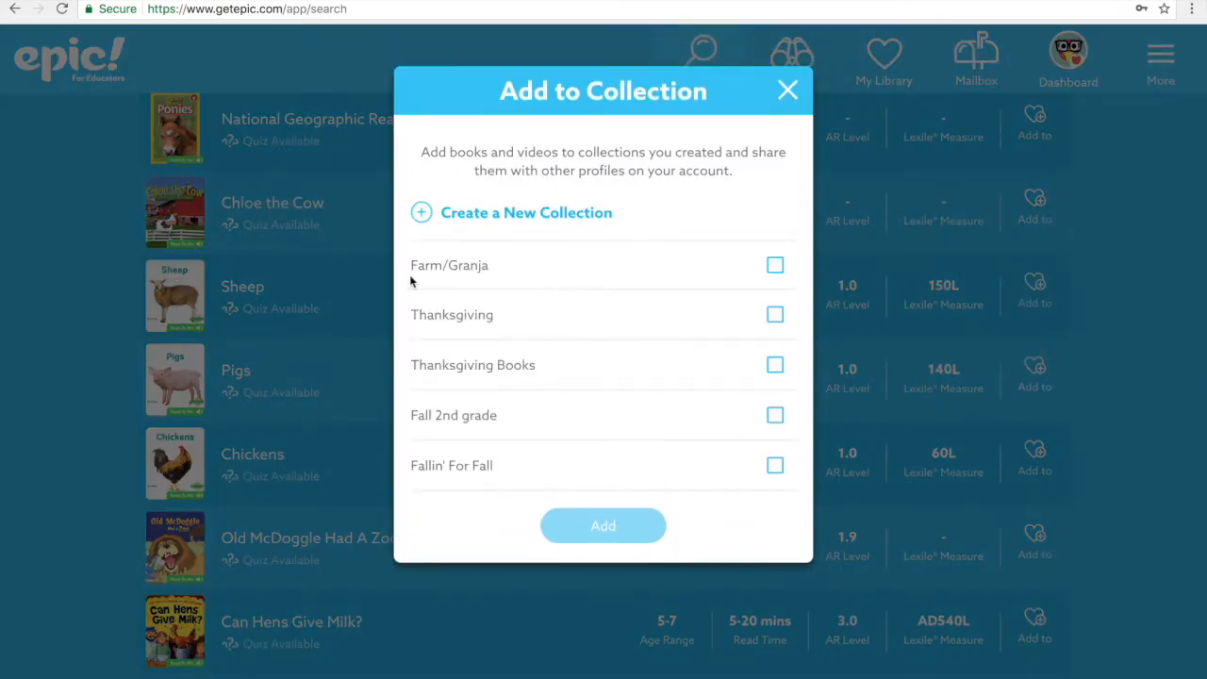
pyautogui.moveTo(498, 275)
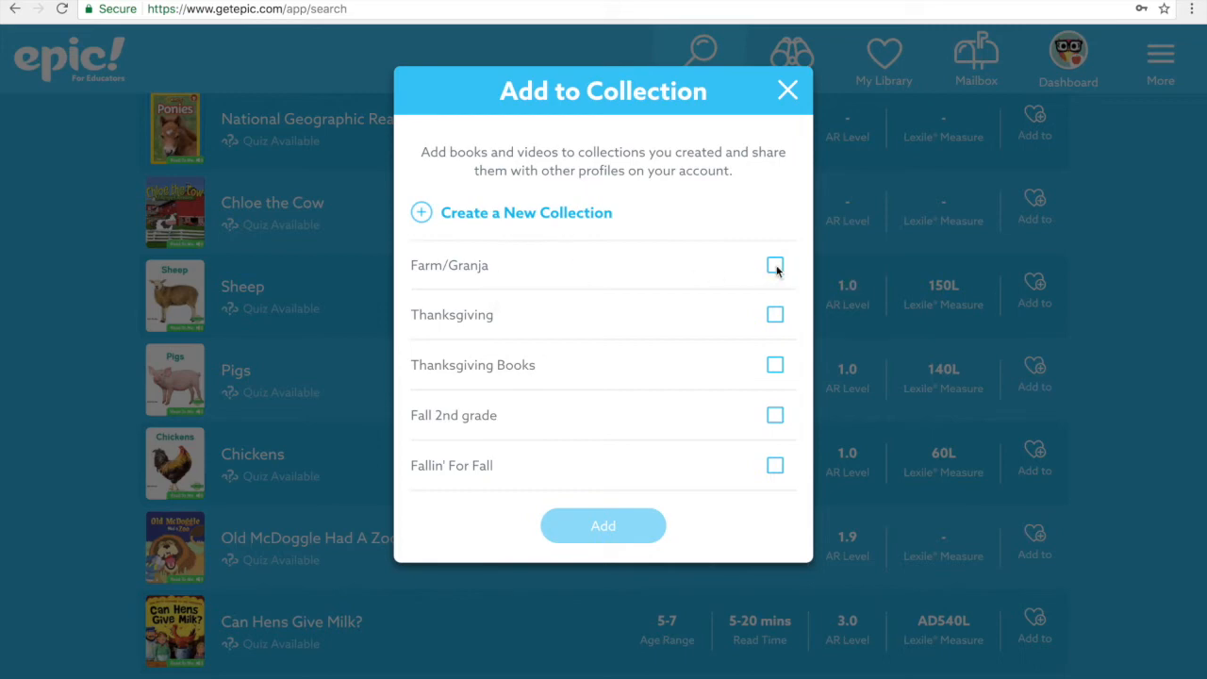
pyautogui.click(774, 264)
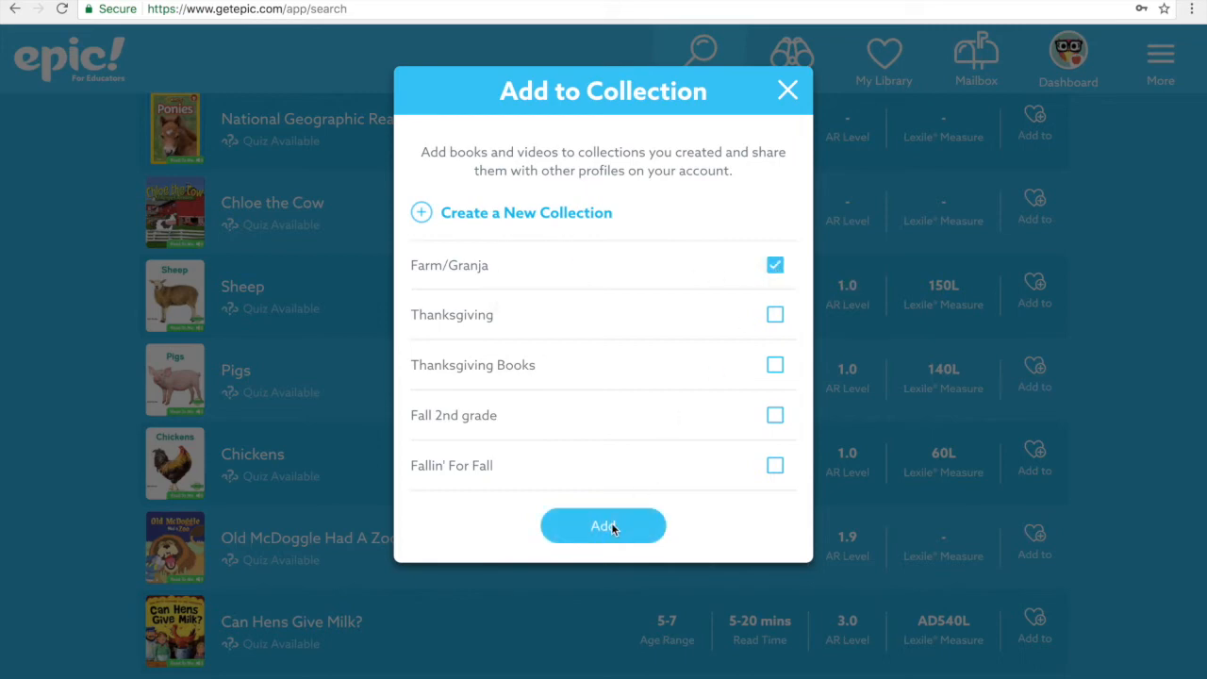
pyautogui.click(604, 524)
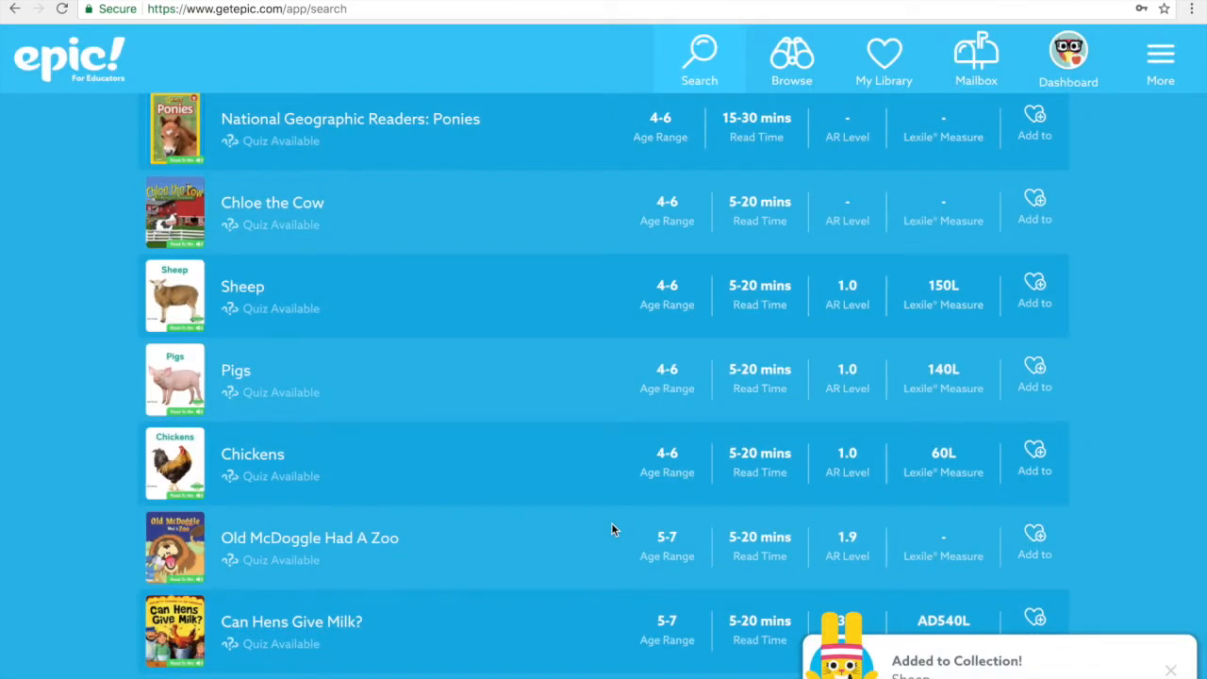
pyautogui.moveTo(604, 488)
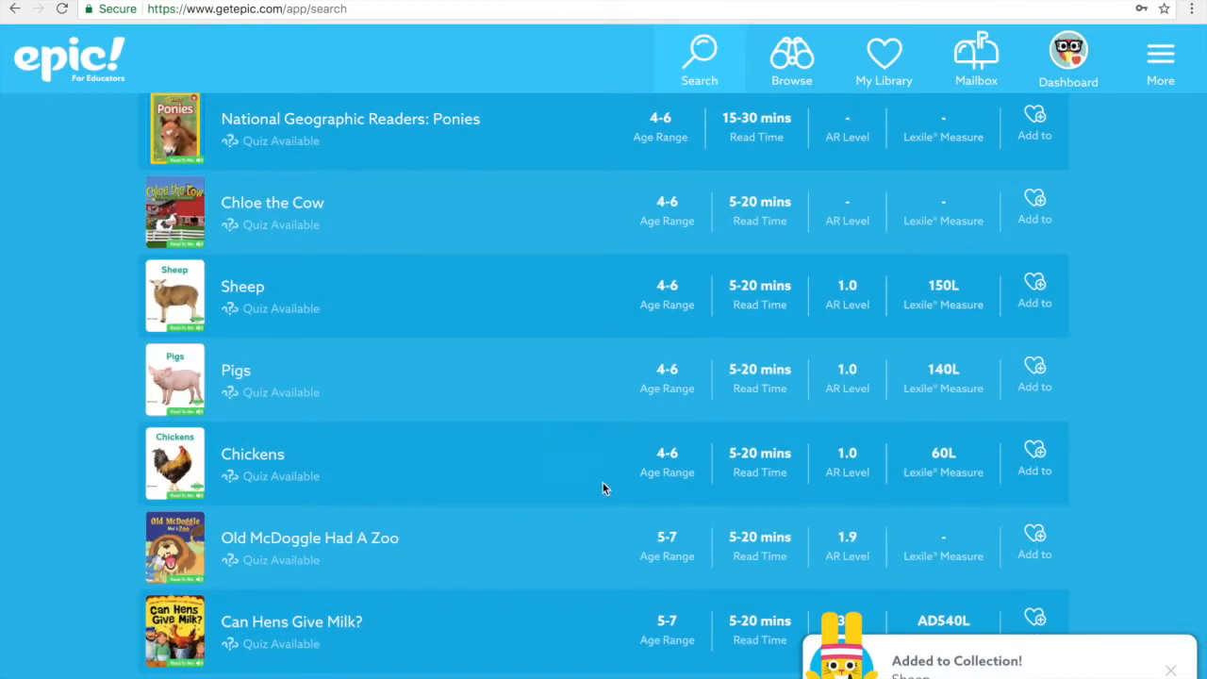
pyautogui.click(1034, 381)
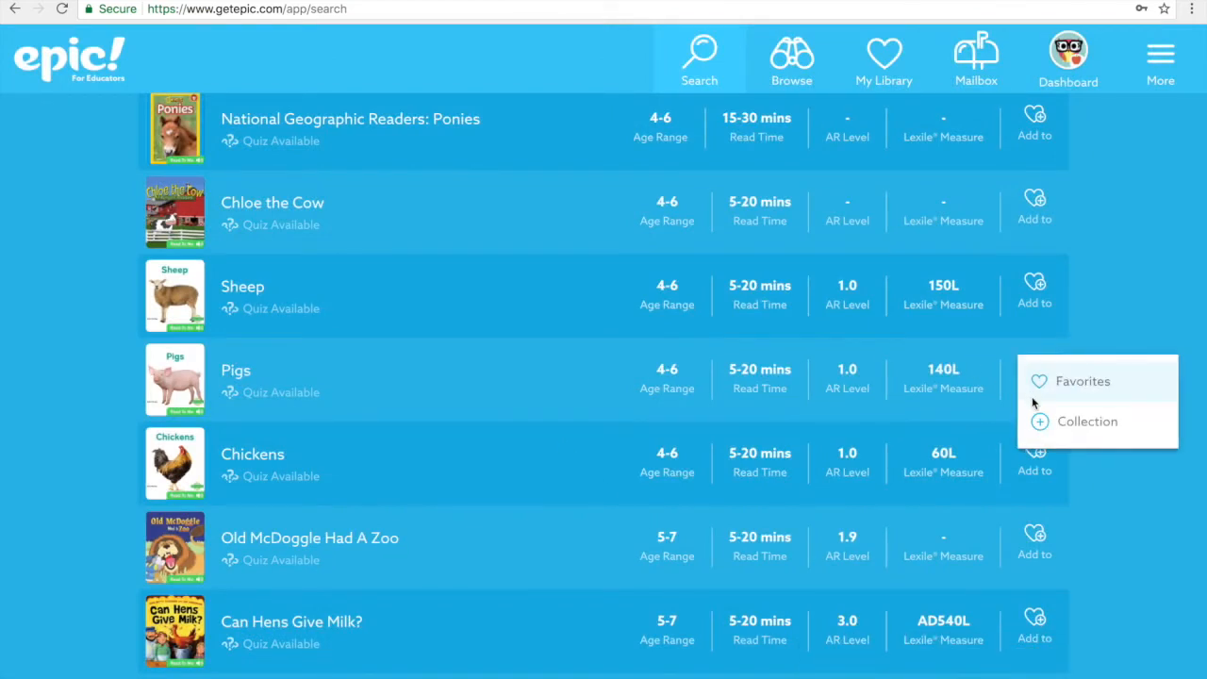
pyautogui.click(1087, 422)
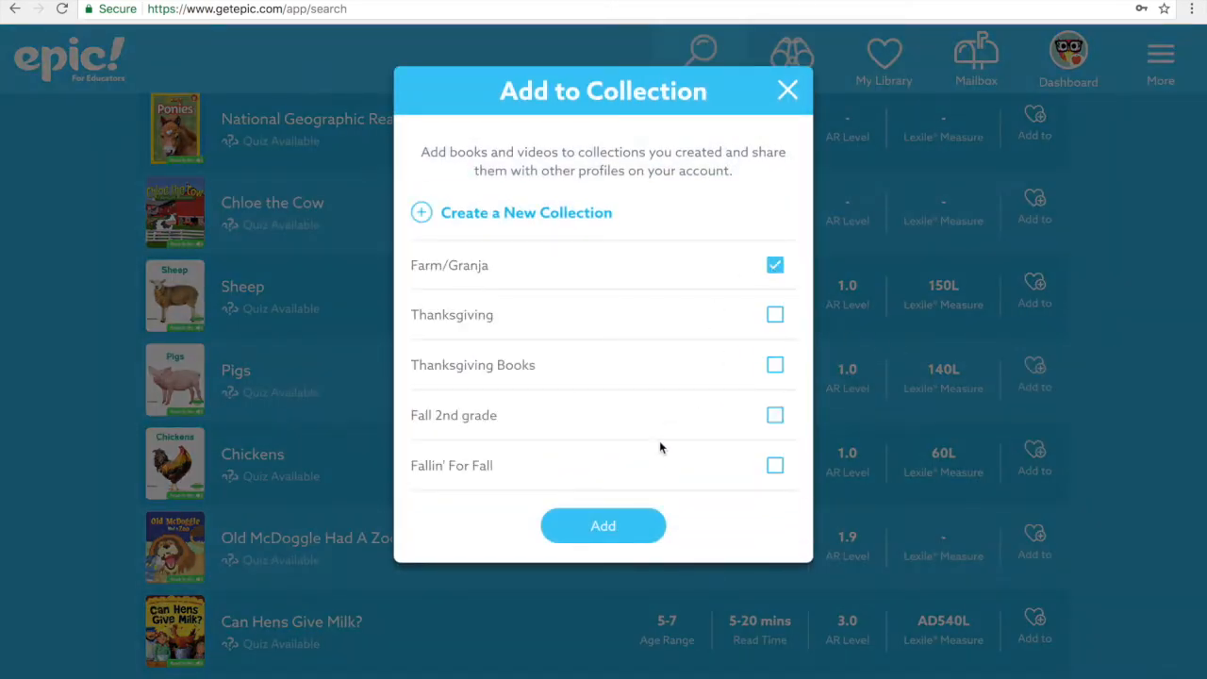
pyautogui.click(604, 524)
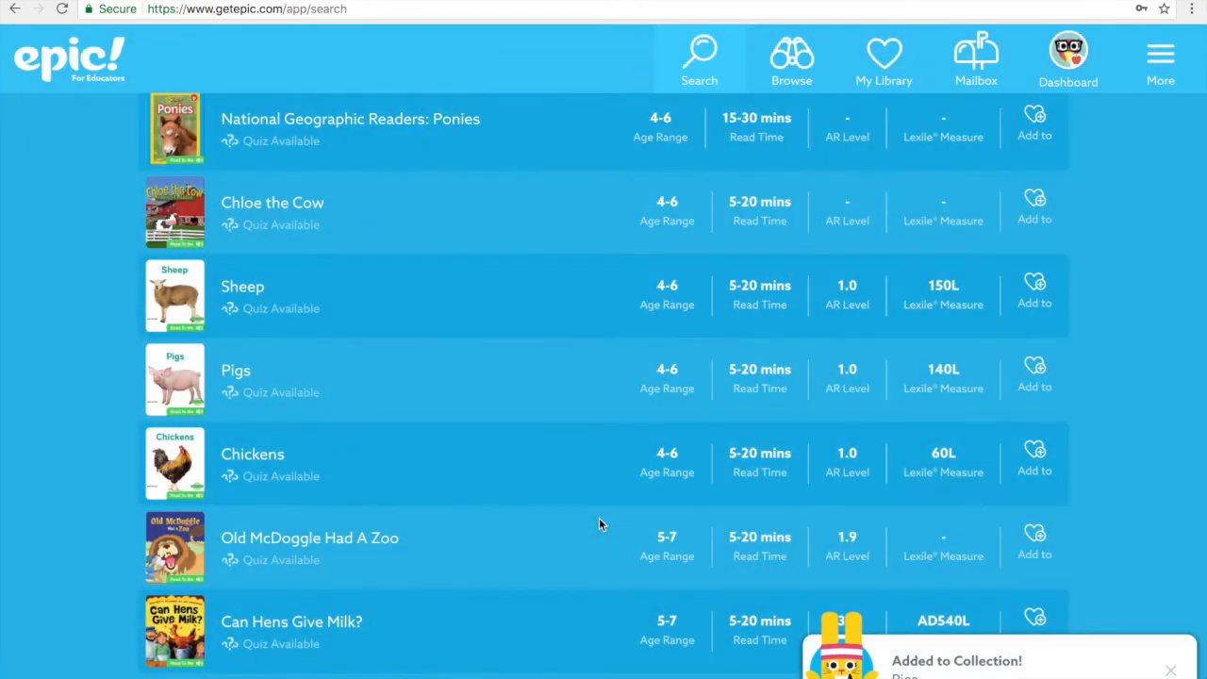
# Start adding Barnyard Babies to a collection and tick Farm/Granja
pyautogui.scroll(-3)
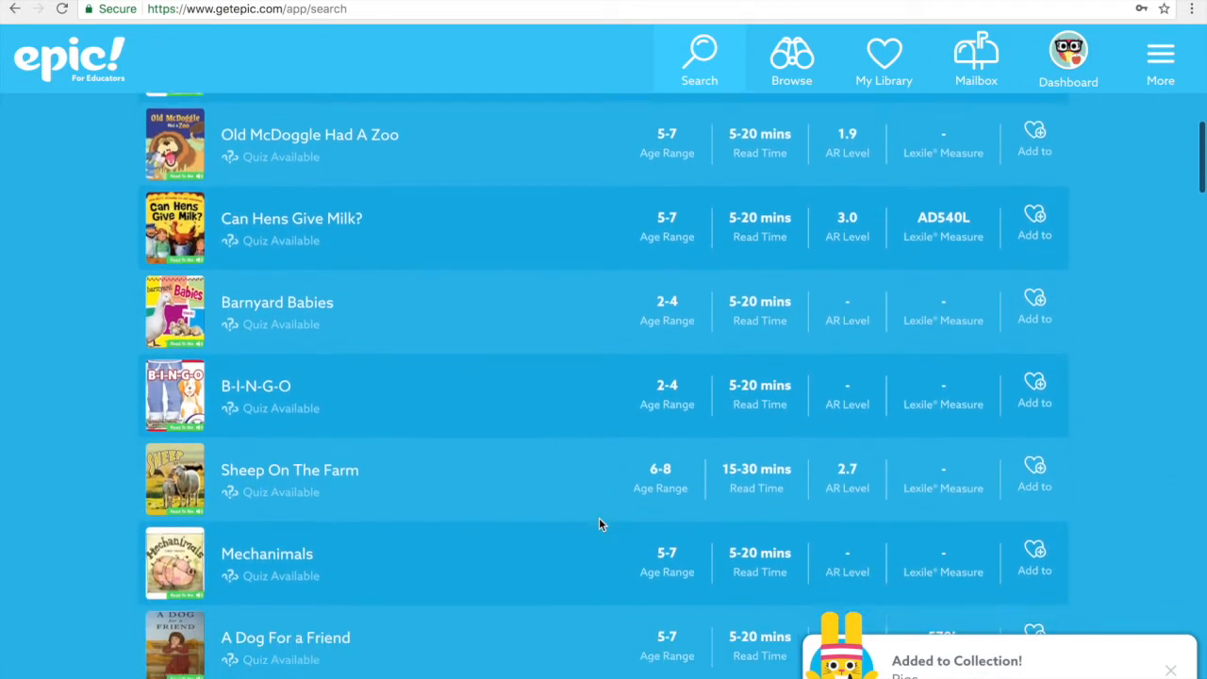
pyautogui.scroll(-3)
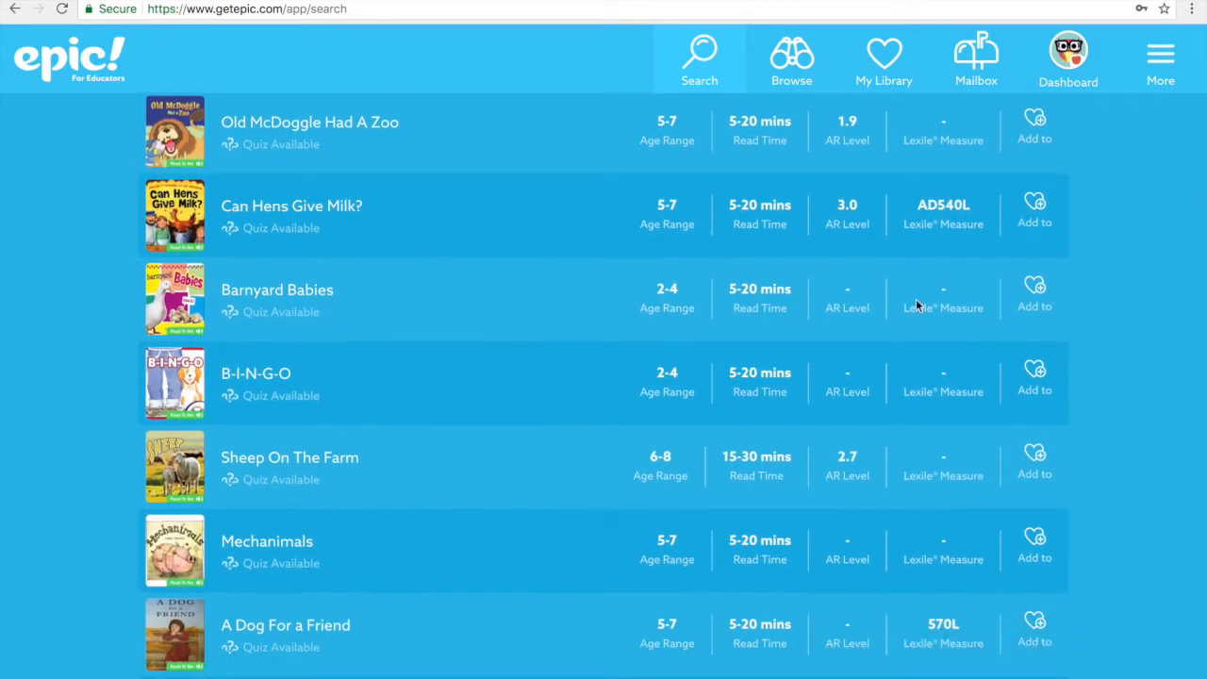
pyautogui.click(1034, 294)
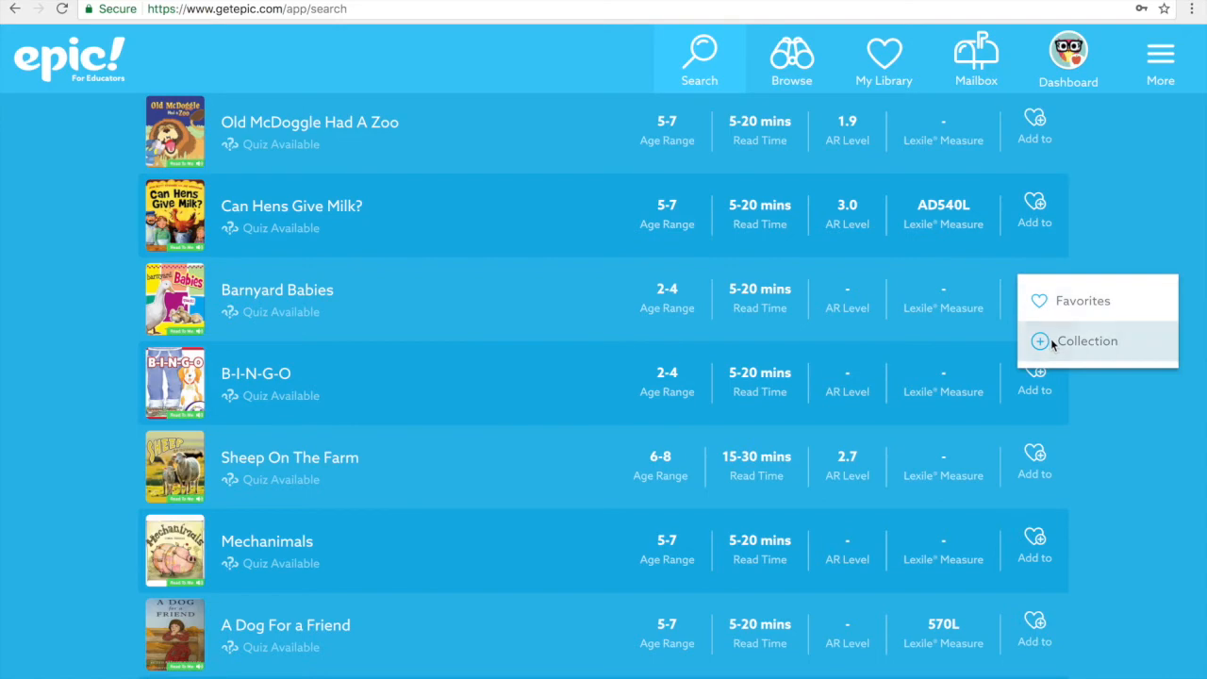
pyautogui.click(1087, 339)
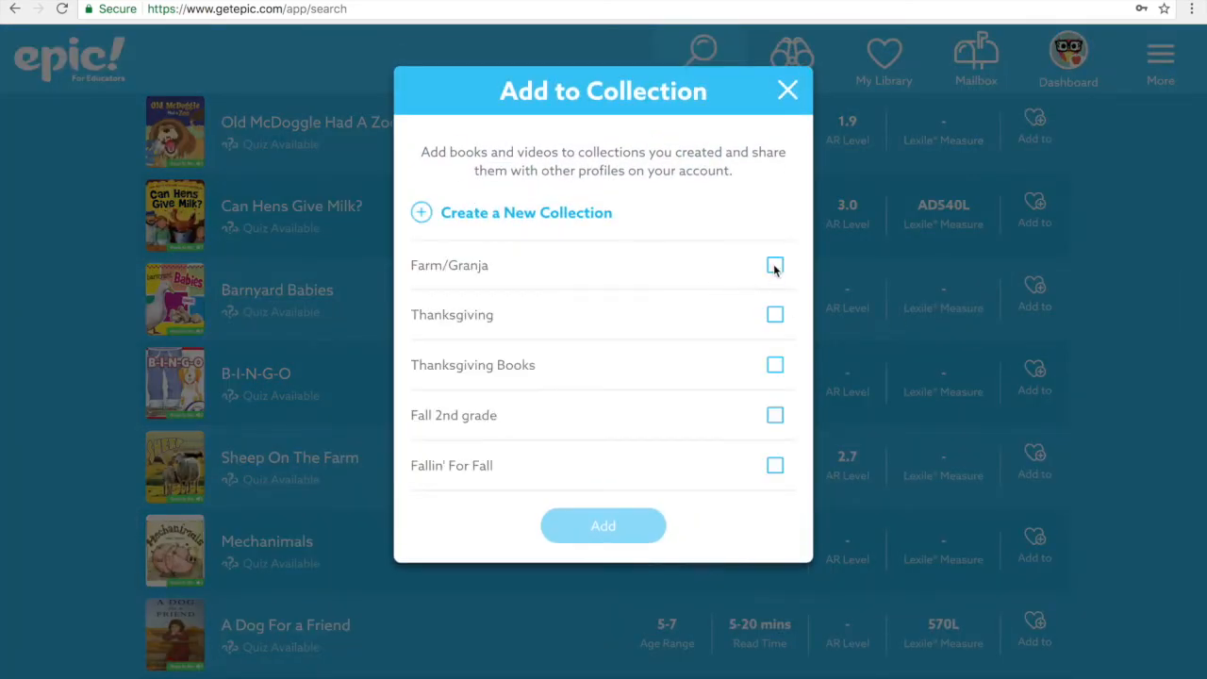
pyautogui.click(604, 525)
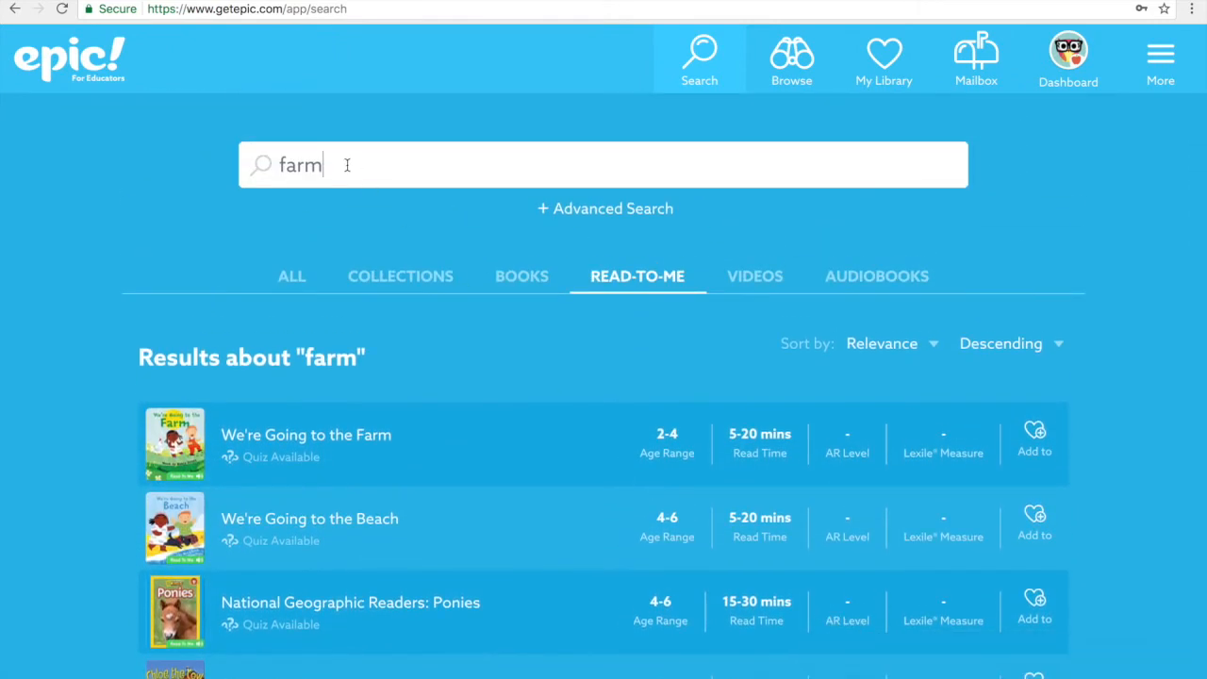
# Search 'granja' and browse the Spanish Read-To-Me results
pyautogui.write('granja')
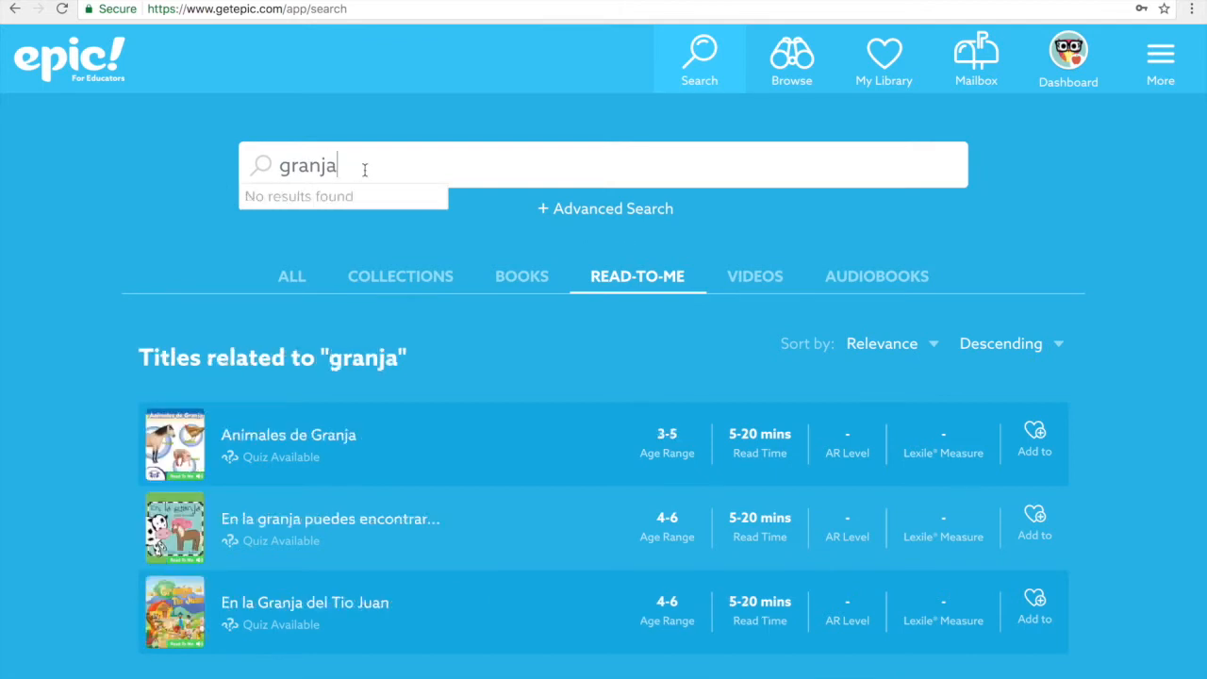
pyautogui.moveTo(331, 219)
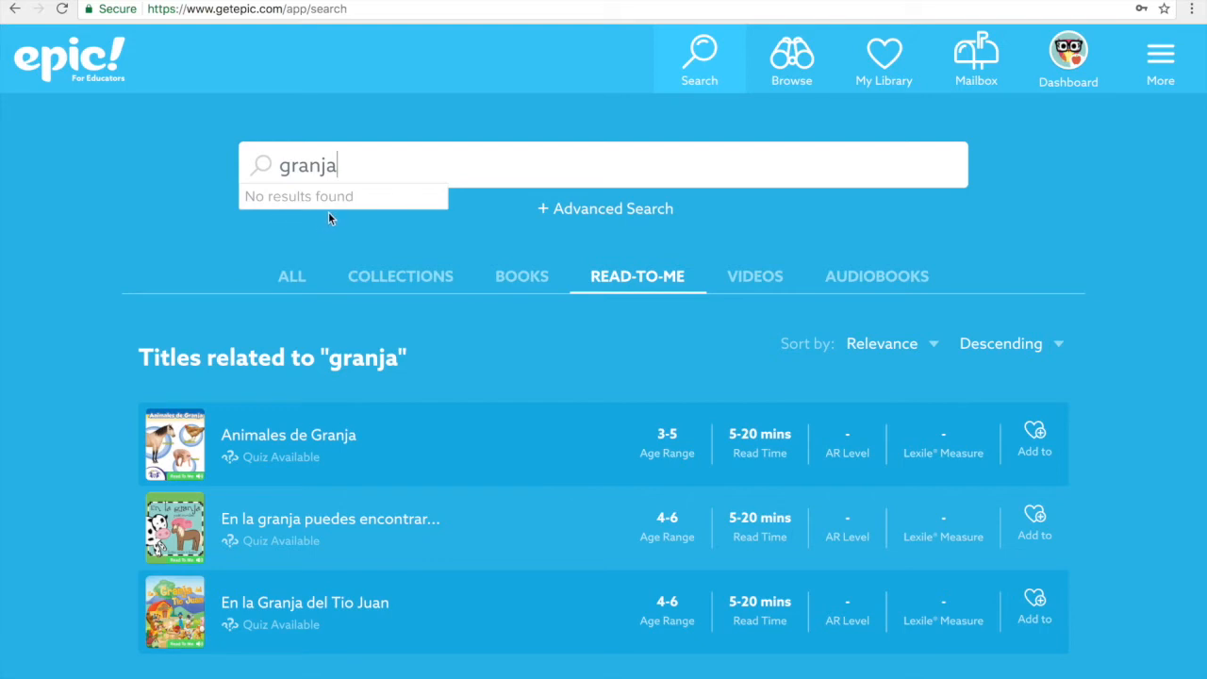
pyautogui.moveTo(475, 423)
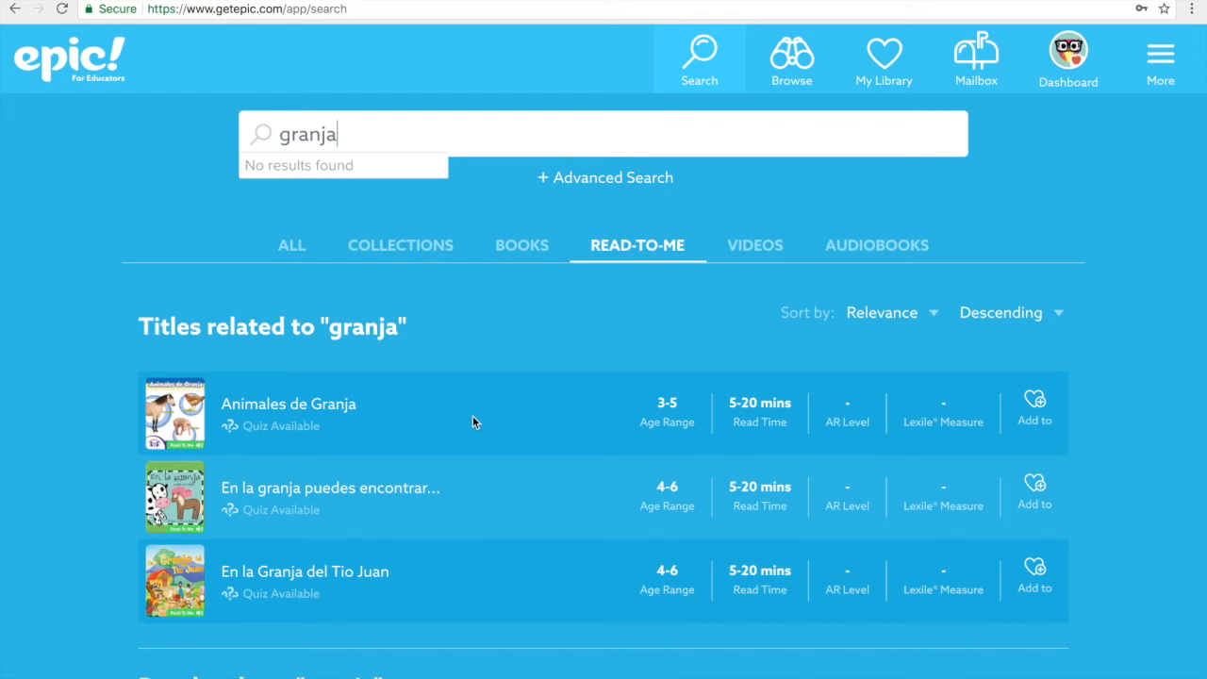
pyautogui.scroll(-3)
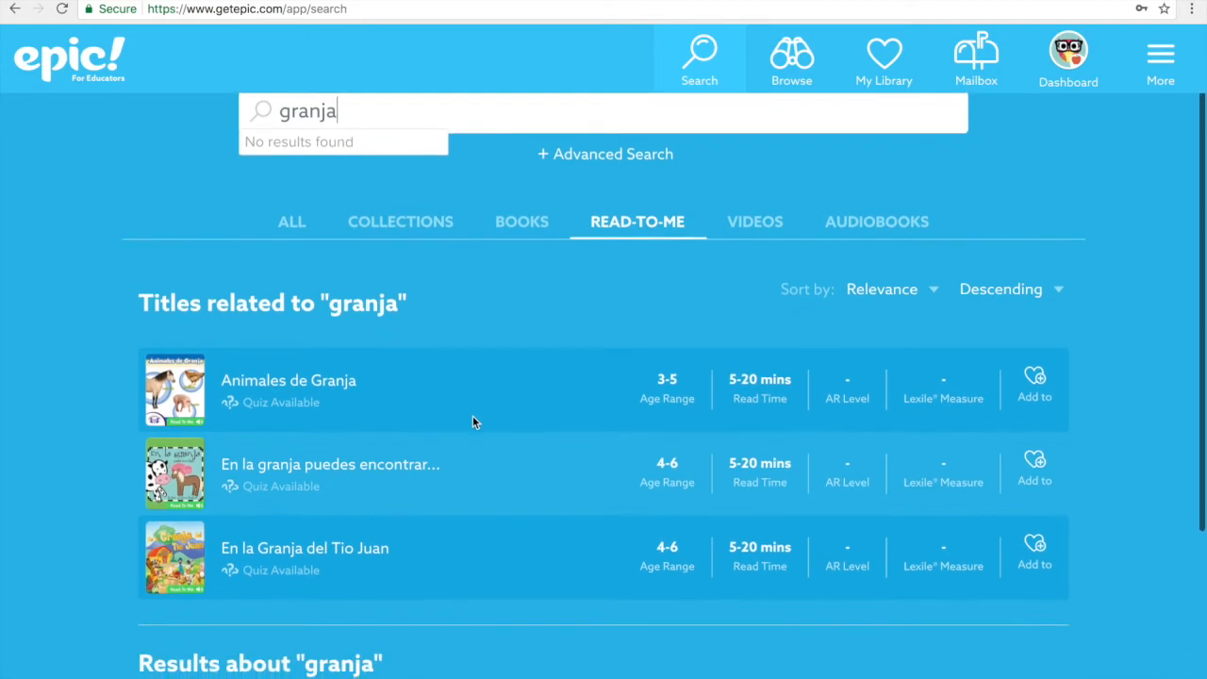
pyautogui.moveTo(338, 577)
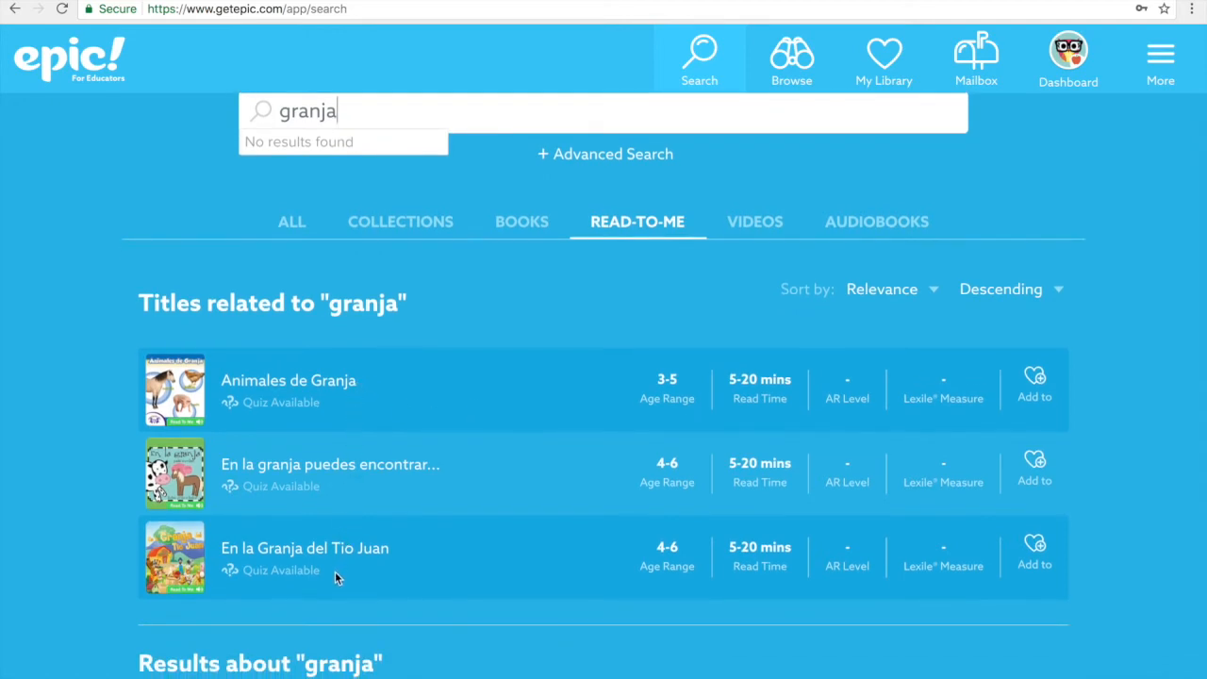
pyautogui.moveTo(1041, 389)
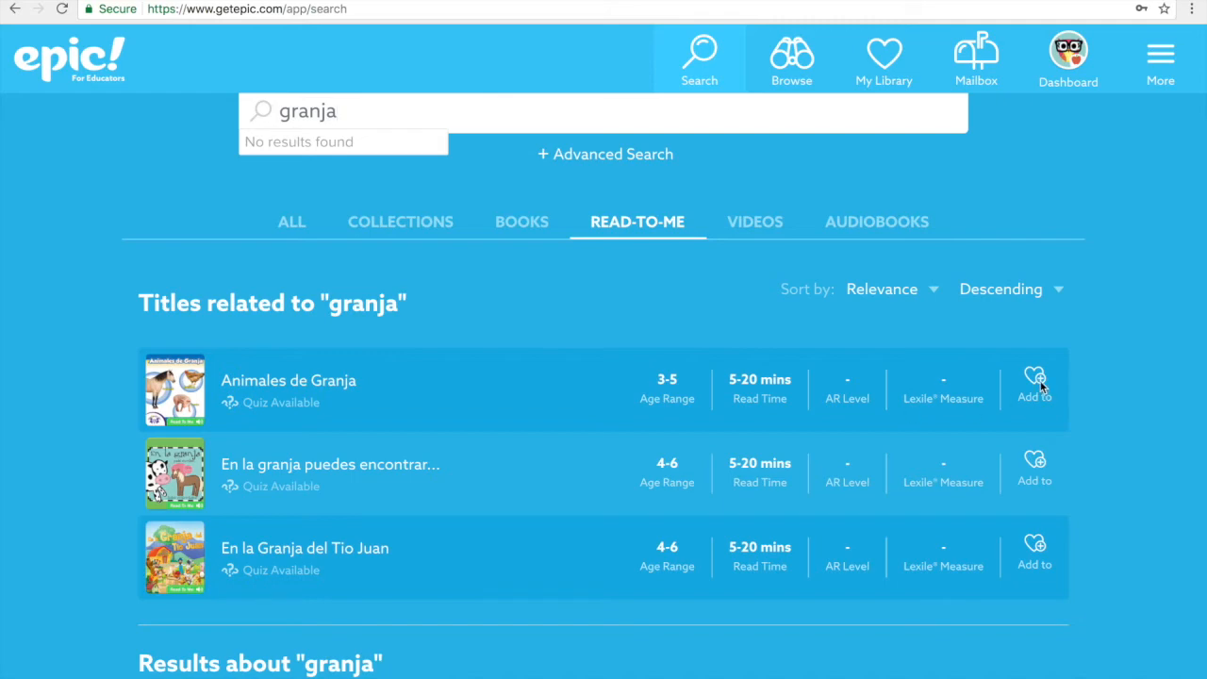
# Add Animales de Granja and En la Granja del Tio Juan to Farm/Granja, then clear the search
pyautogui.click(1034, 381)
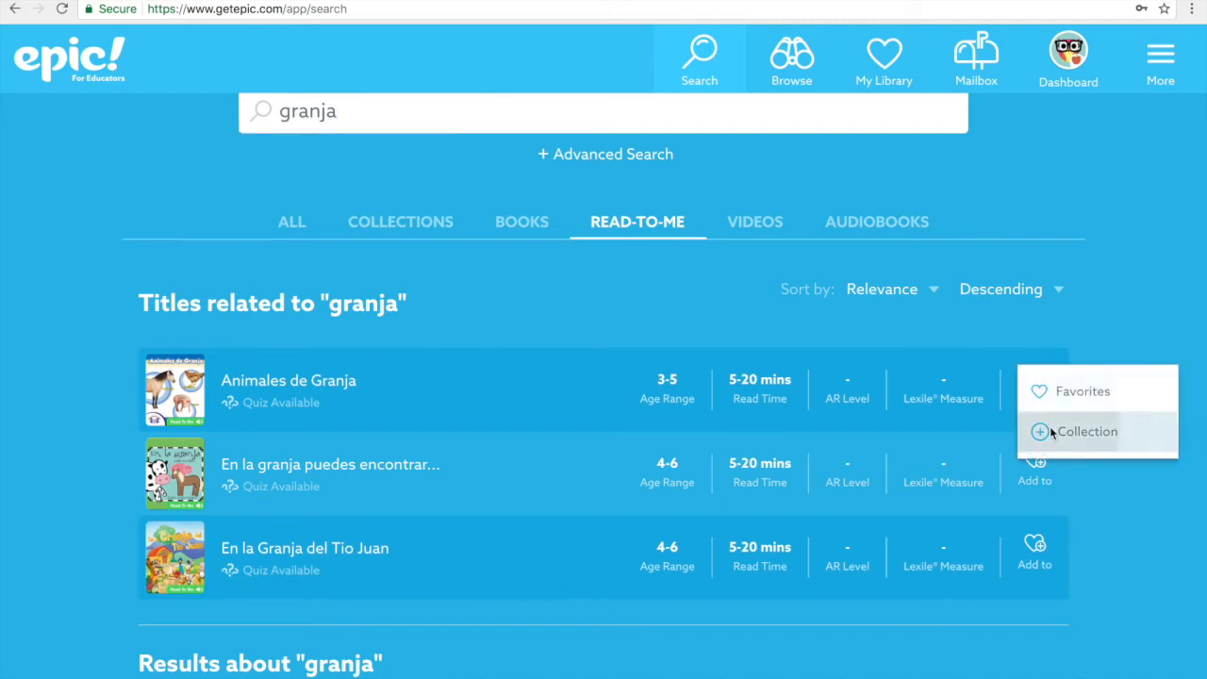
pyautogui.click(1087, 431)
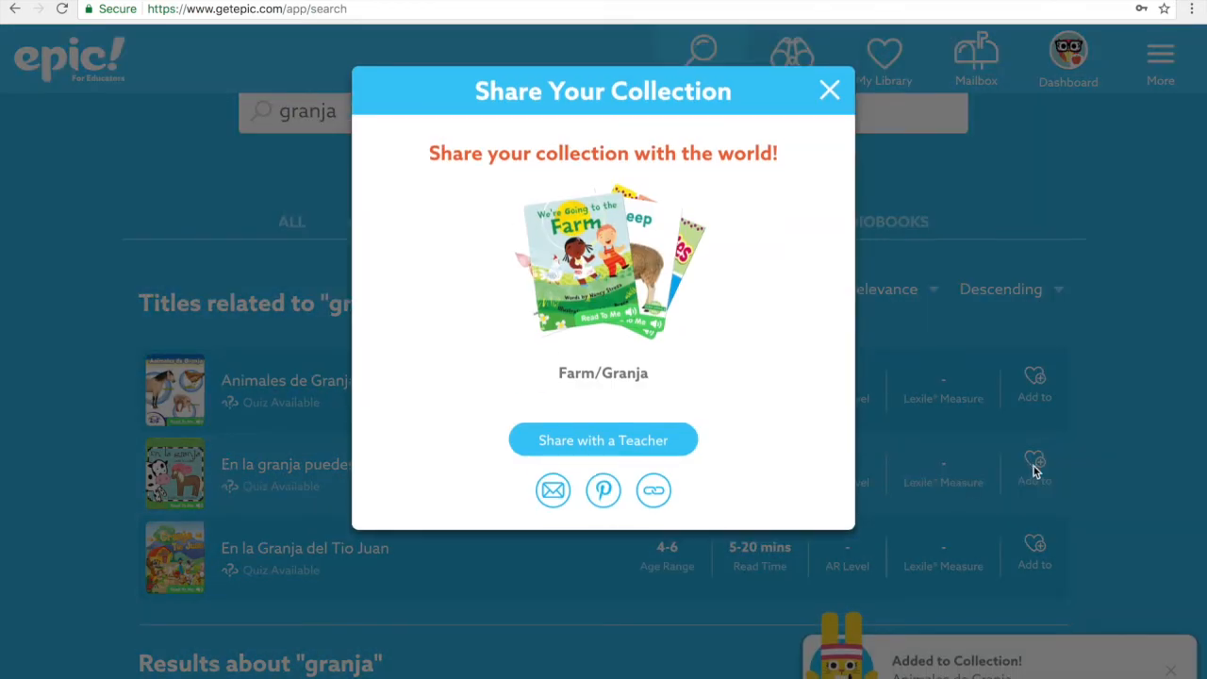
pyautogui.moveTo(570, 404)
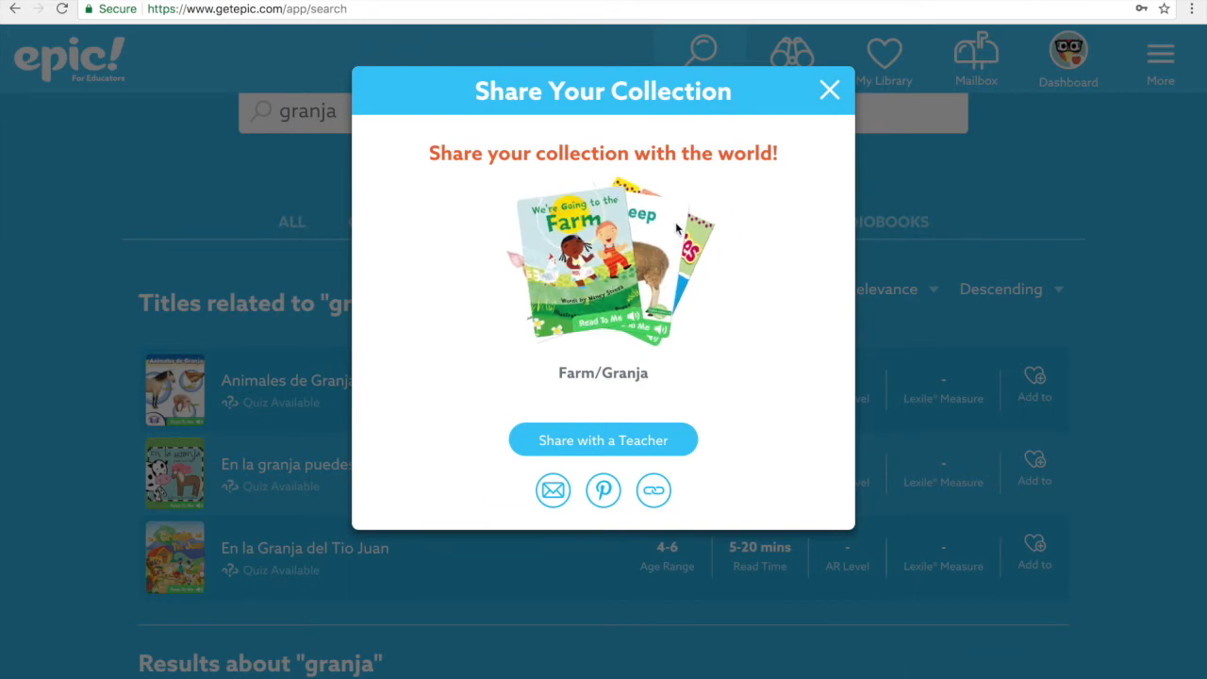
pyautogui.click(830, 90)
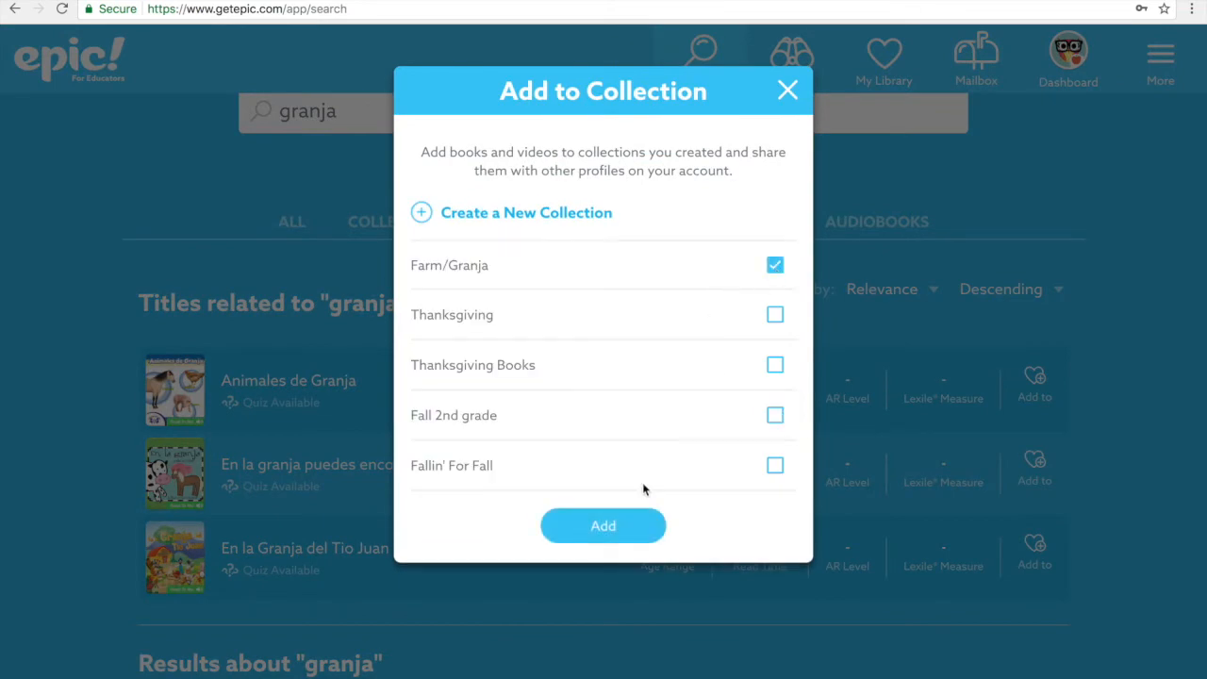
pyautogui.click(604, 524)
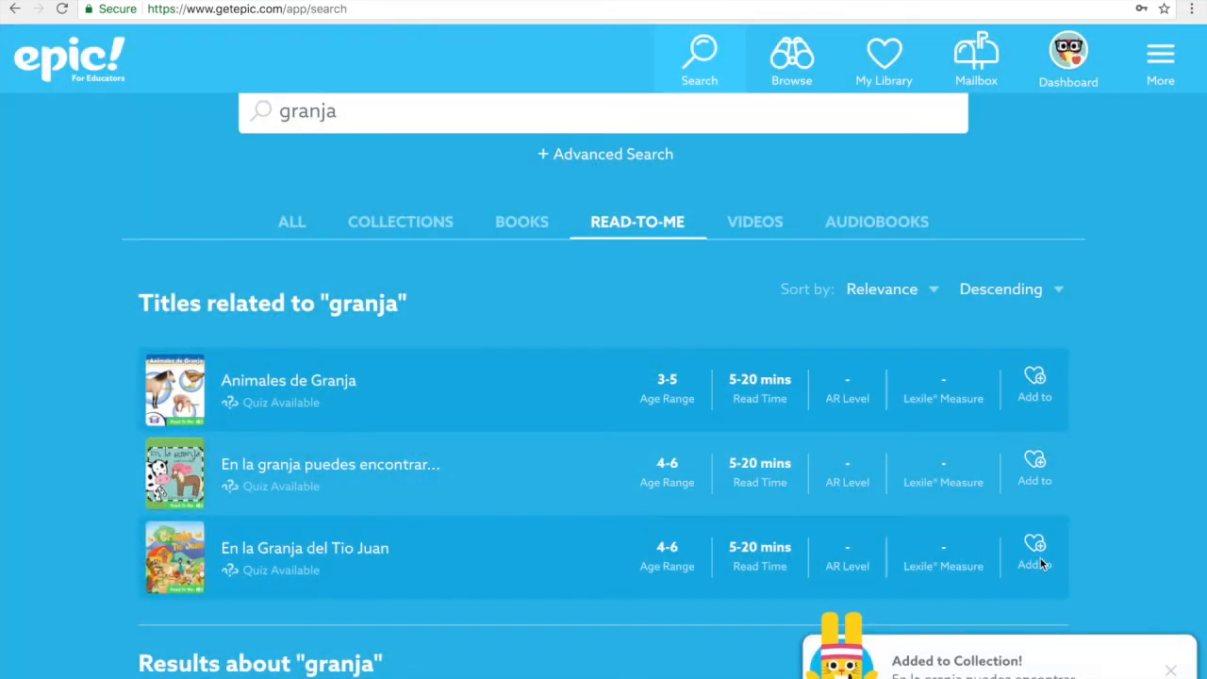
pyautogui.click(1033, 557)
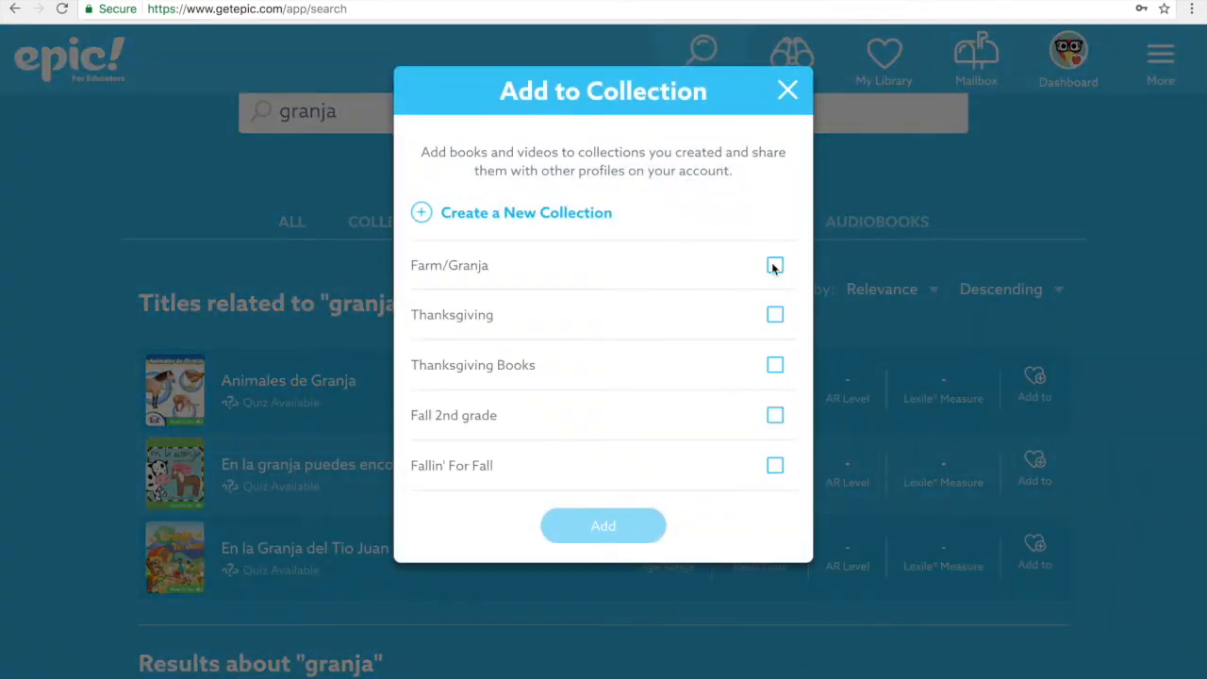
pyautogui.click(604, 525)
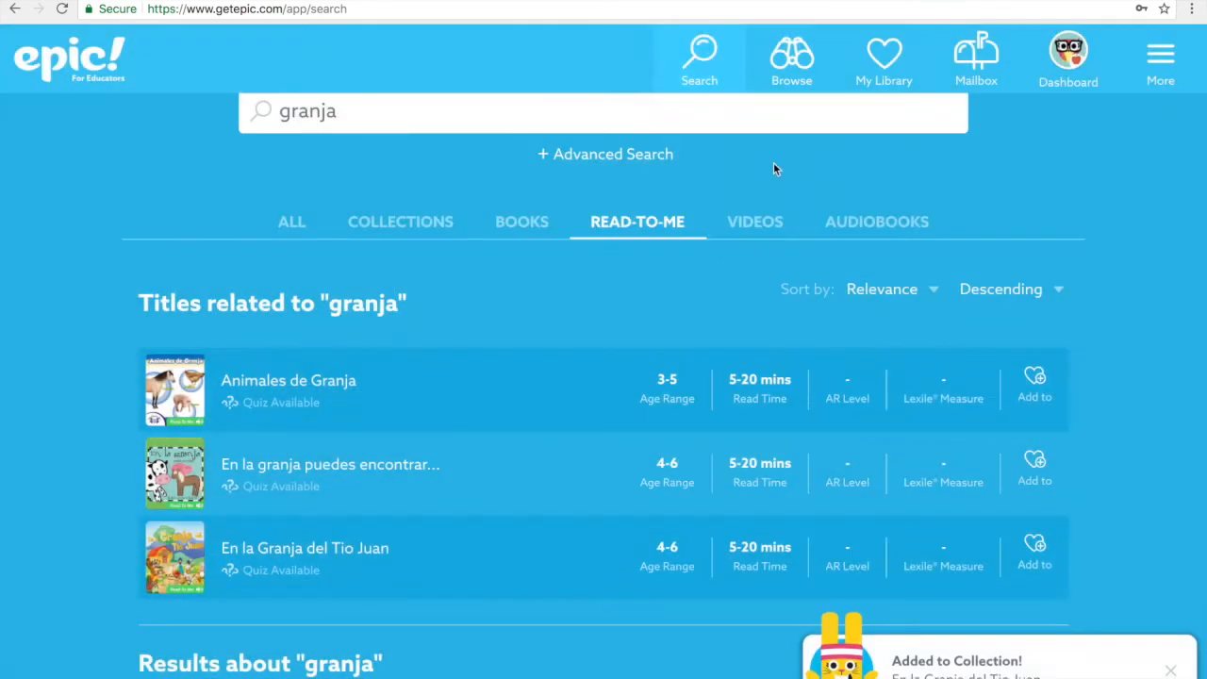
pyautogui.click(755, 222)
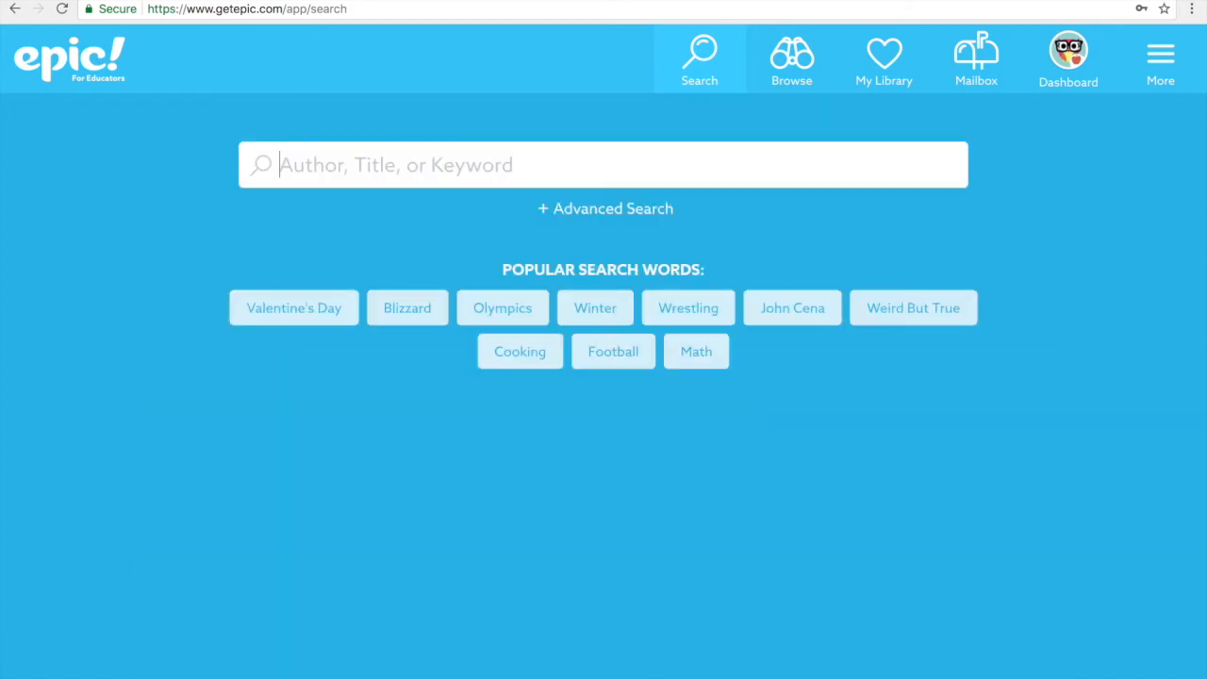
# Search 'farm' again and browse down to the farm videos
pyautogui.write('farm')
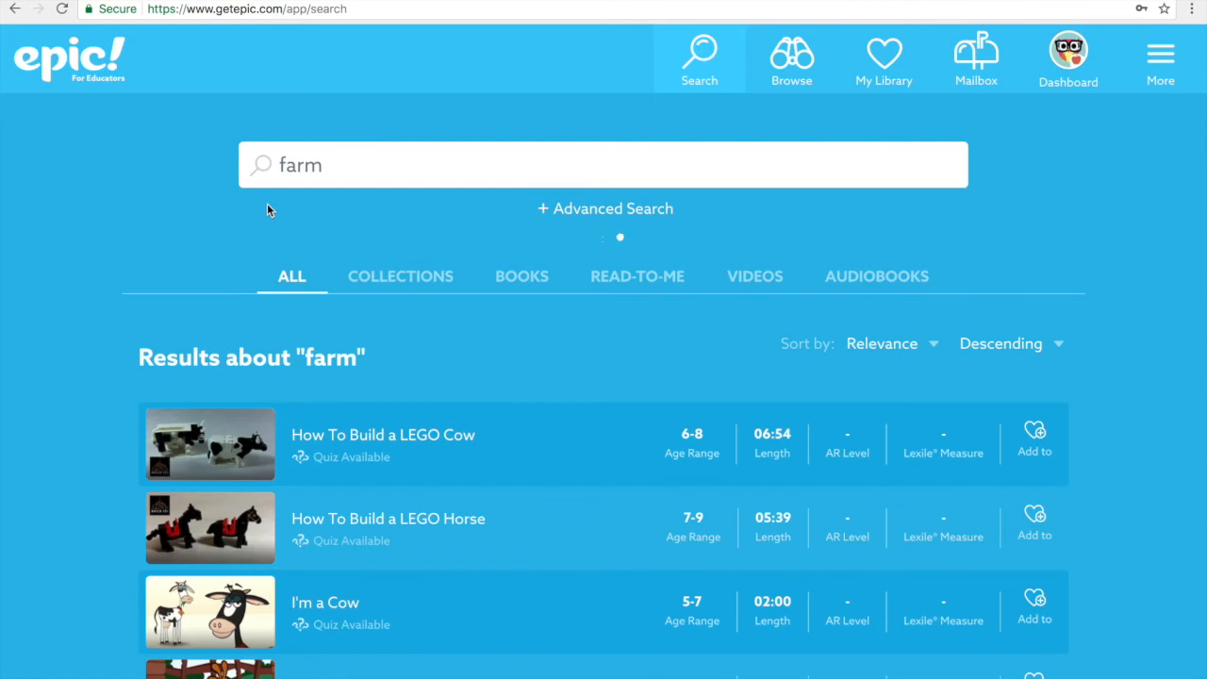
pyautogui.moveTo(1065, 398)
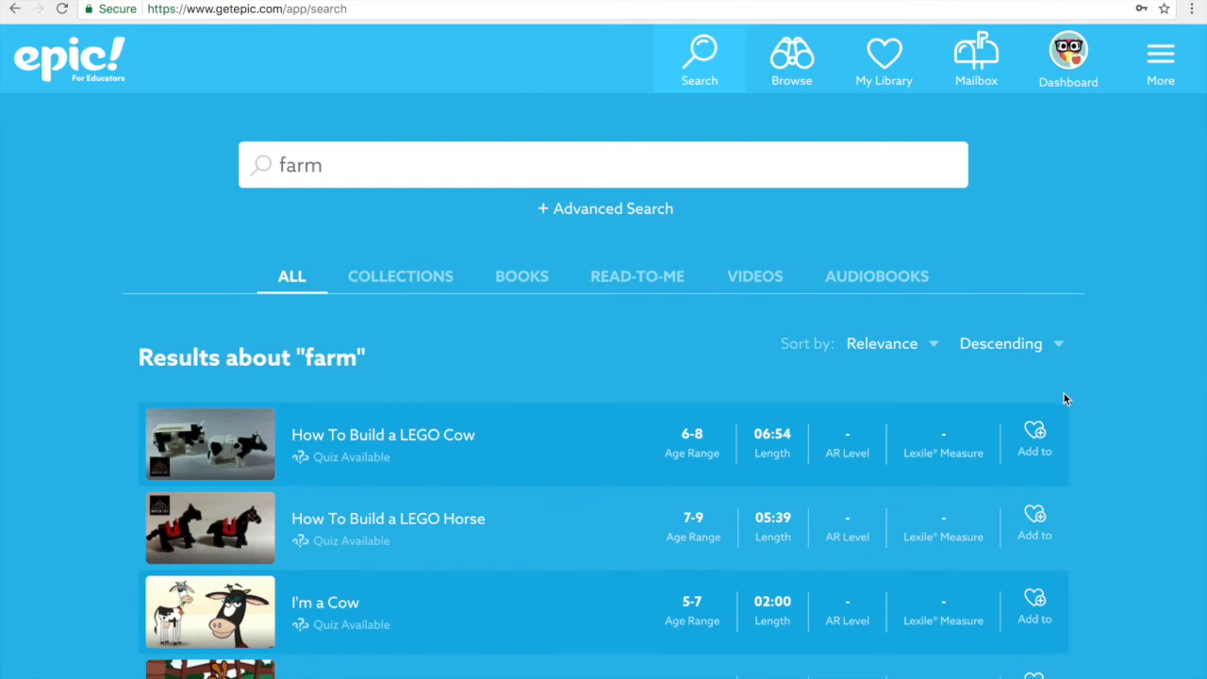
pyautogui.scroll(-3)
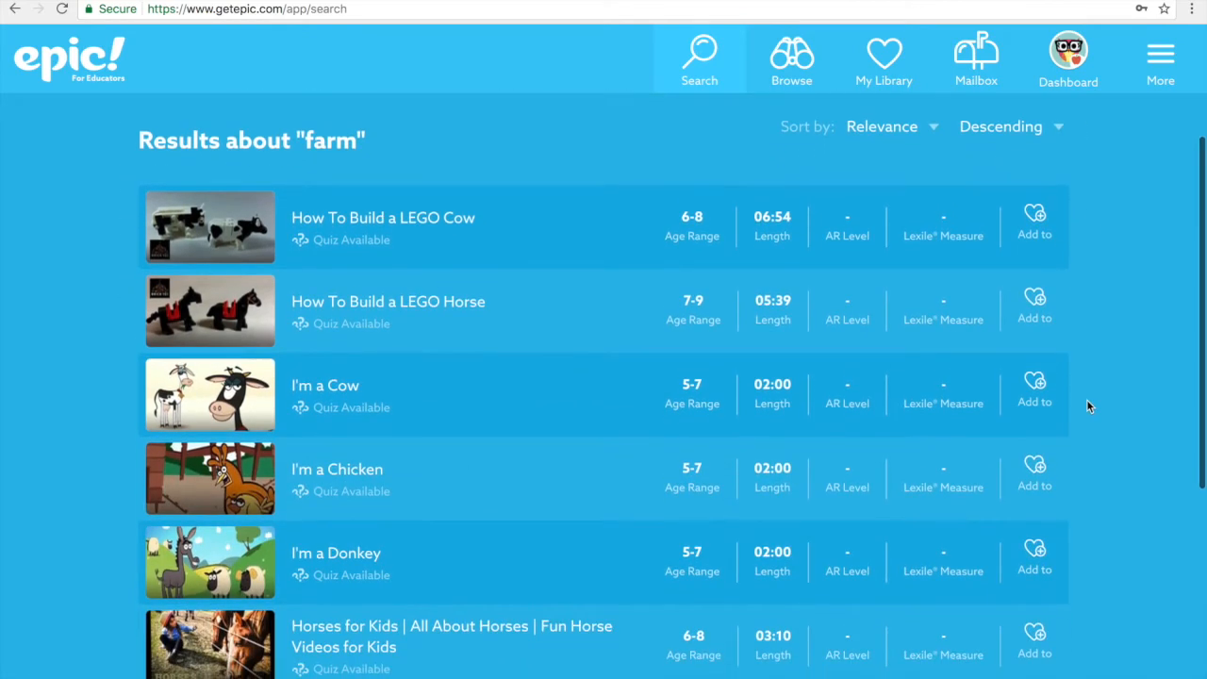
pyautogui.scroll(-3)
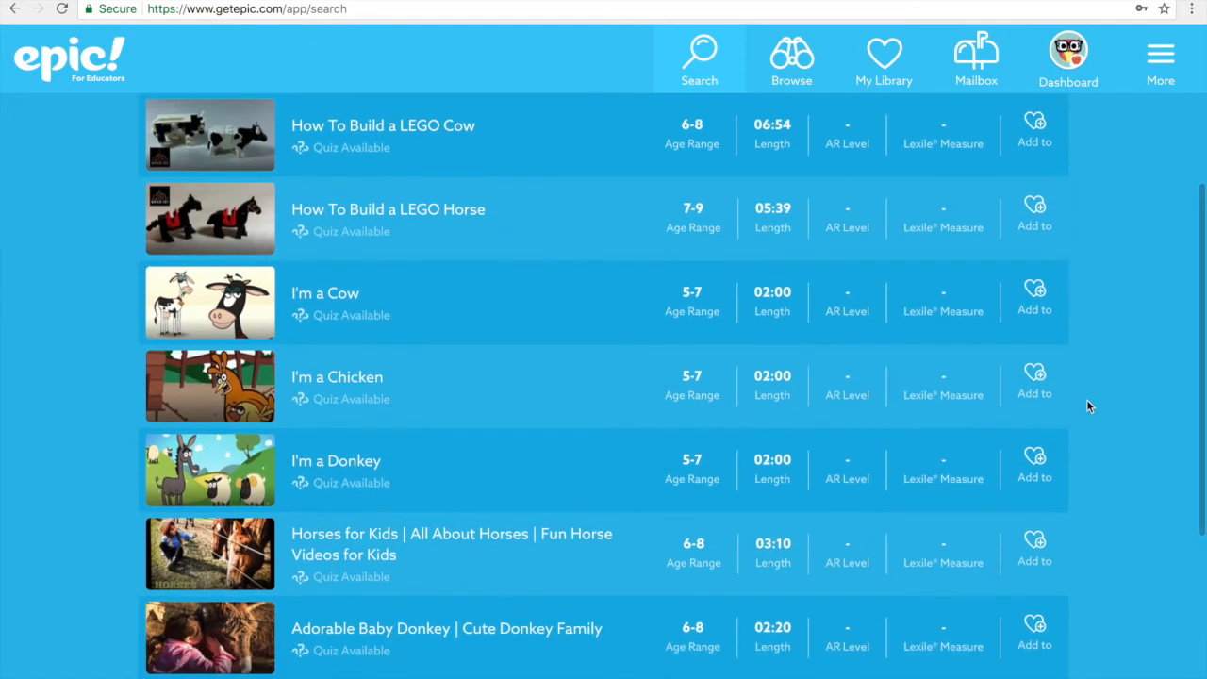
pyautogui.scroll(-3)
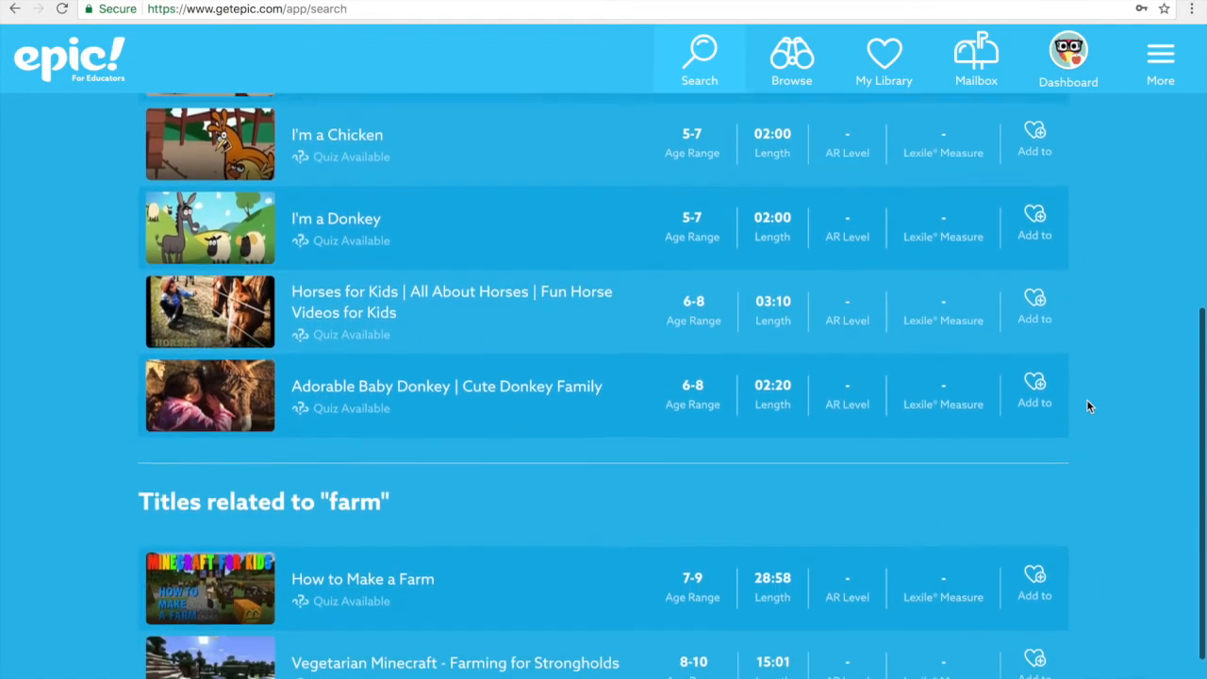
pyautogui.scroll(-3)
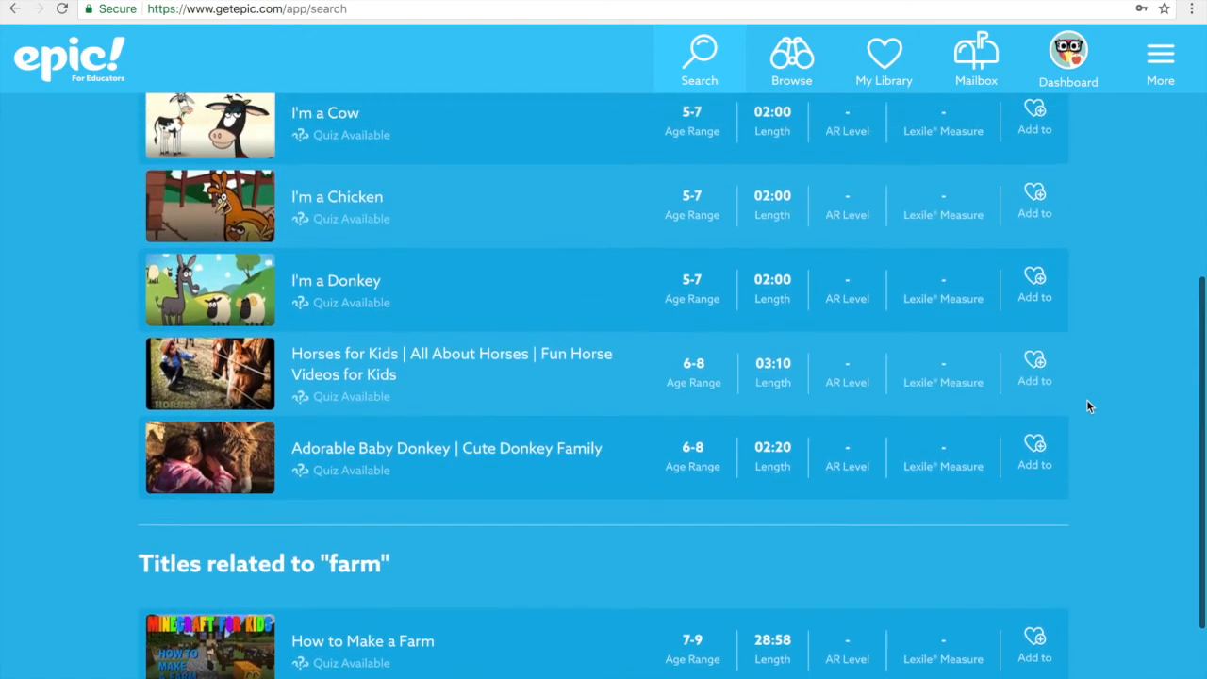
pyautogui.scroll(3)
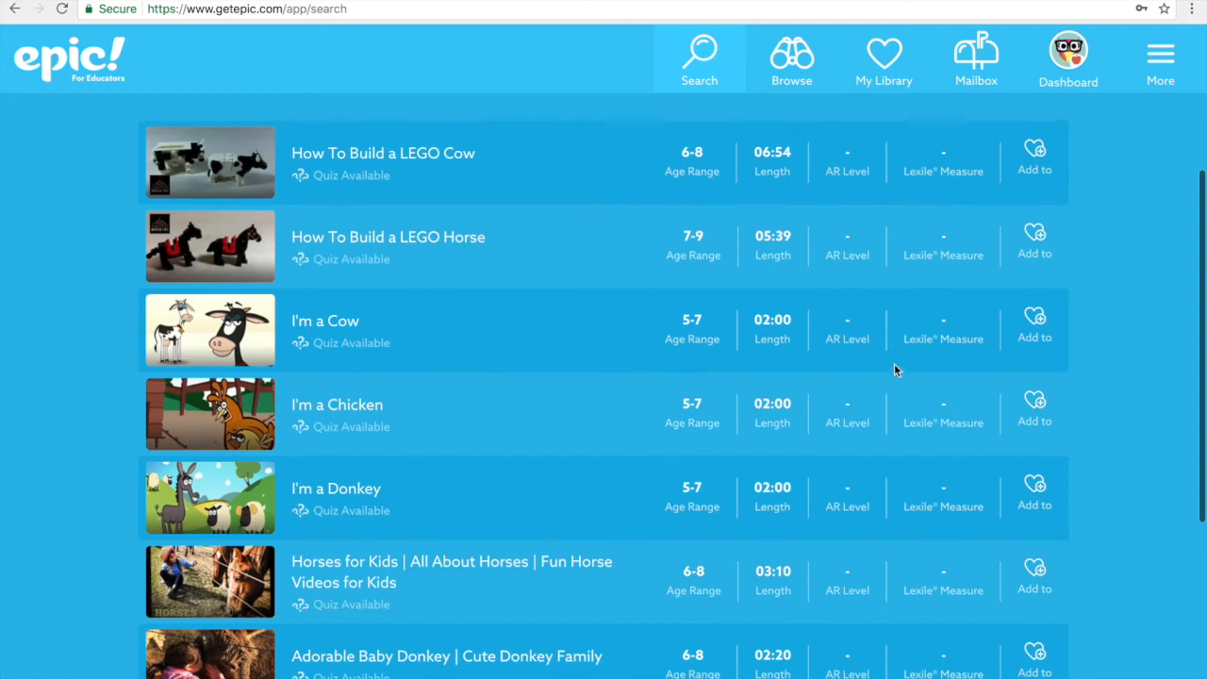
pyautogui.moveTo(313, 411)
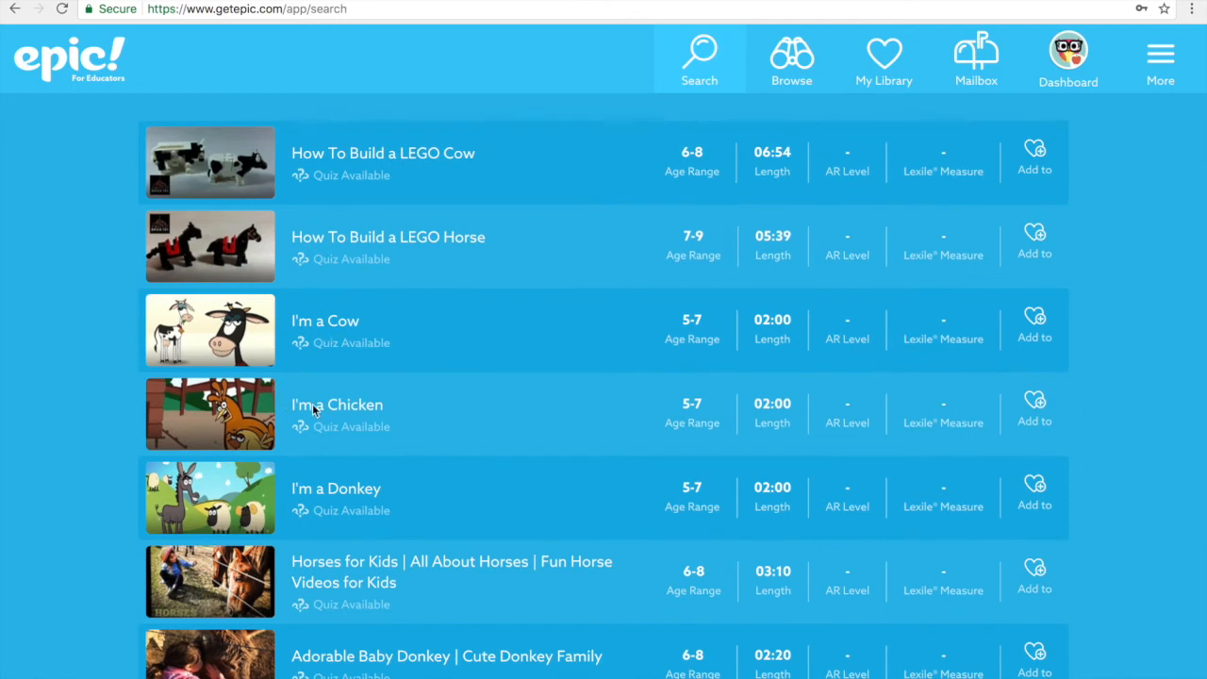
pyautogui.moveTo(940, 476)
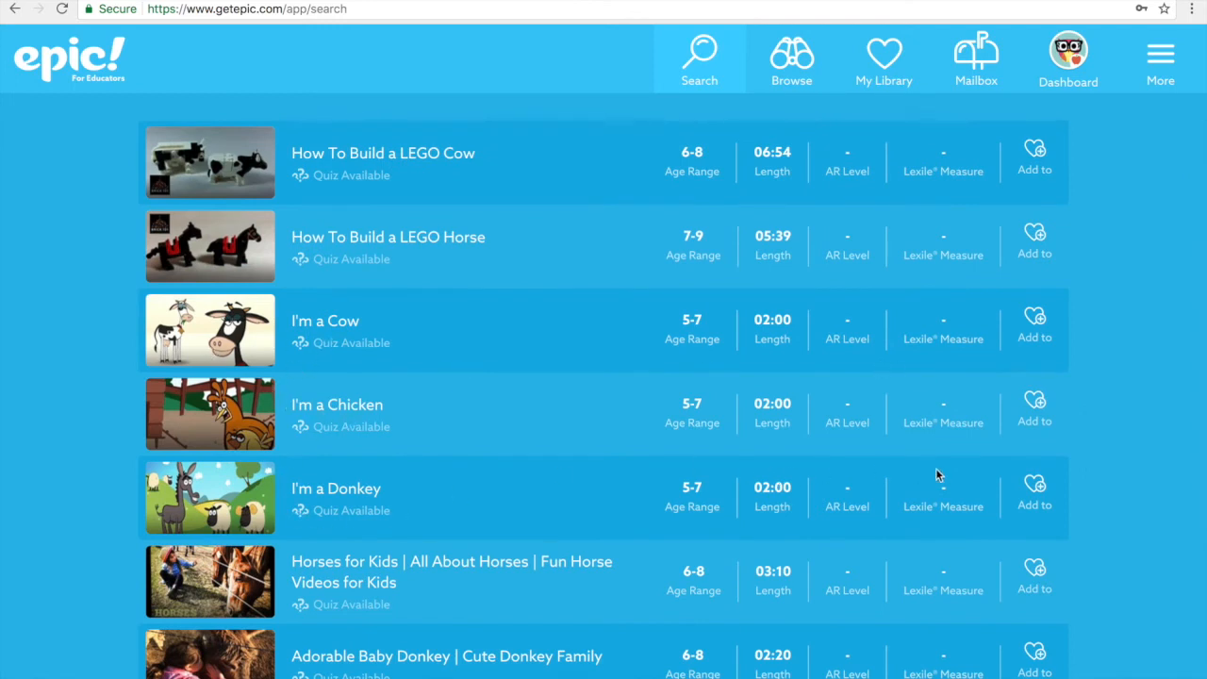
# Add the videos I'm a Cow, I'm a Chicken and I'm a Donkey to Farm/Granja
pyautogui.click(1034, 325)
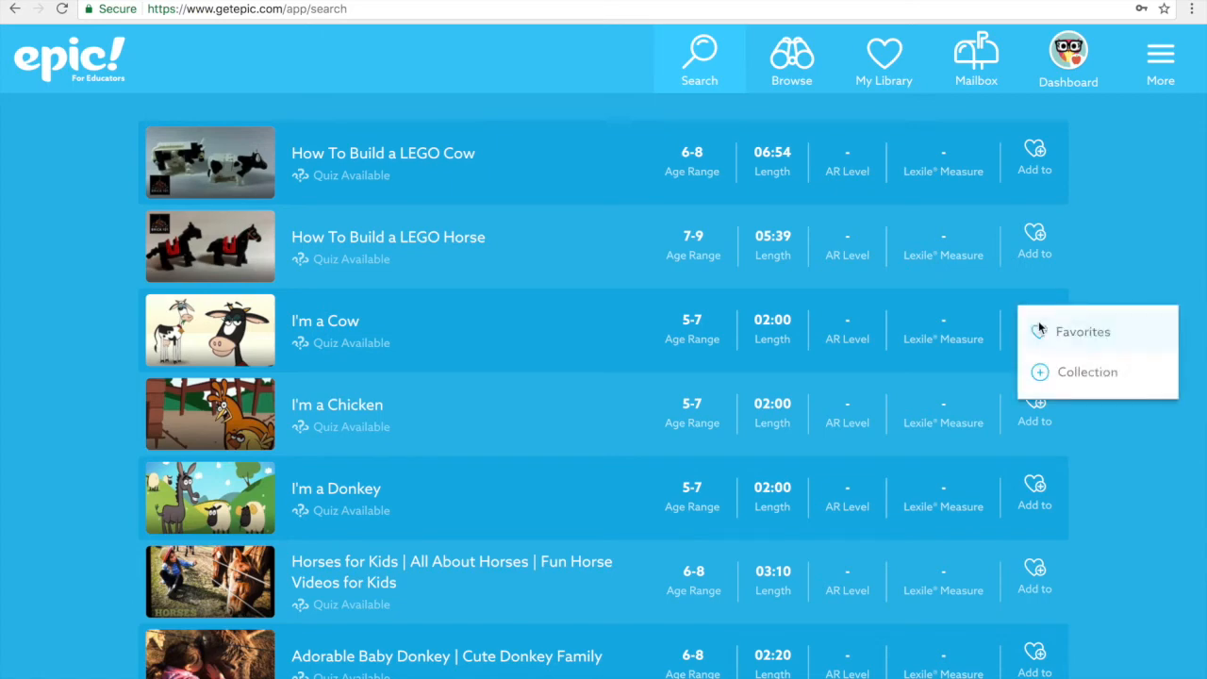
pyautogui.click(1087, 372)
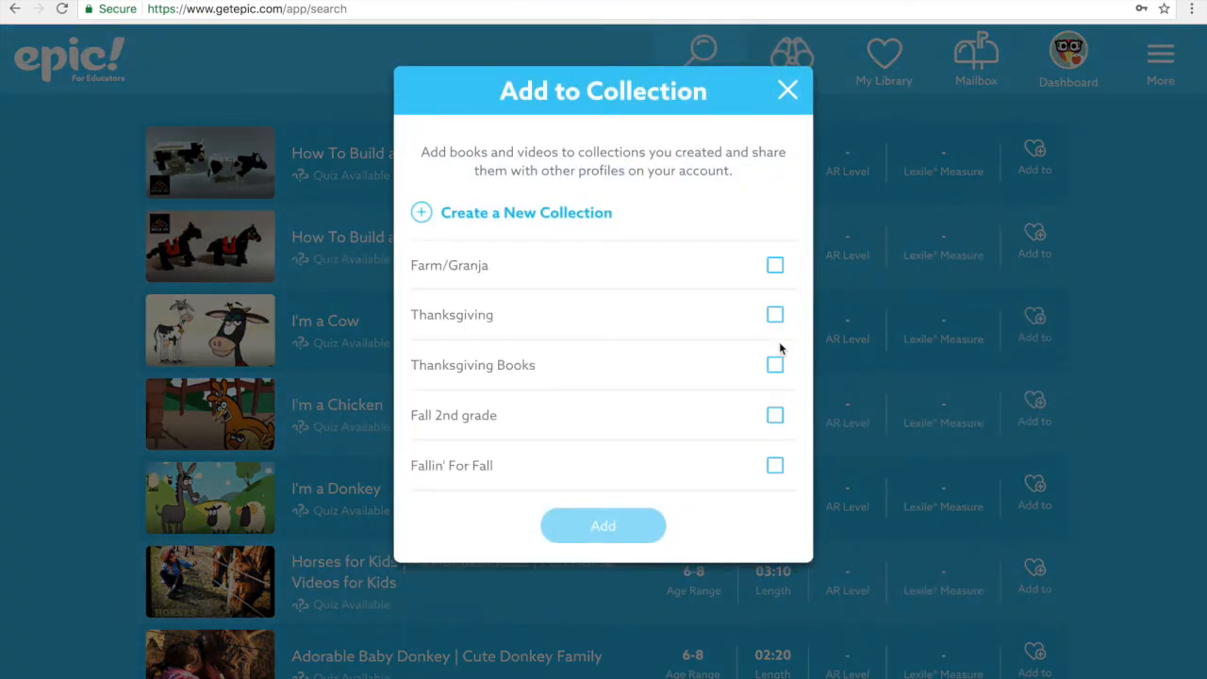
pyautogui.click(774, 265)
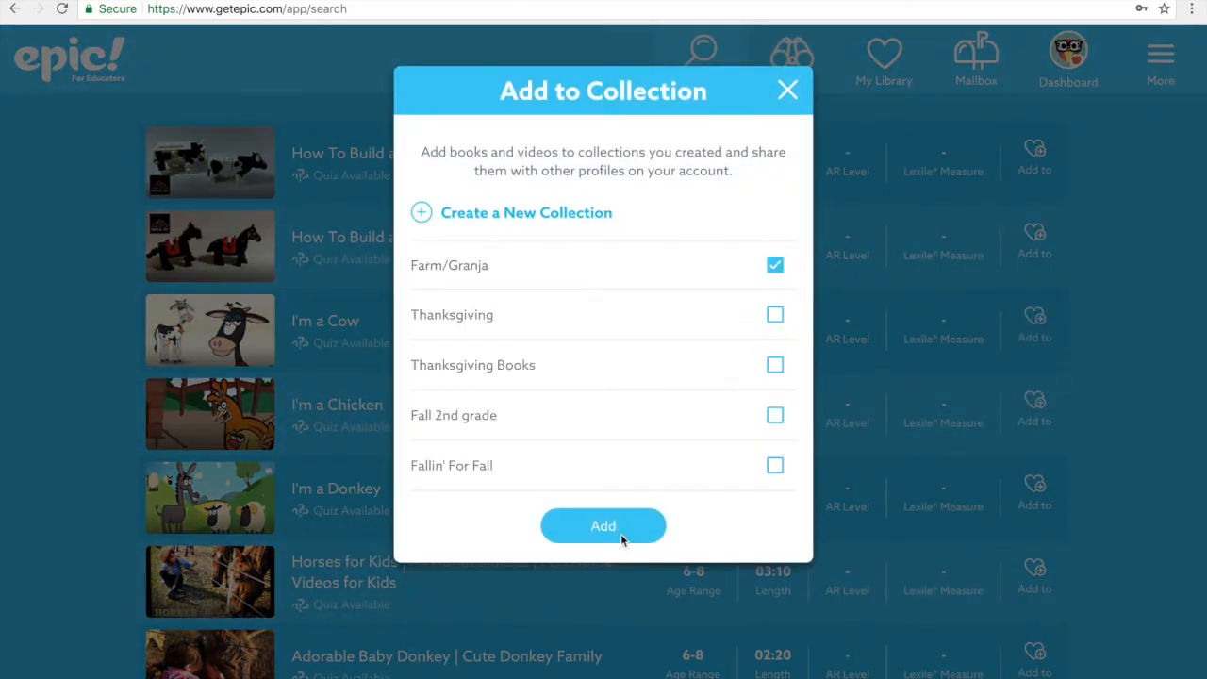
pyautogui.click(603, 524)
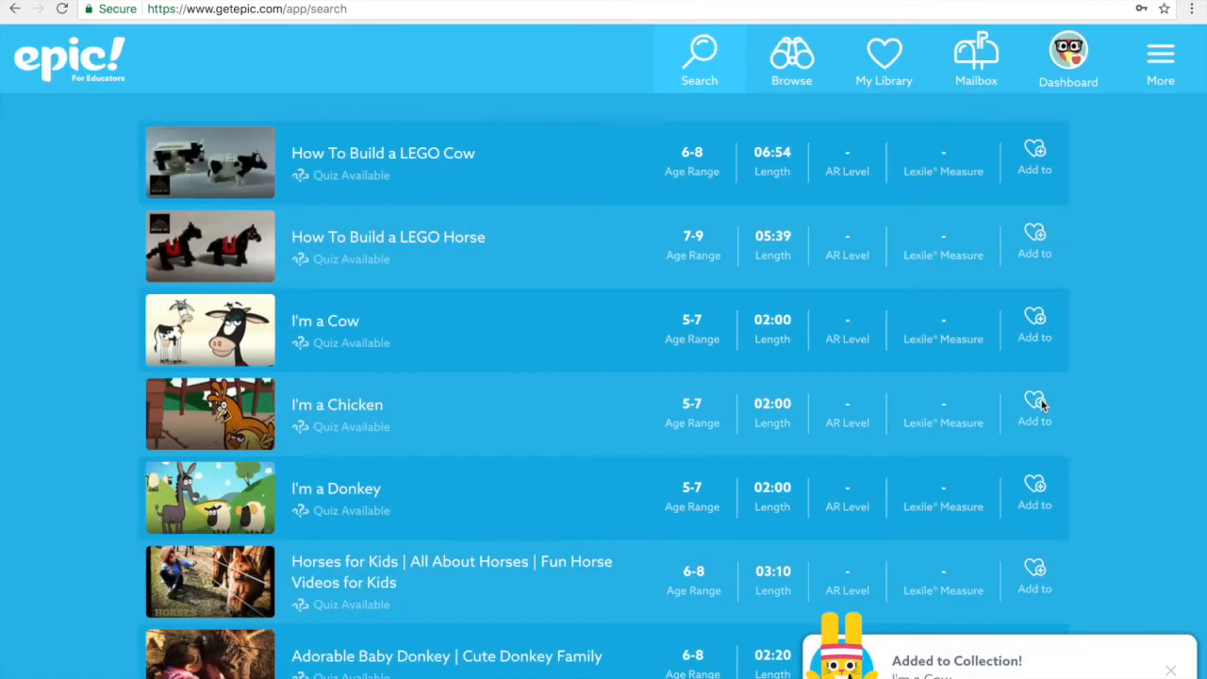
pyautogui.click(1034, 400)
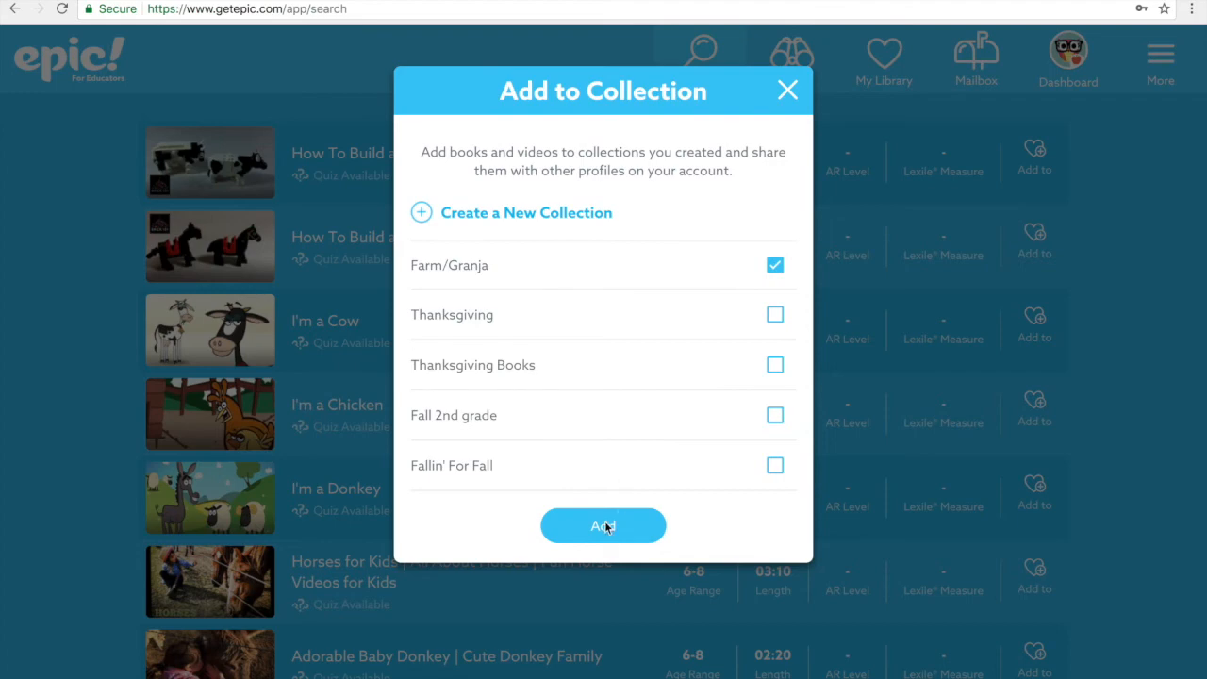
pyautogui.click(604, 524)
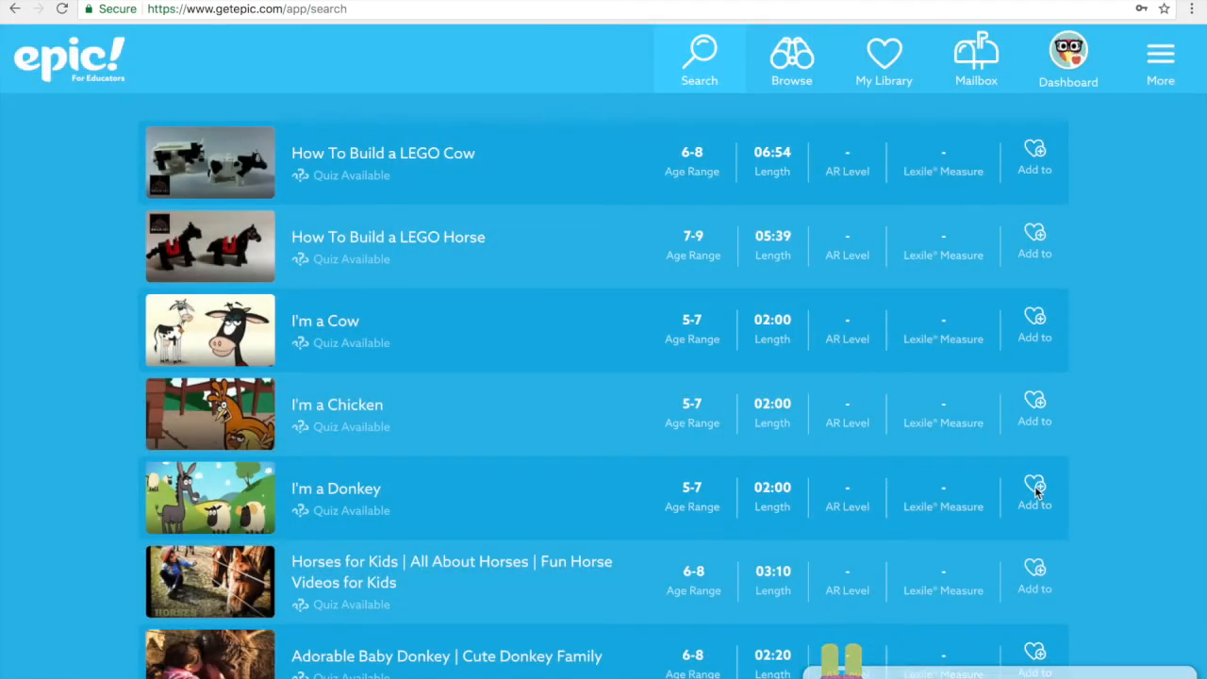
pyautogui.click(1034, 491)
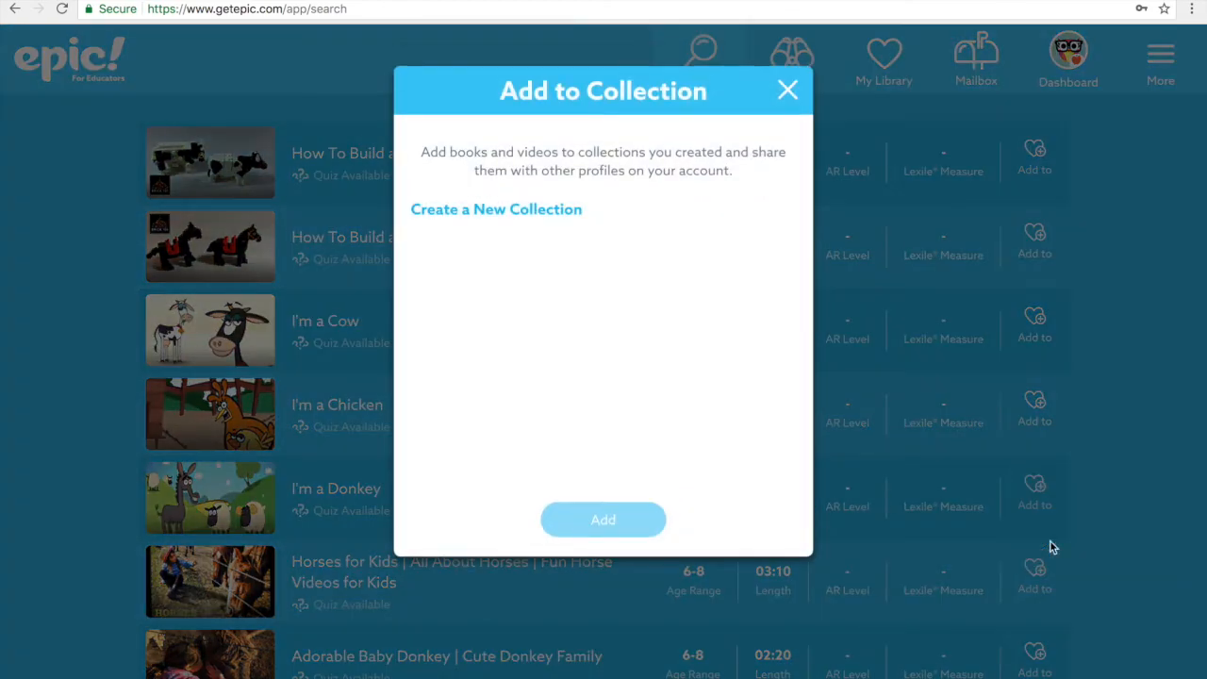
pyautogui.click(773, 264)
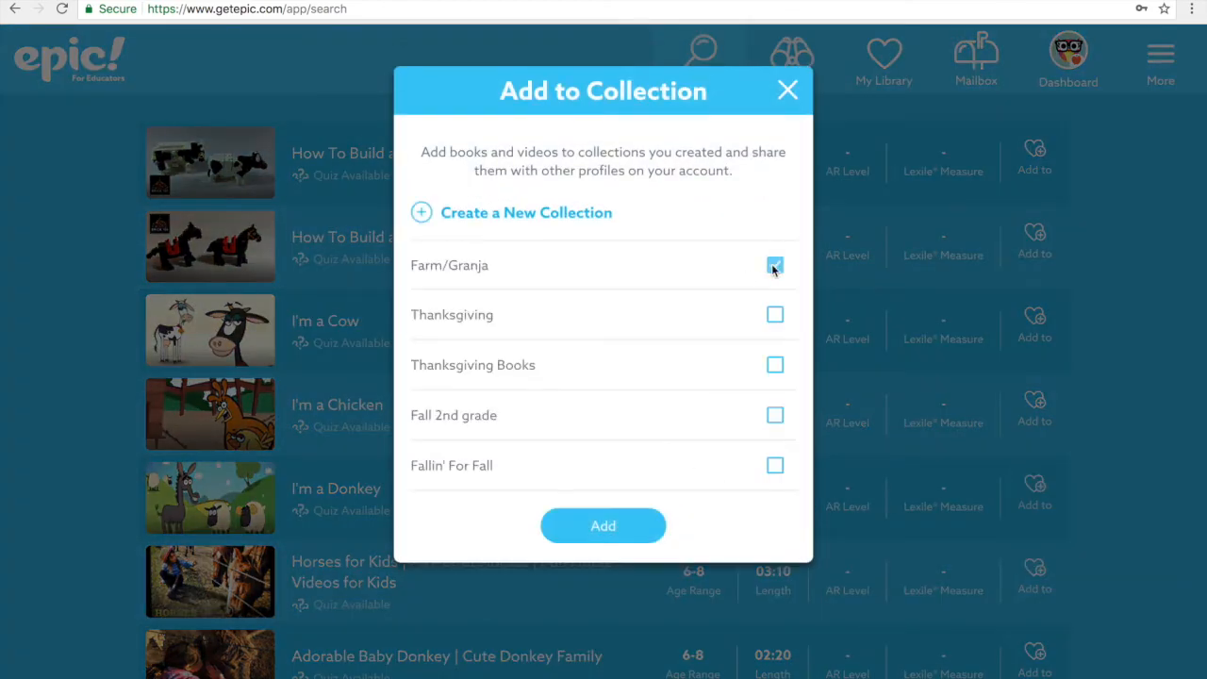
pyautogui.click(604, 525)
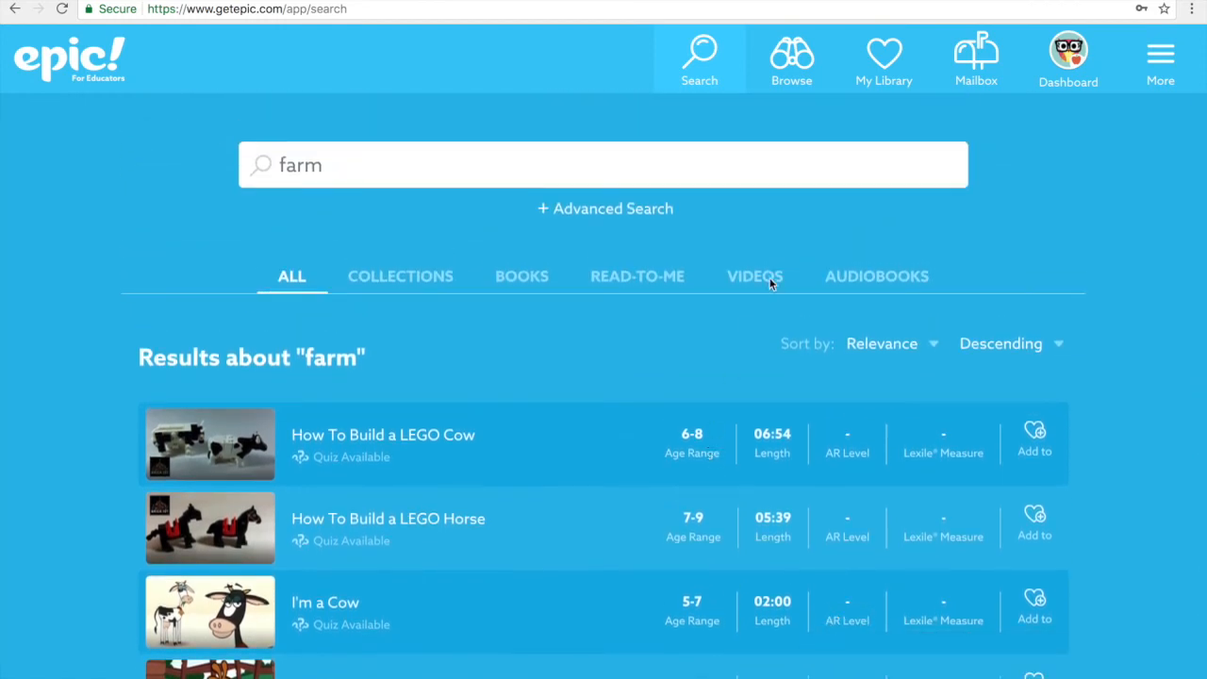
pyautogui.moveTo(906, 53)
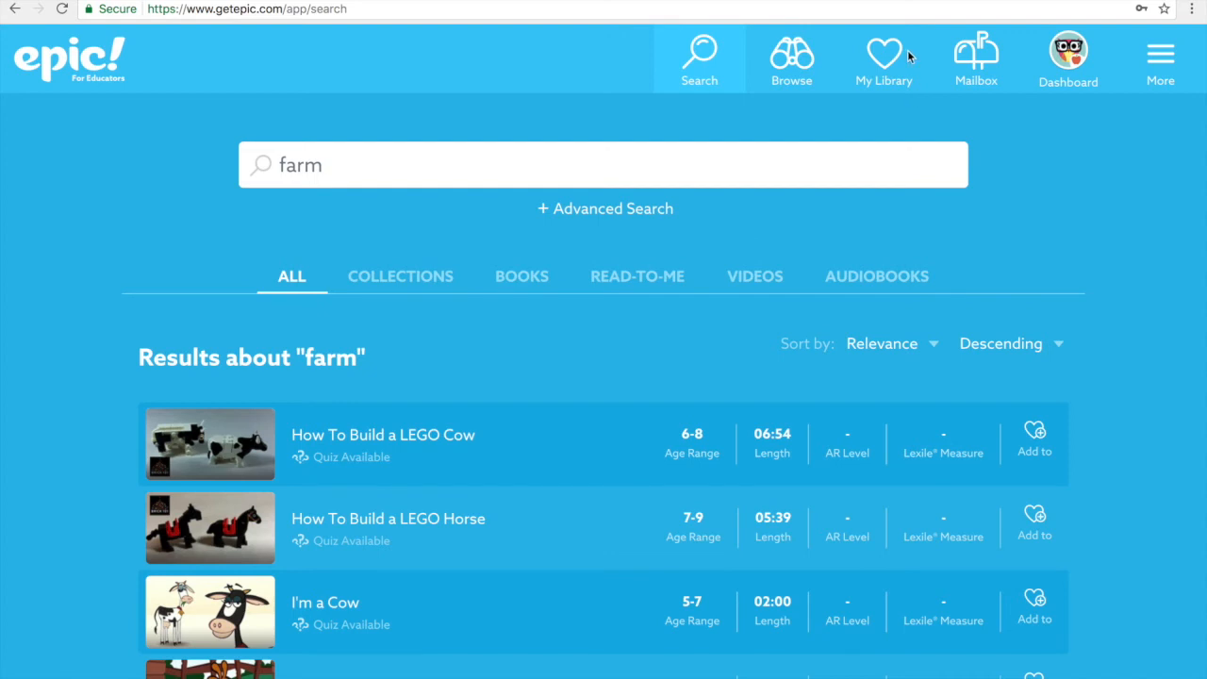
pyautogui.moveTo(883, 72)
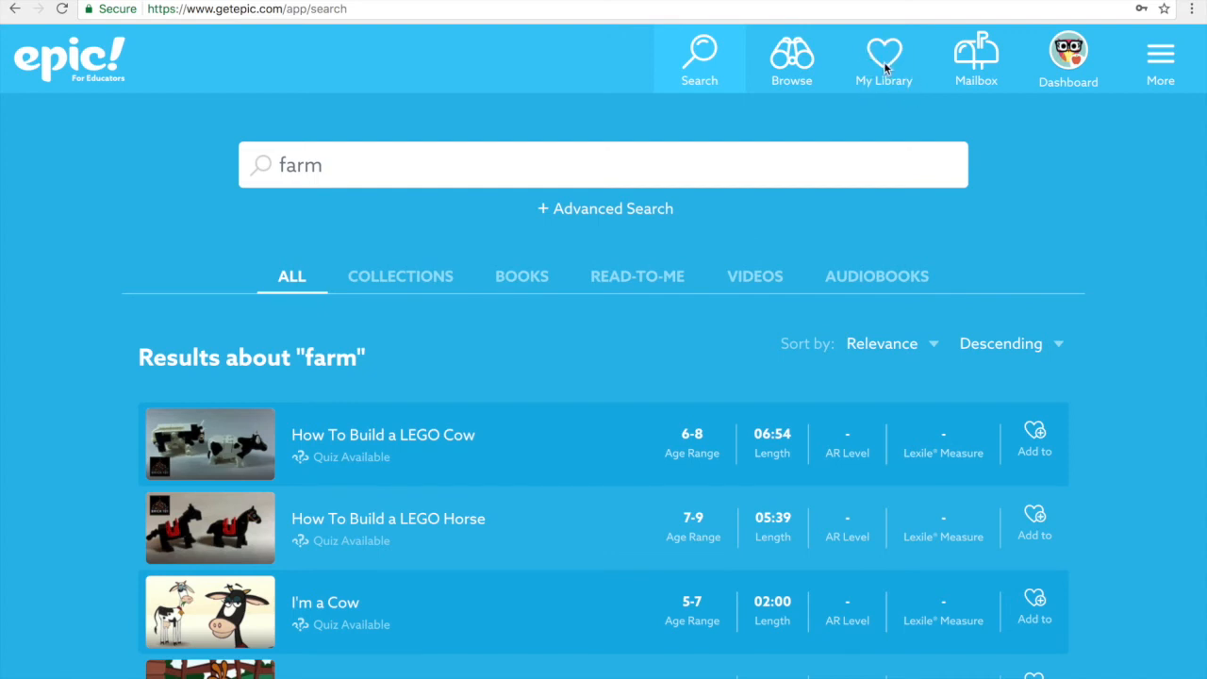
# Go to My Library to see Farm/Granja with 7 books and 3 videos
pyautogui.click(883, 59)
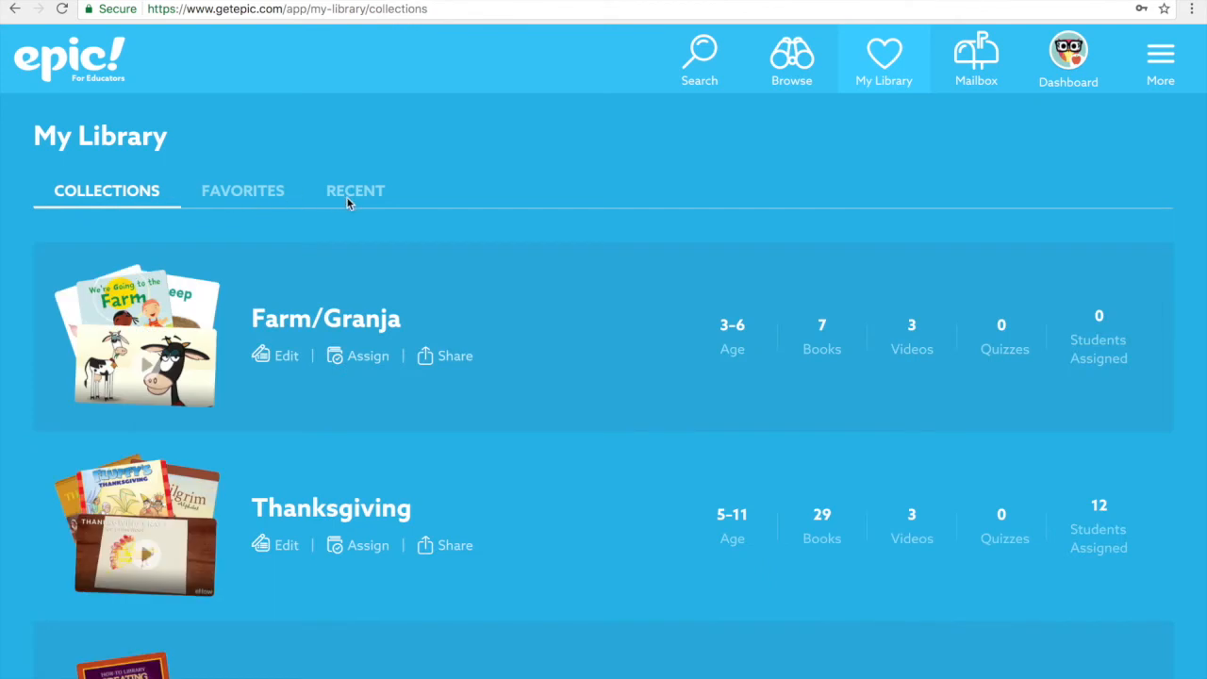
pyautogui.moveTo(249, 208)
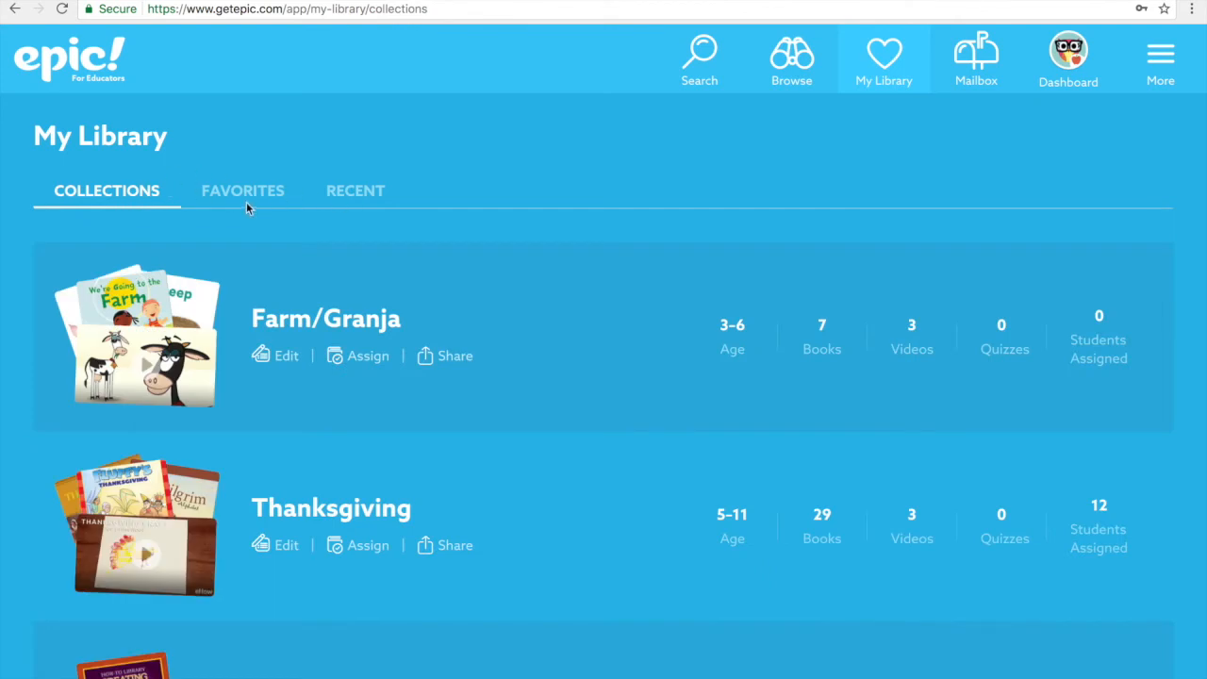
pyautogui.moveTo(354, 195)
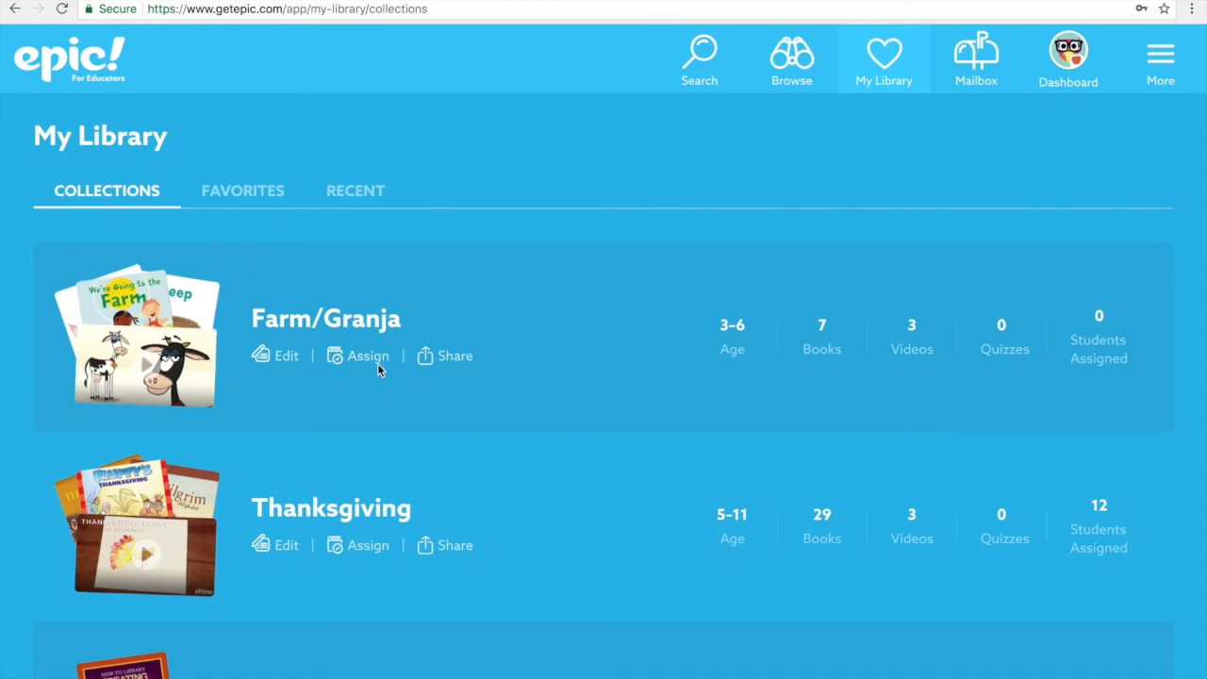
pyautogui.moveTo(366, 366)
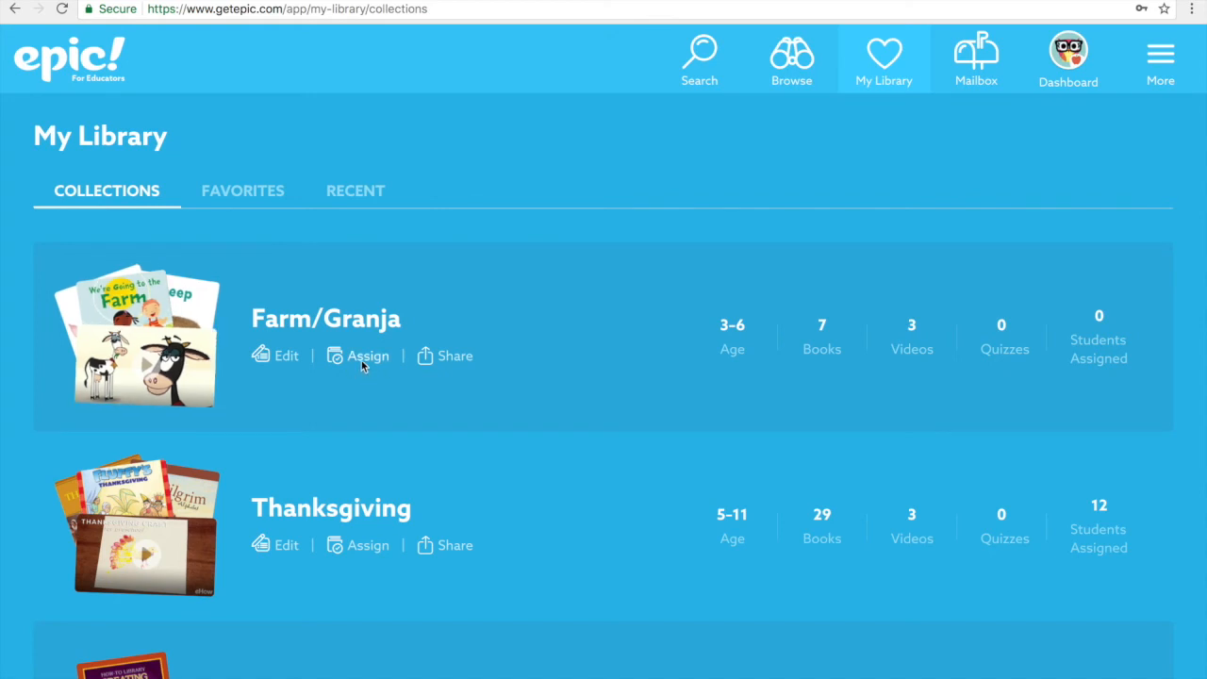
# Assign Farm/Granja to All Students with all 12 profiles selected
pyautogui.click(368, 355)
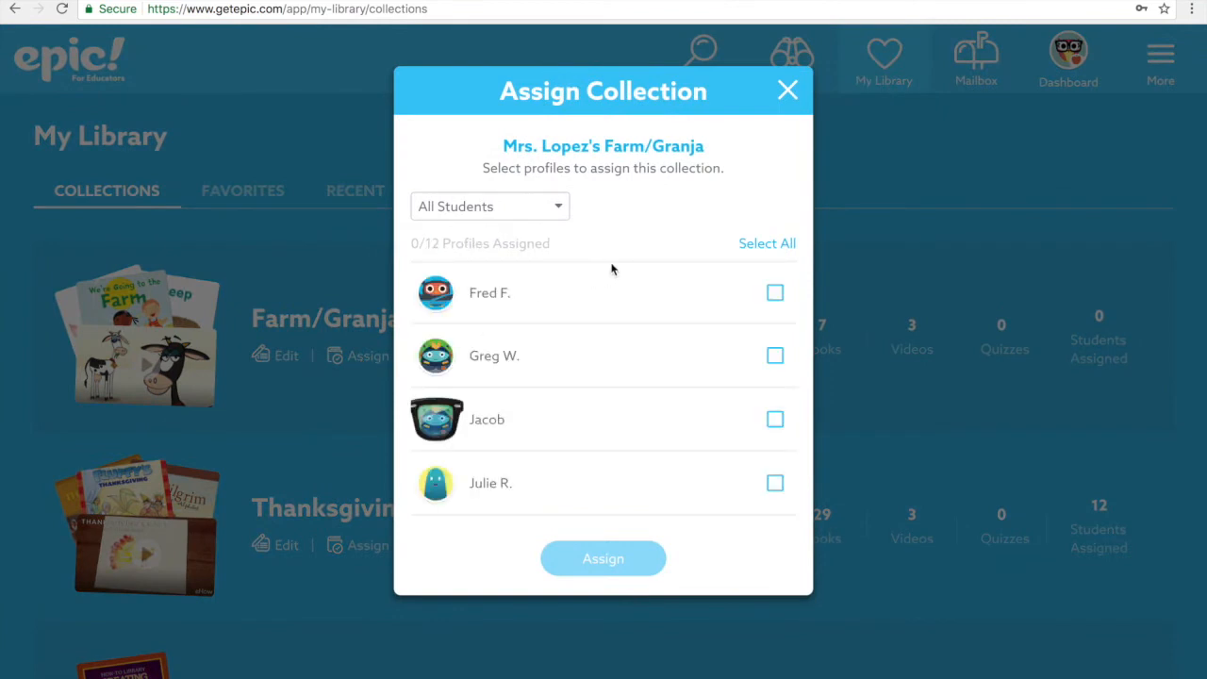
pyautogui.moveTo(557, 215)
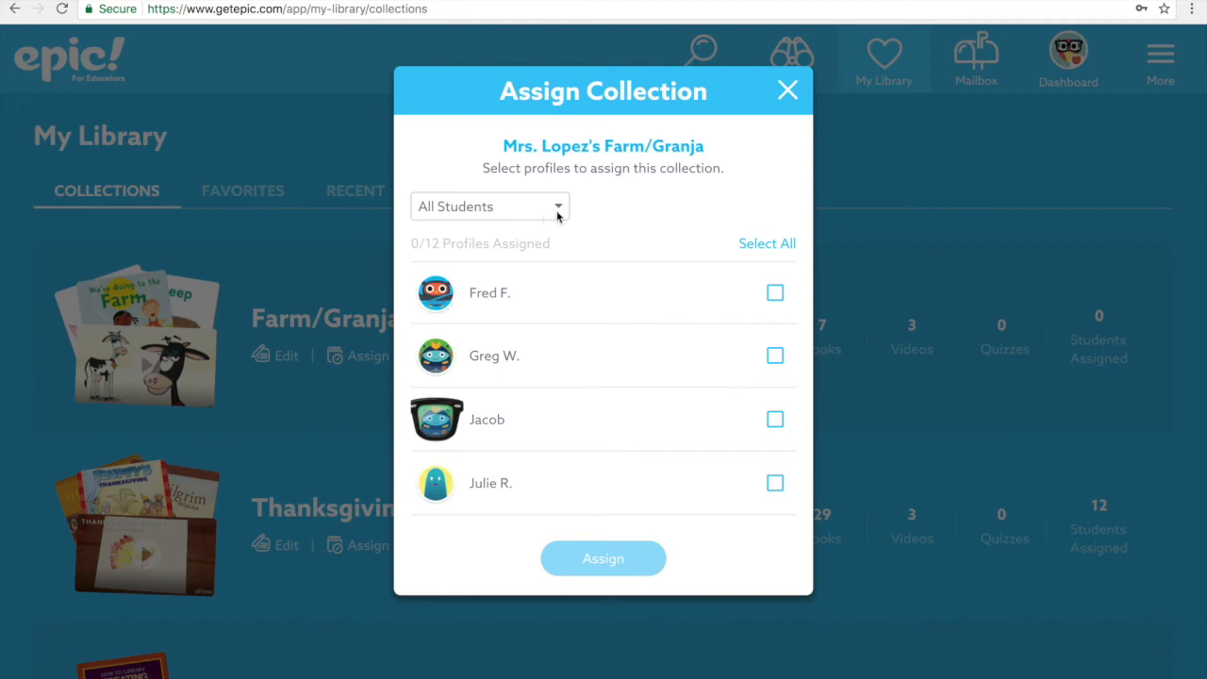
pyautogui.click(489, 206)
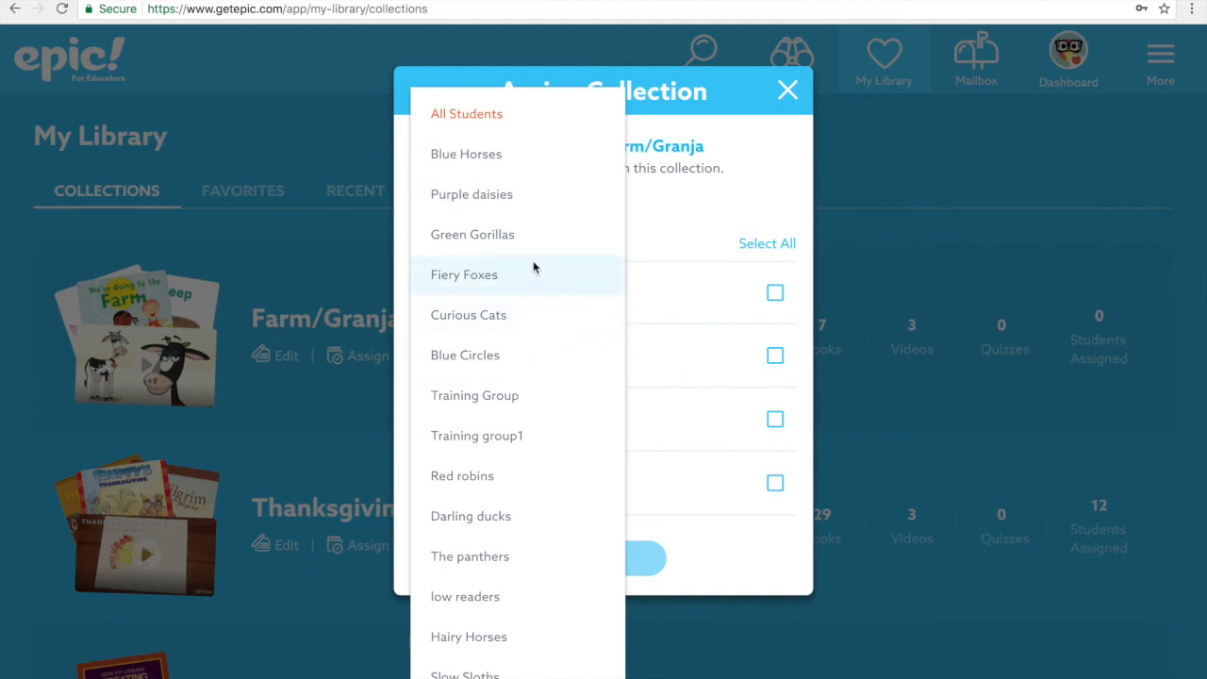
pyautogui.moveTo(615, 226)
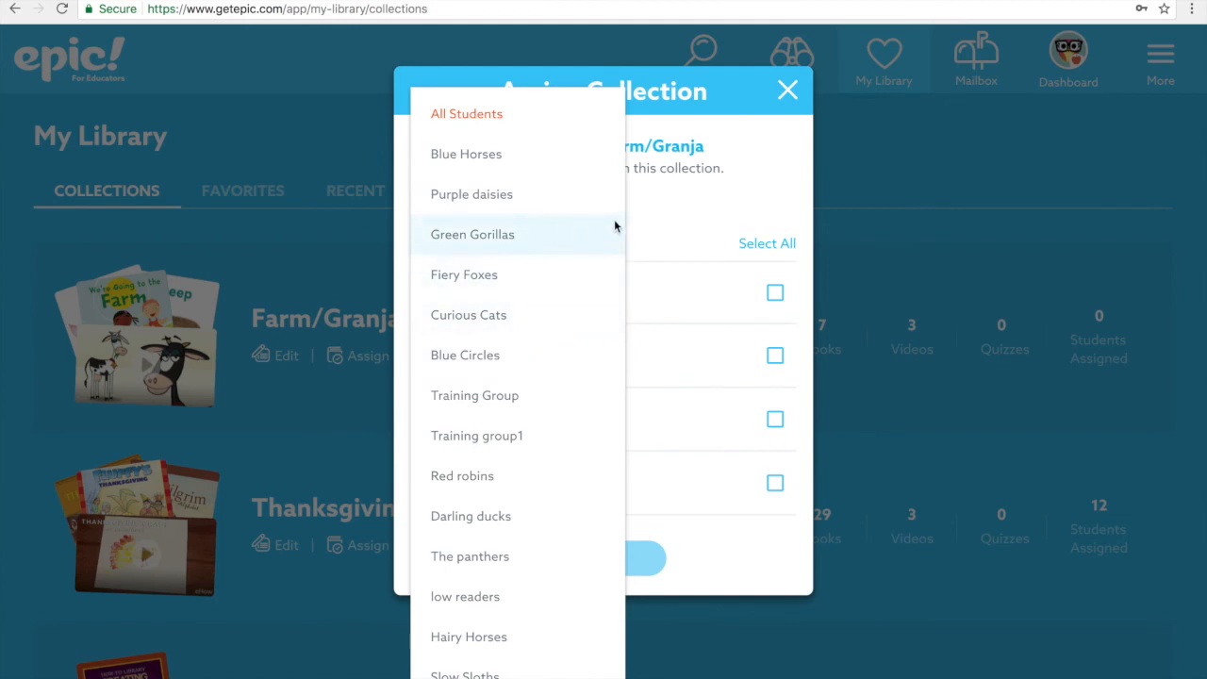
pyautogui.moveTo(657, 221)
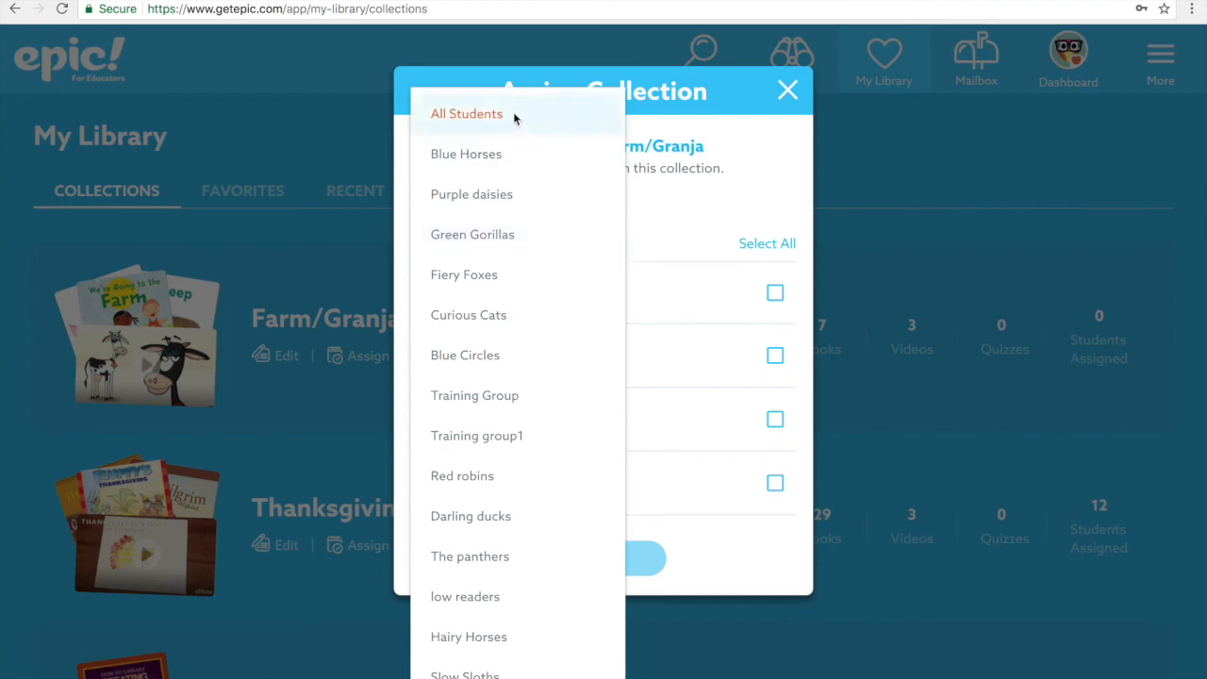
pyautogui.click(466, 113)
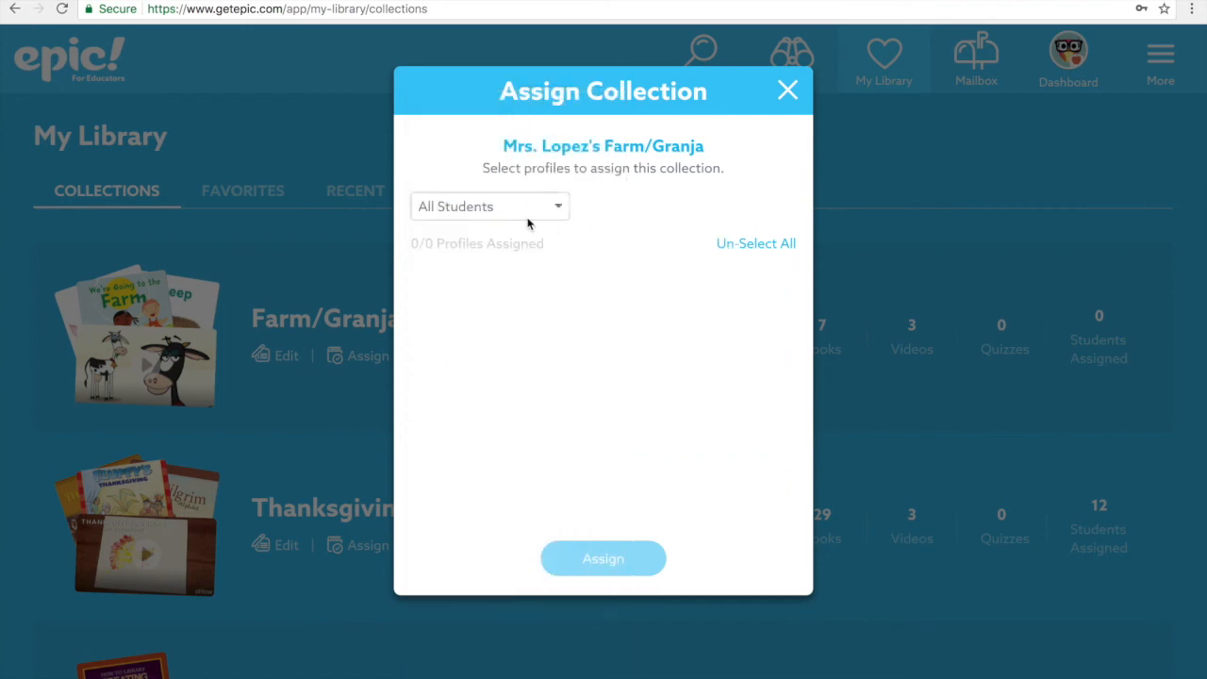
pyautogui.moveTo(604, 283)
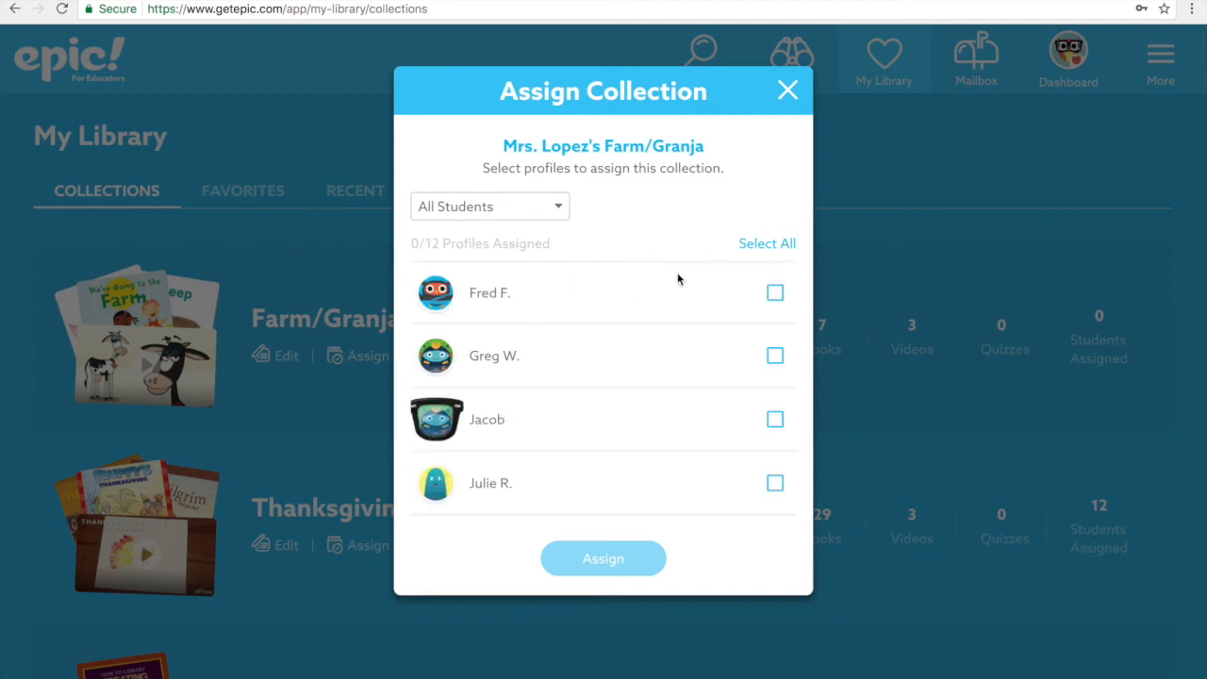
pyautogui.moveTo(774, 249)
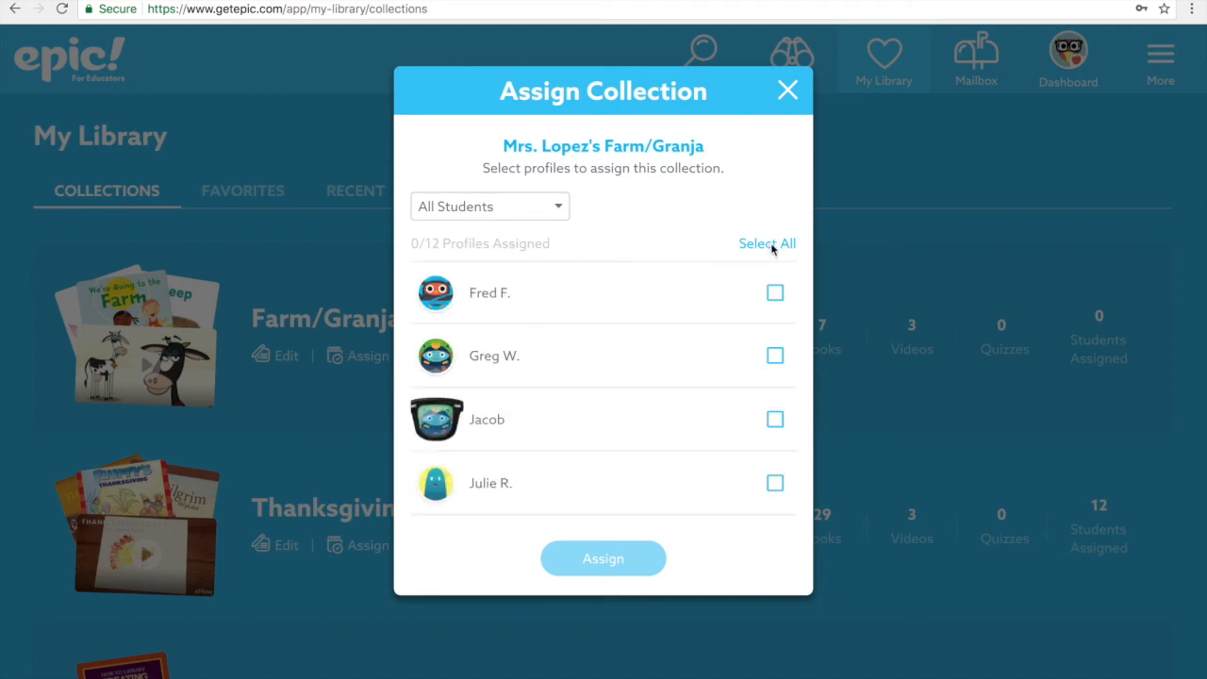
pyautogui.click(766, 244)
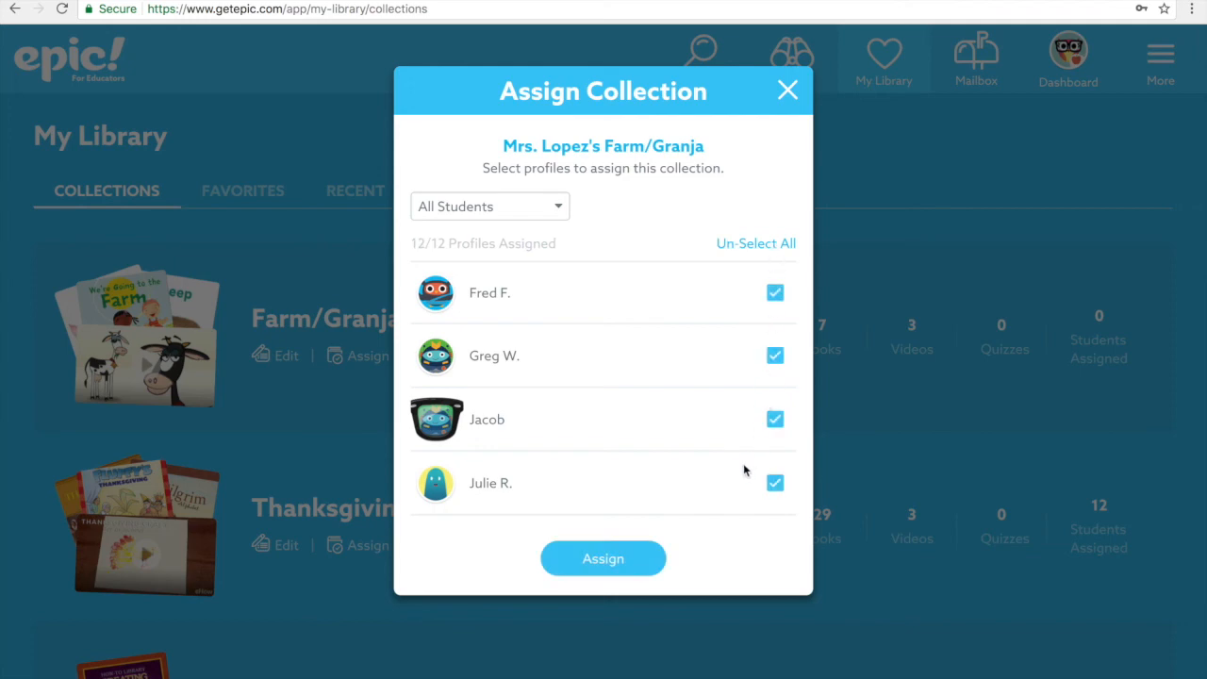
pyautogui.moveTo(615, 568)
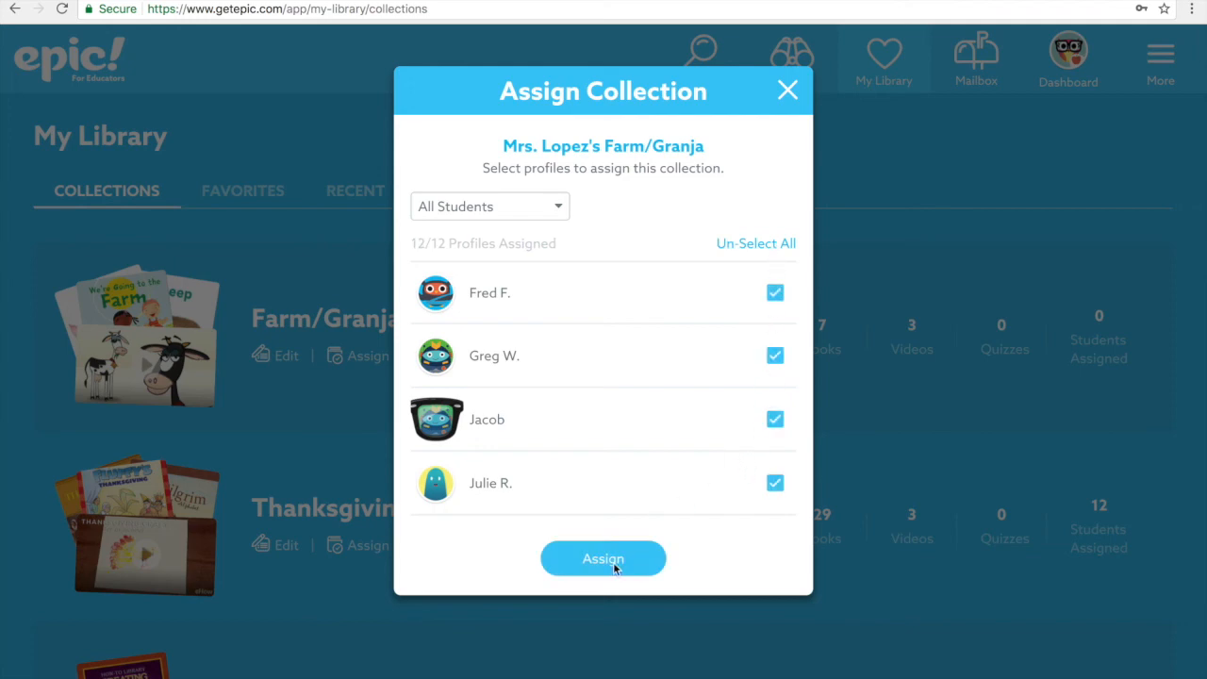
pyautogui.click(604, 558)
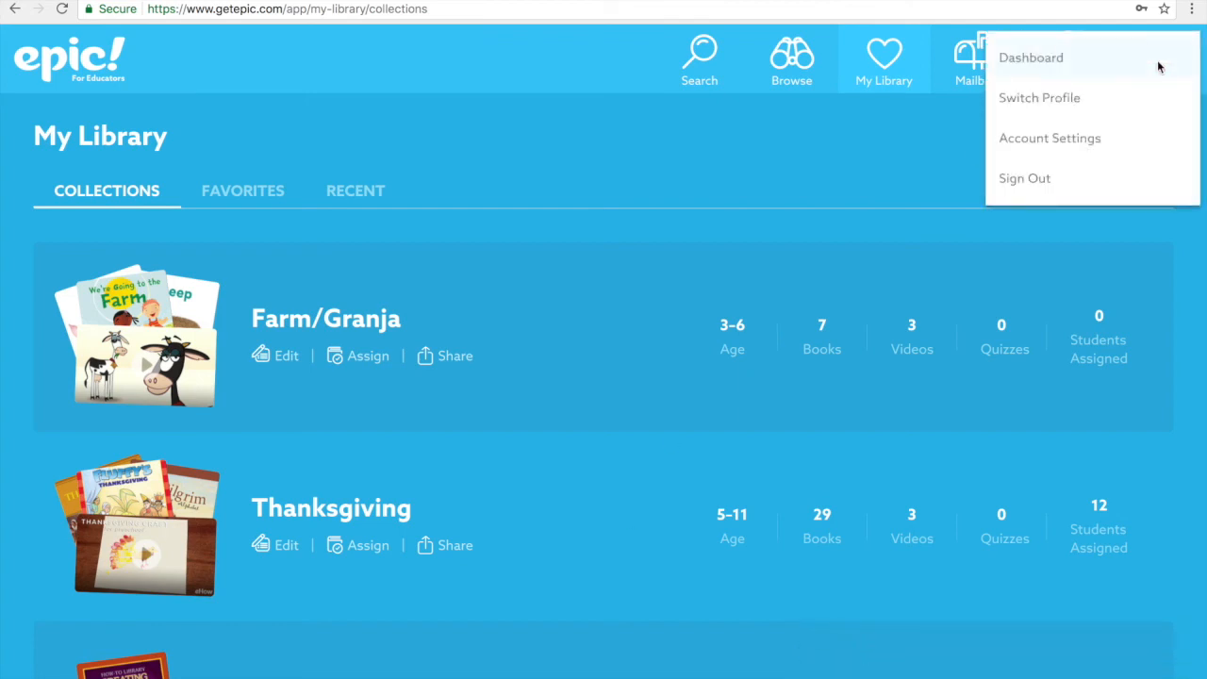
pyautogui.click(1038, 99)
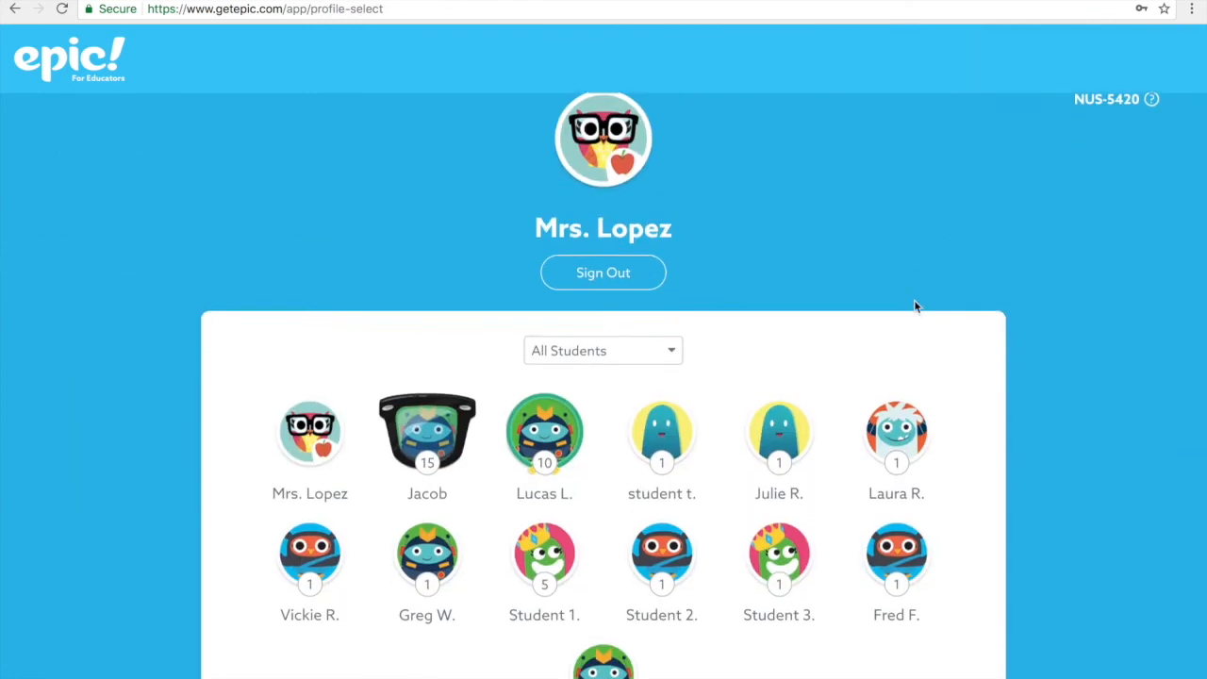
pyautogui.scroll(-3)
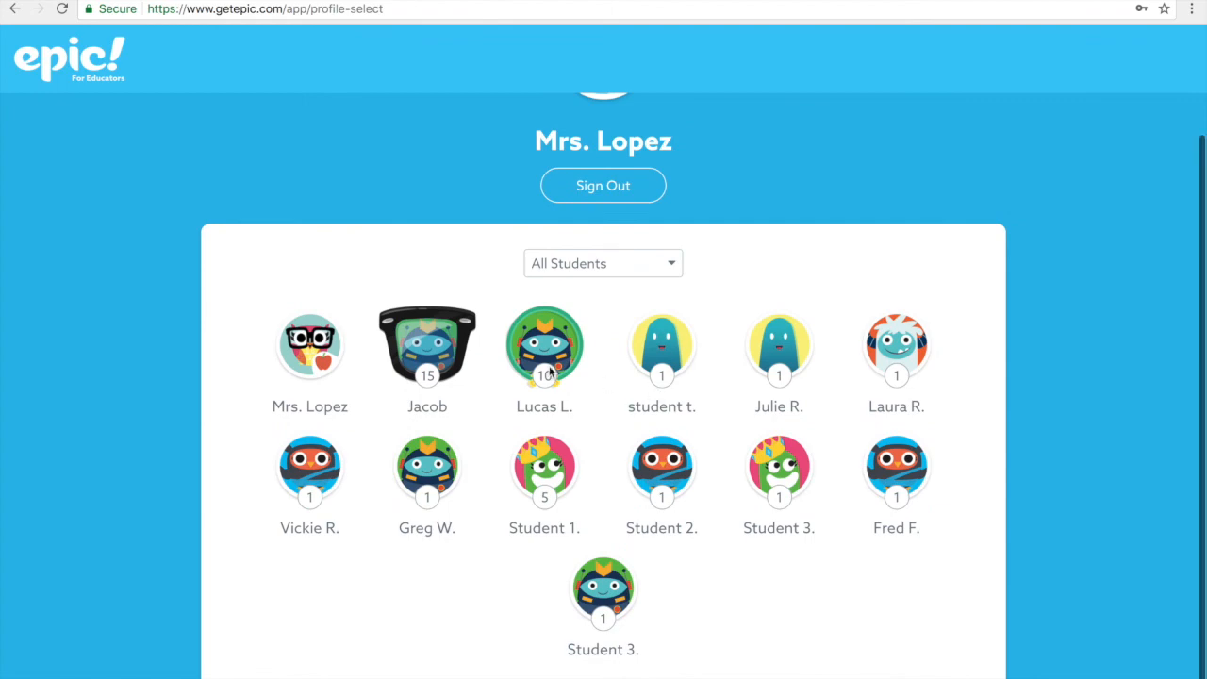
pyautogui.click(543, 344)
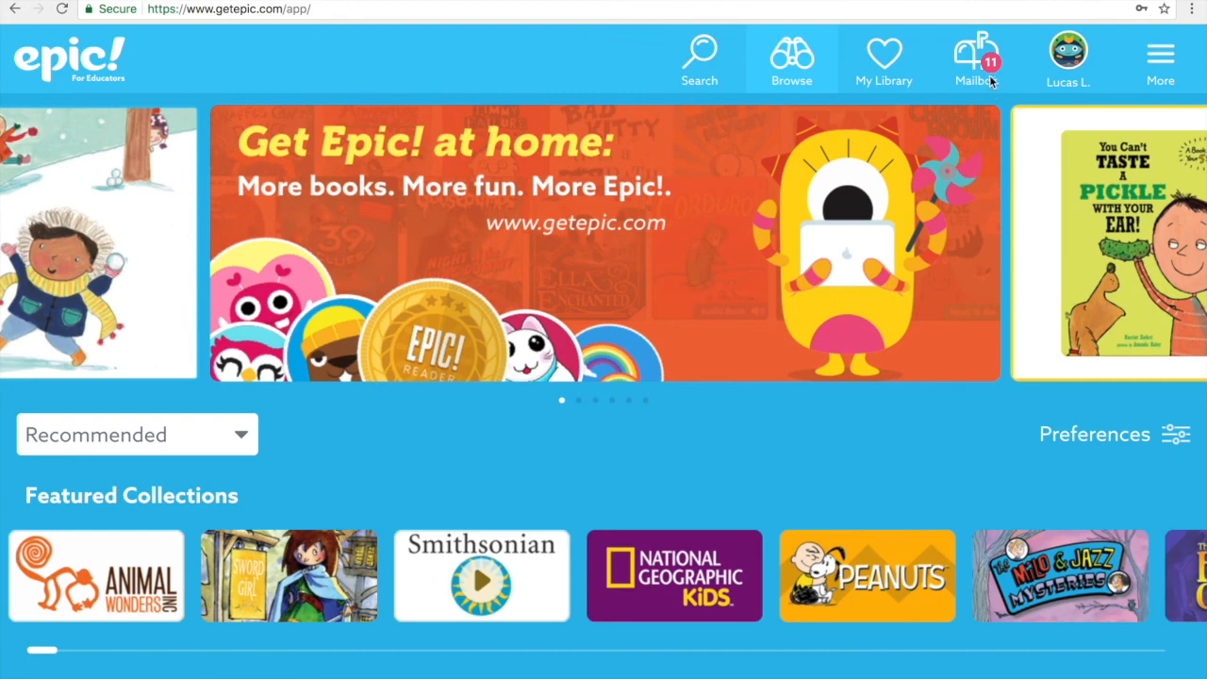
pyautogui.moveTo(978, 75)
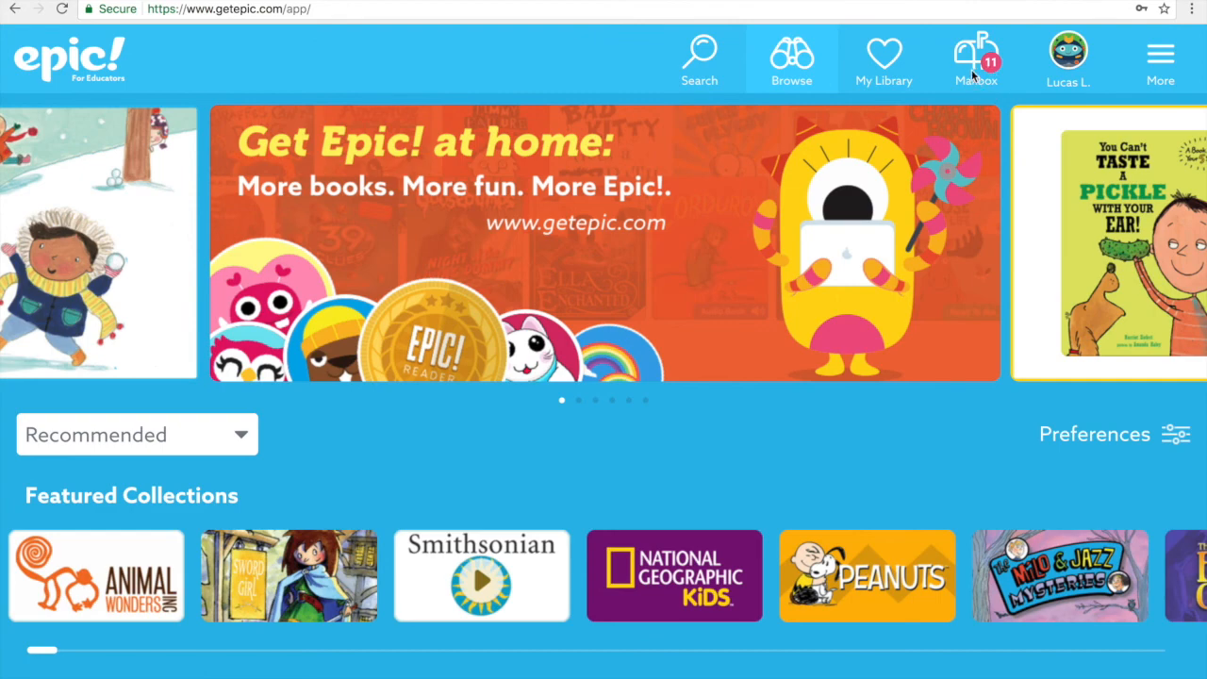
# View Farm/Granja (7 books, 3 videos) in the Mailbox so it loses its New mark, count now 10
pyautogui.click(977, 53)
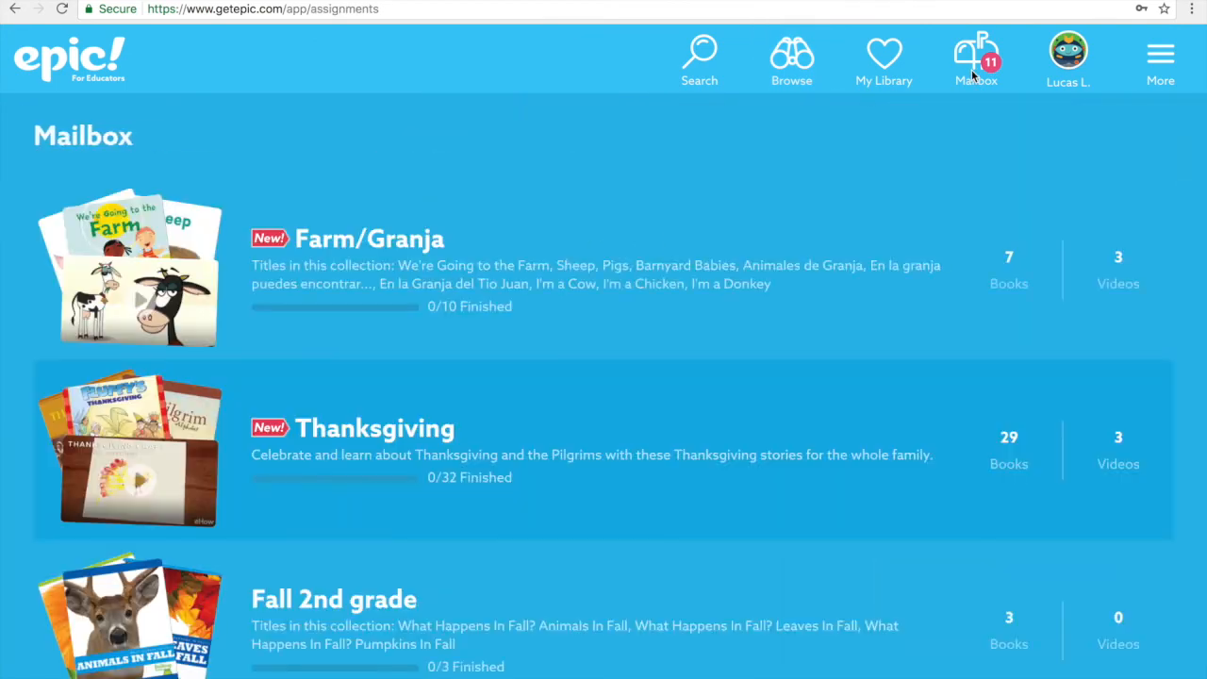
pyautogui.moveTo(411, 338)
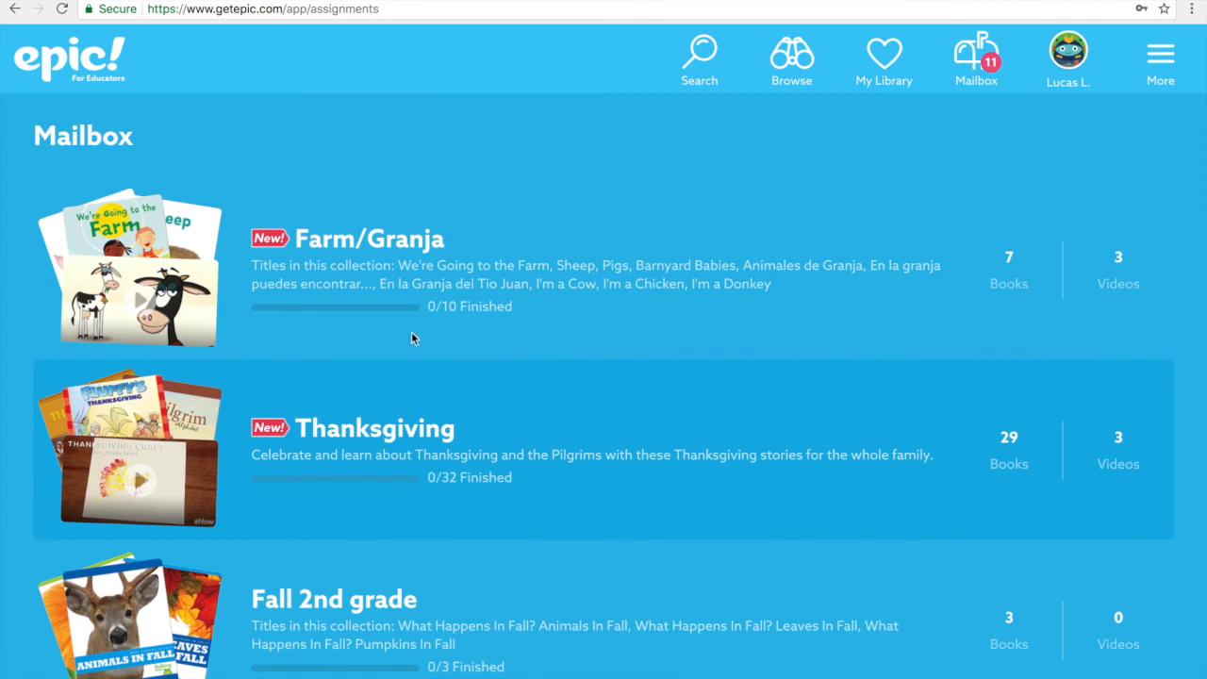
pyautogui.moveTo(398, 338)
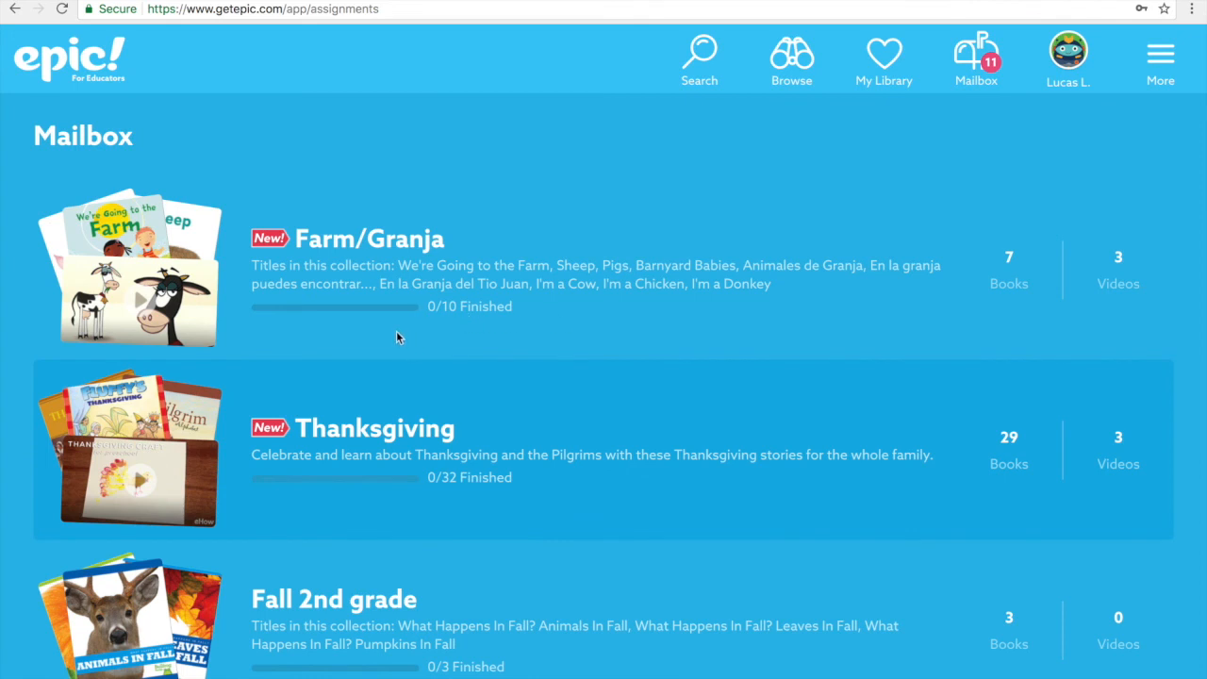
pyautogui.moveTo(354, 306)
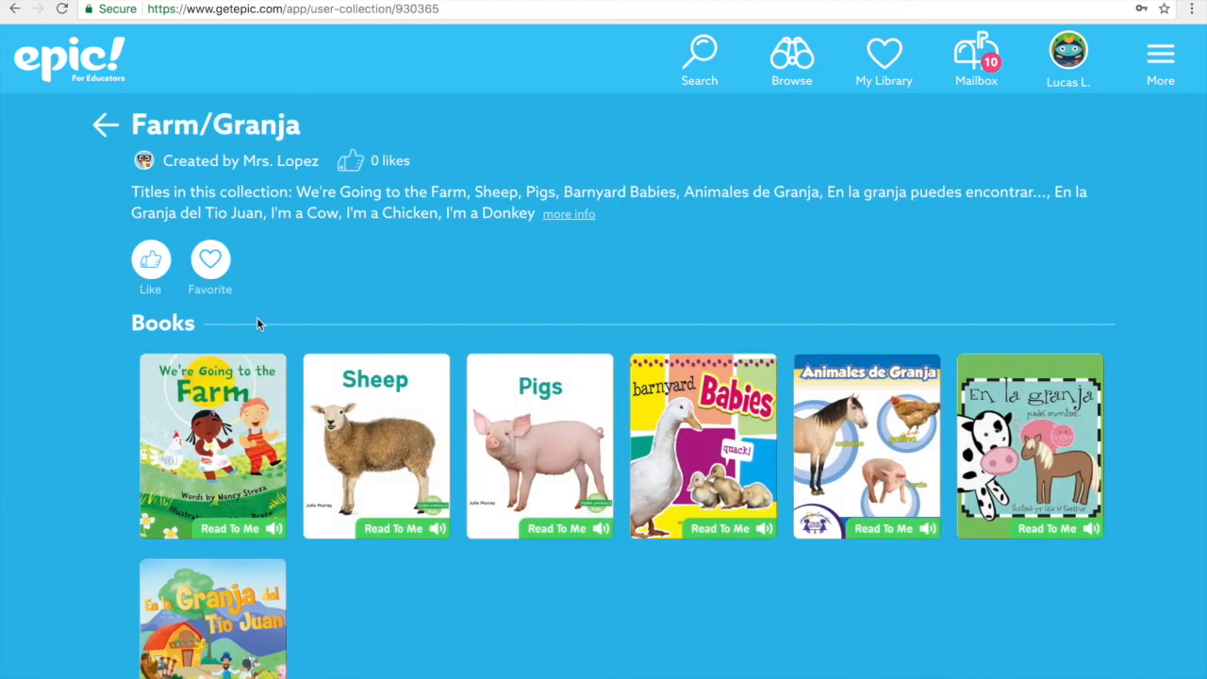
pyautogui.moveTo(714, 596)
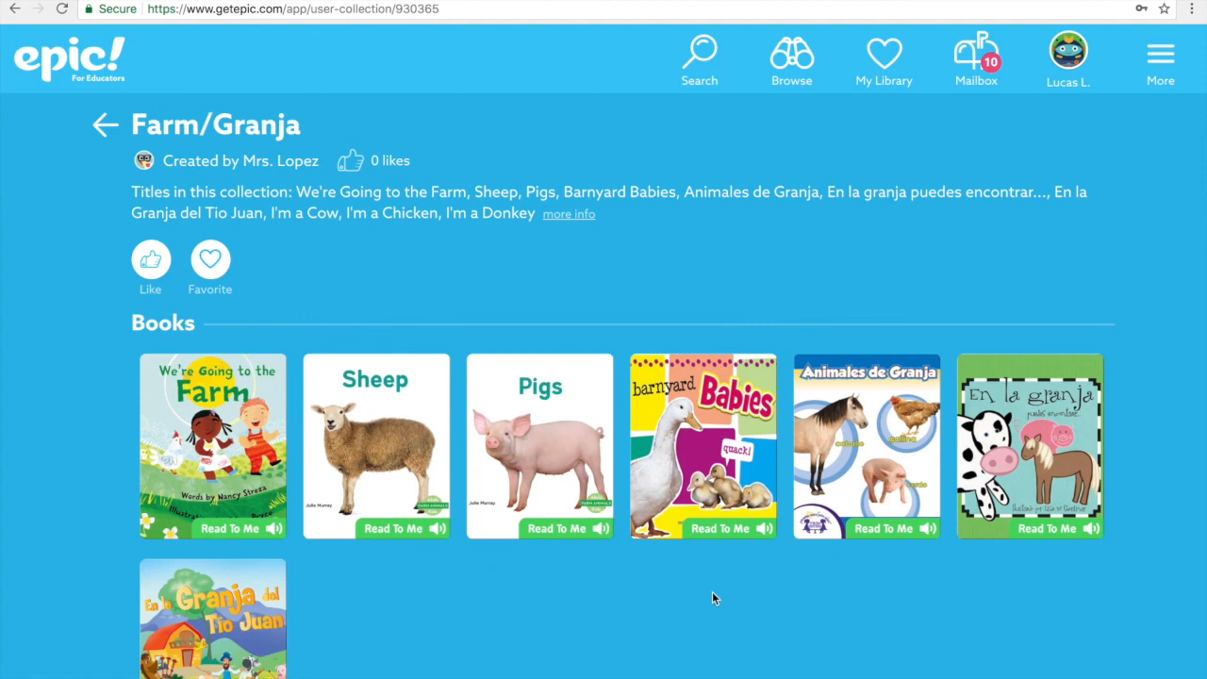
pyautogui.scroll(-3)
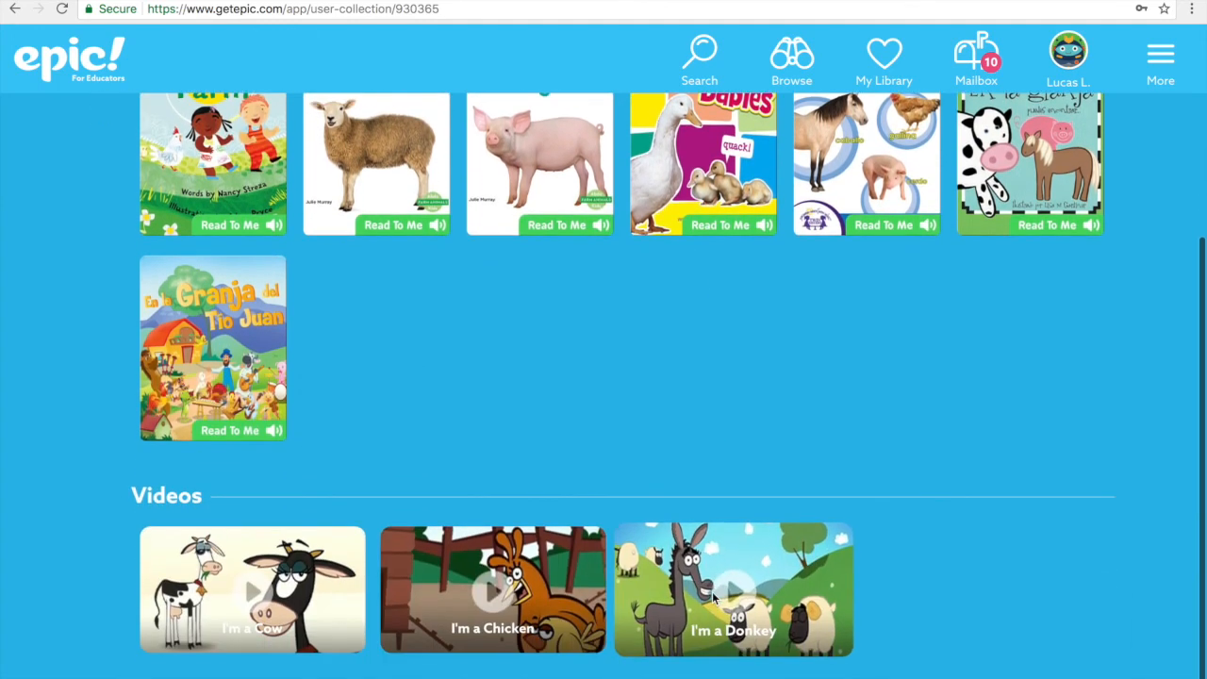
pyautogui.scroll(3)
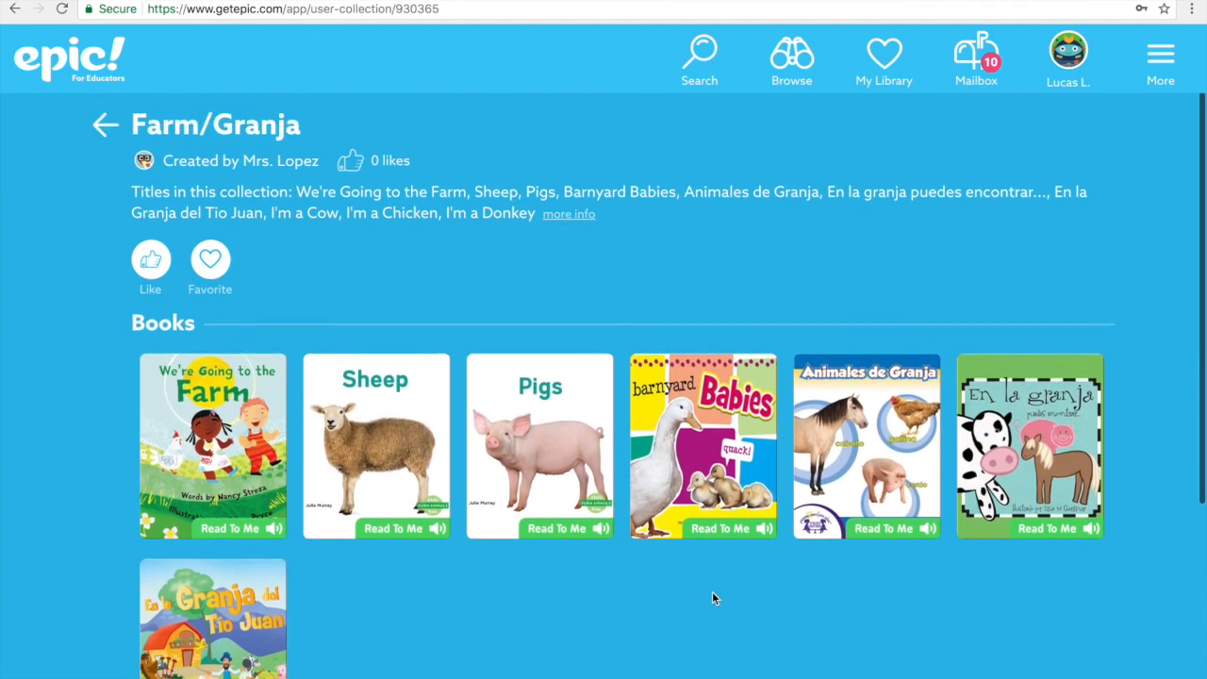
pyautogui.moveTo(104, 132)
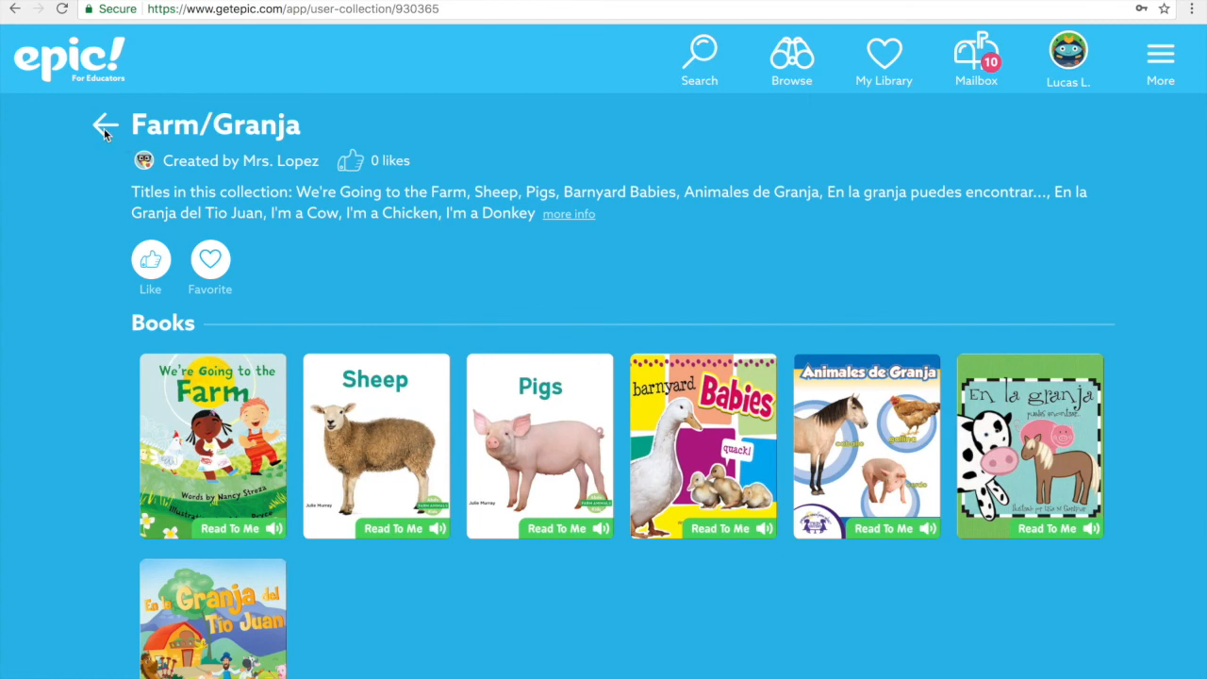
pyautogui.click(978, 57)
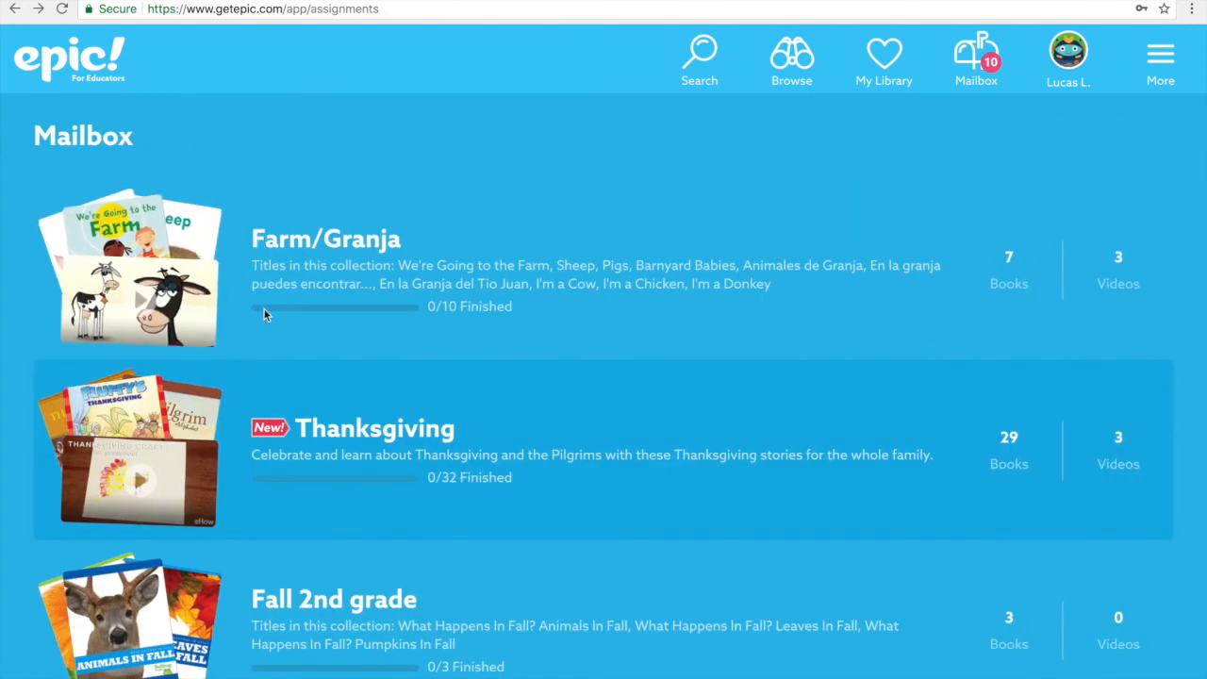
pyautogui.moveTo(335, 319)
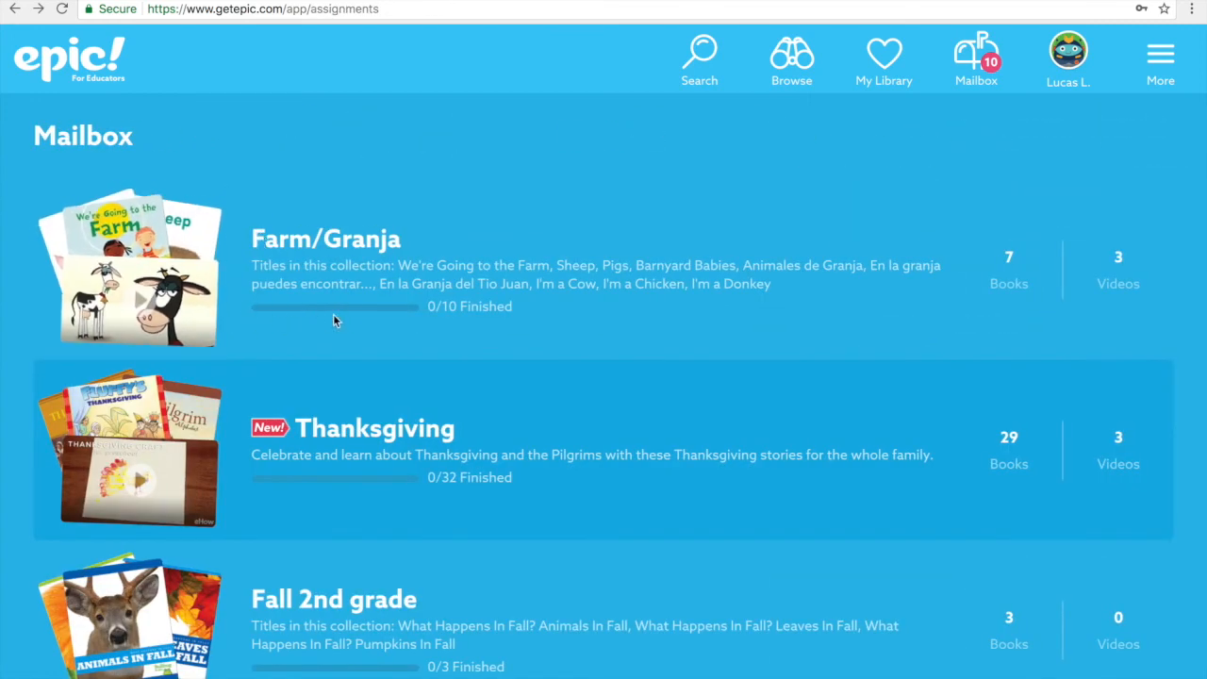
pyautogui.moveTo(388, 324)
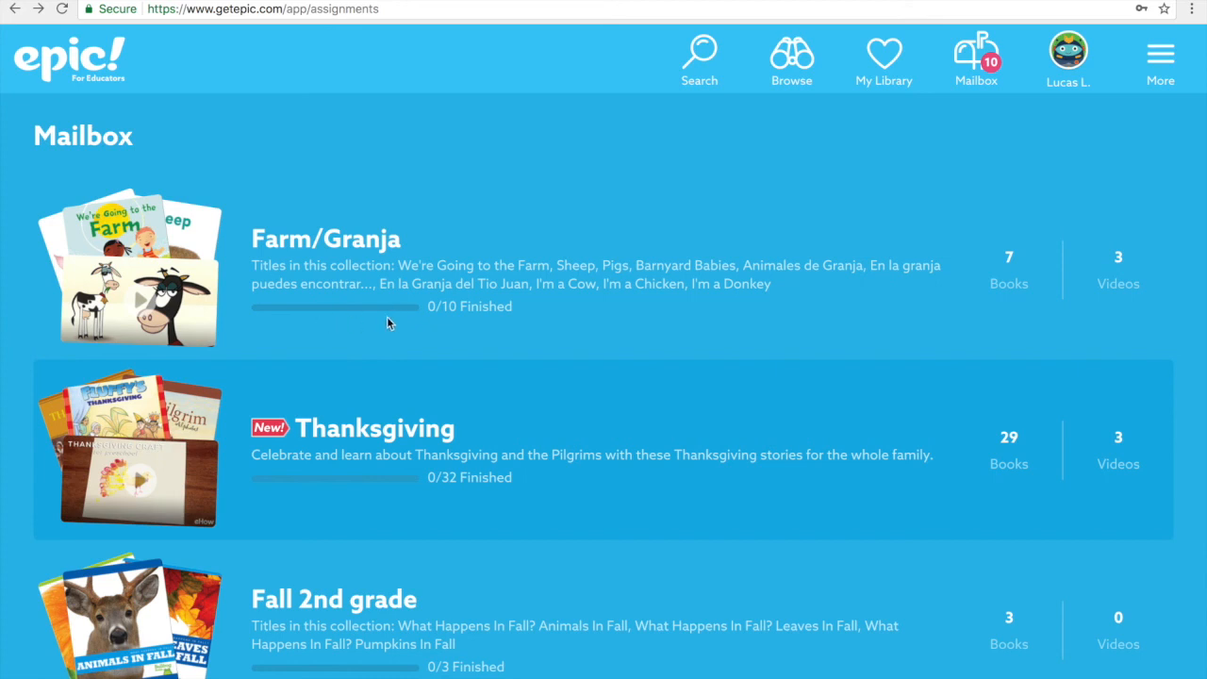
pyautogui.moveTo(396, 317)
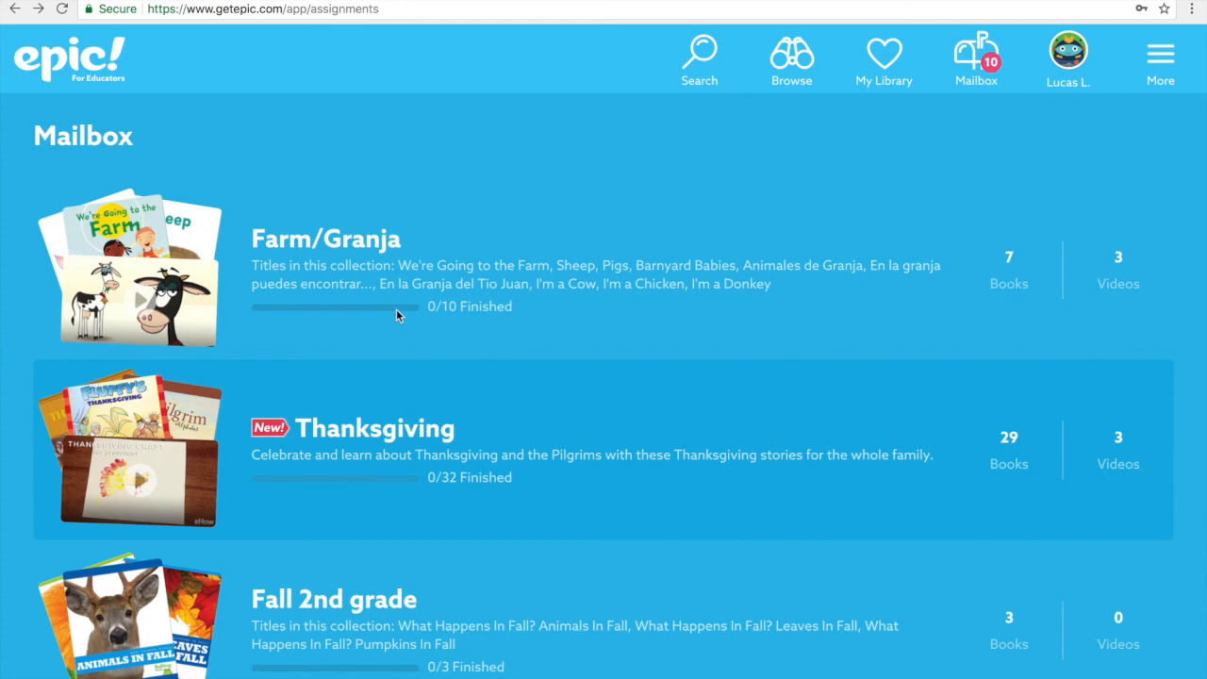